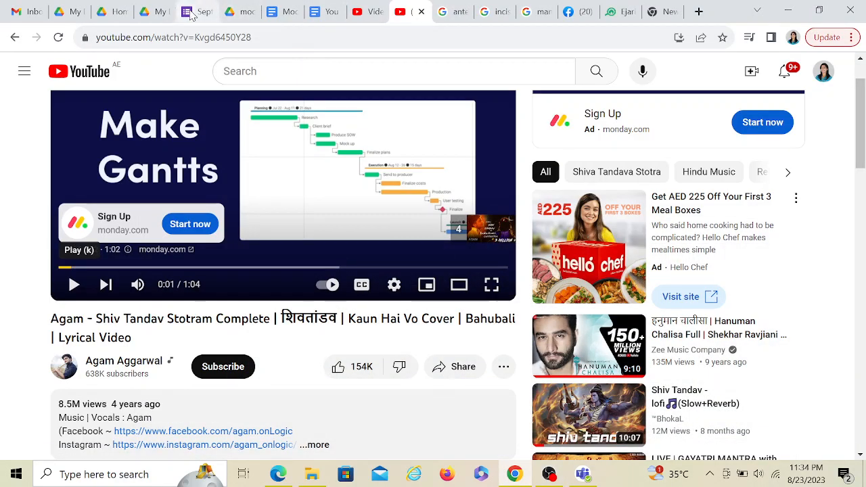
# Step: Switch to the Mock 14 responses and scroll down to SBQ 9's arrowed-radiograph question, scored 0/1
pyautogui.click(196, 11)
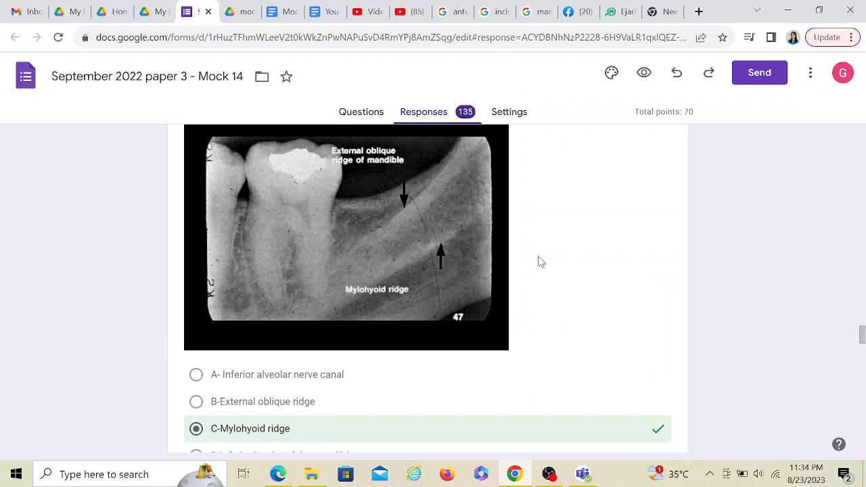
pyautogui.scroll(-3)
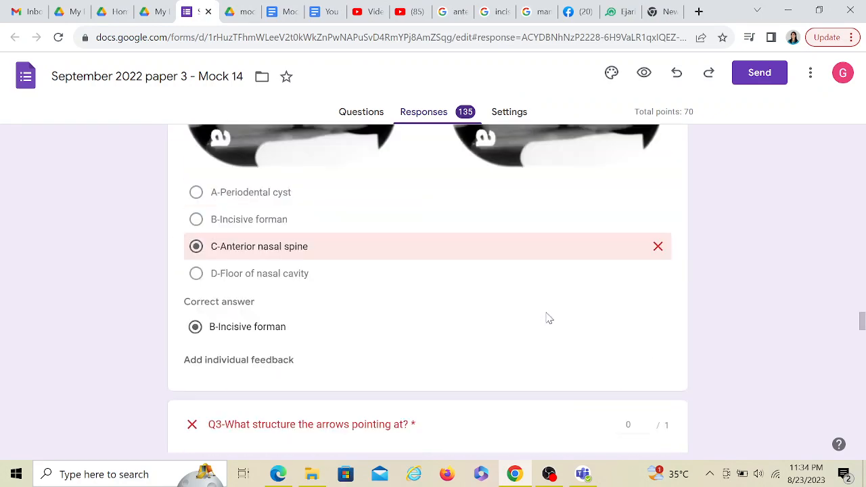
pyautogui.scroll(-3)
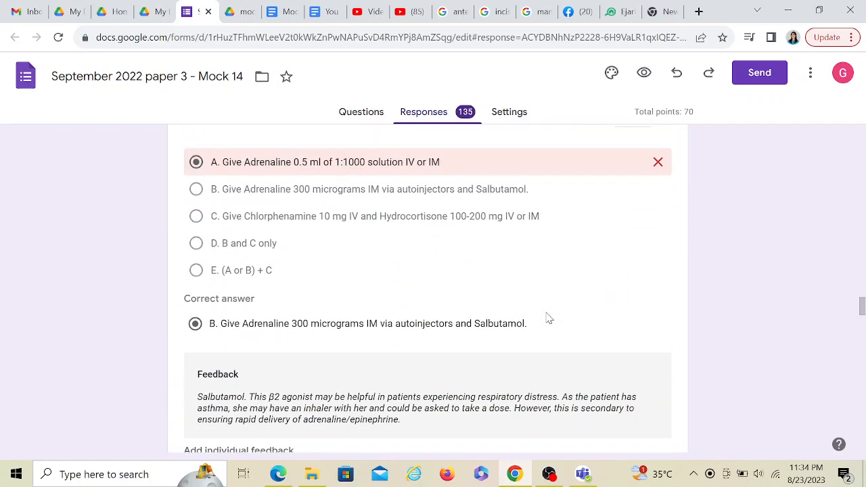
pyautogui.scroll(-3)
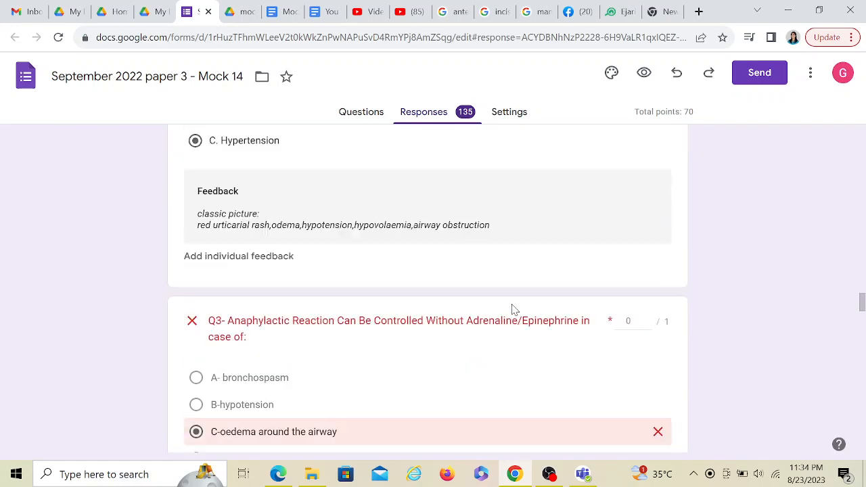
pyautogui.scroll(3)
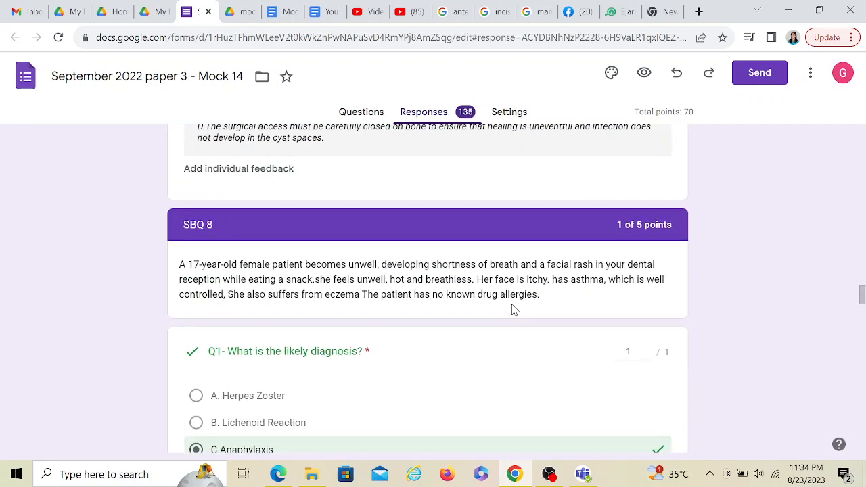
pyautogui.scroll(-3)
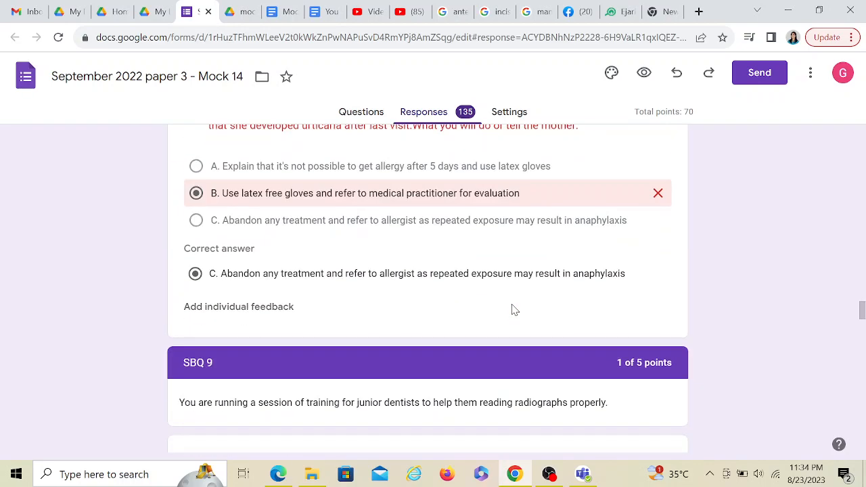
pyautogui.scroll(-3)
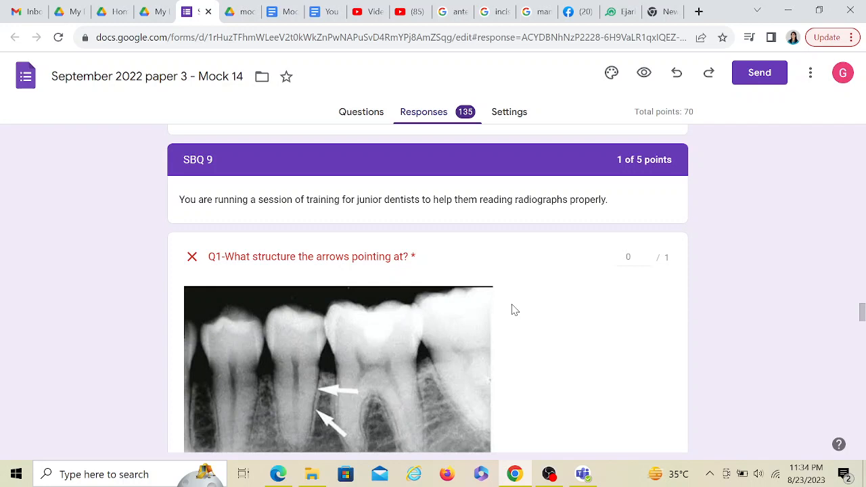
pyautogui.moveTo(473, 350)
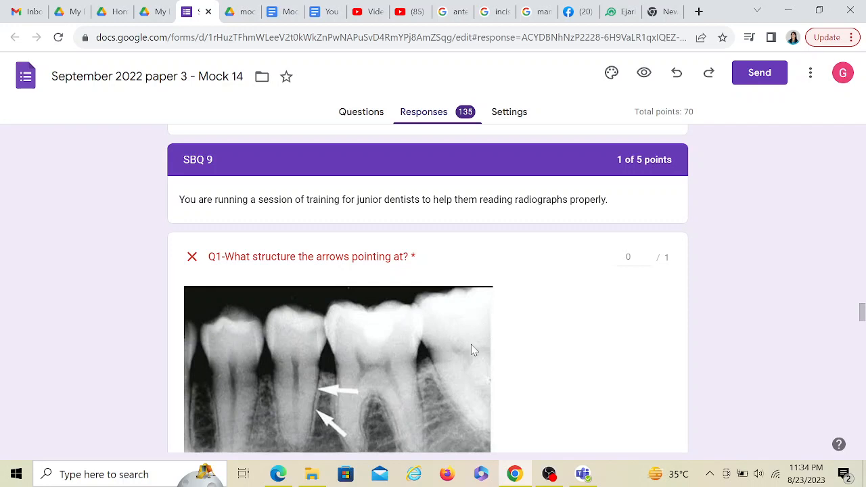
pyautogui.scroll(-3)
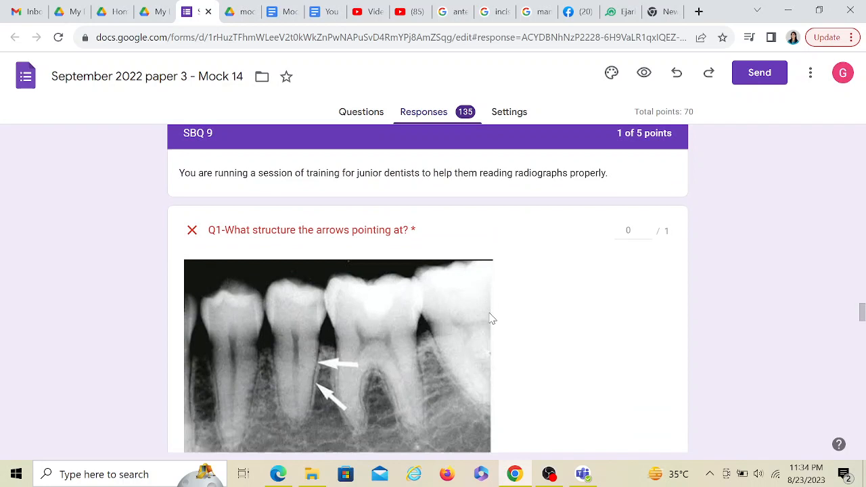
pyautogui.scroll(-3)
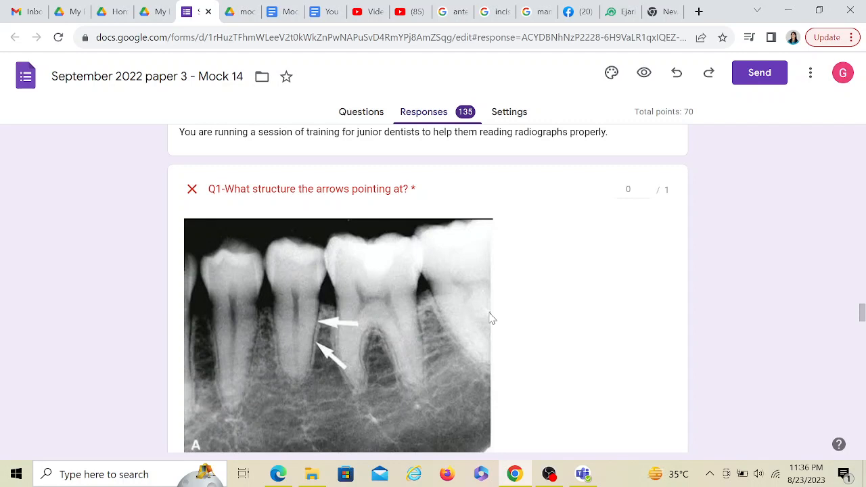
pyautogui.moveTo(633, 288)
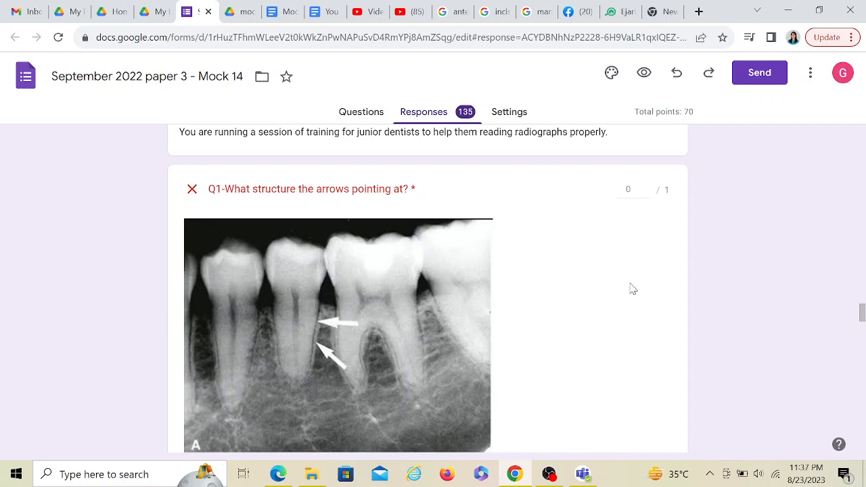
pyautogui.moveTo(574, 308)
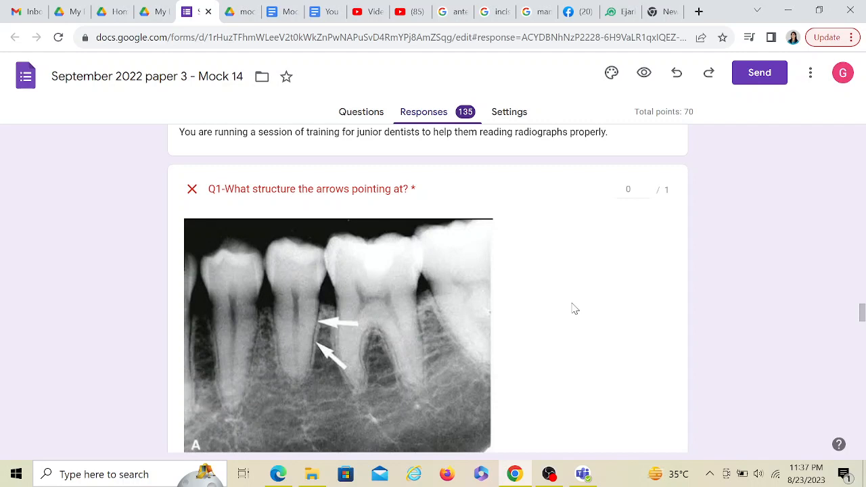
pyautogui.moveTo(462, 425)
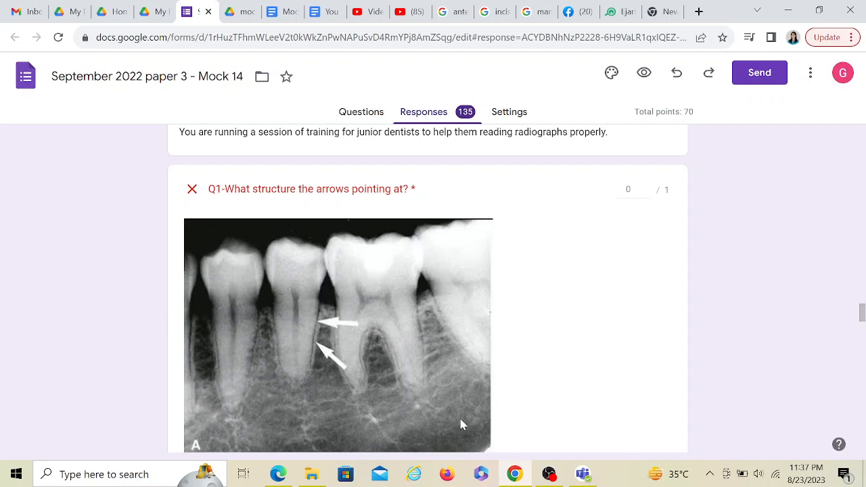
pyautogui.moveTo(468, 190)
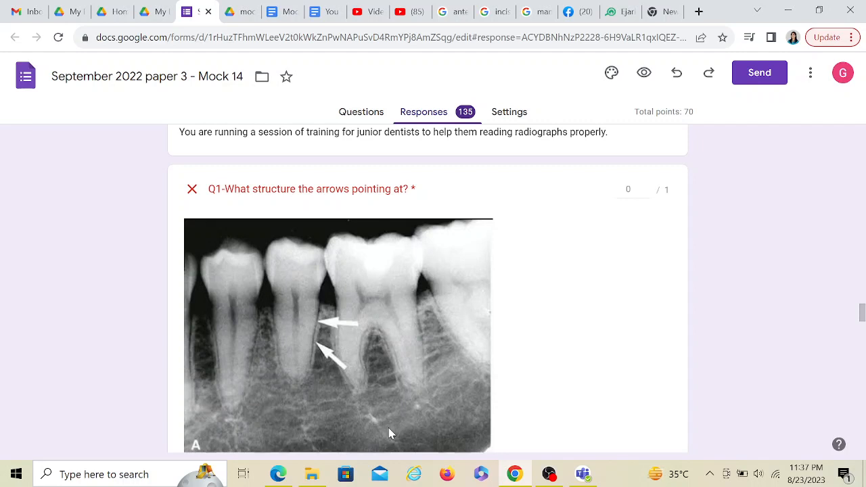
pyautogui.moveTo(343, 406)
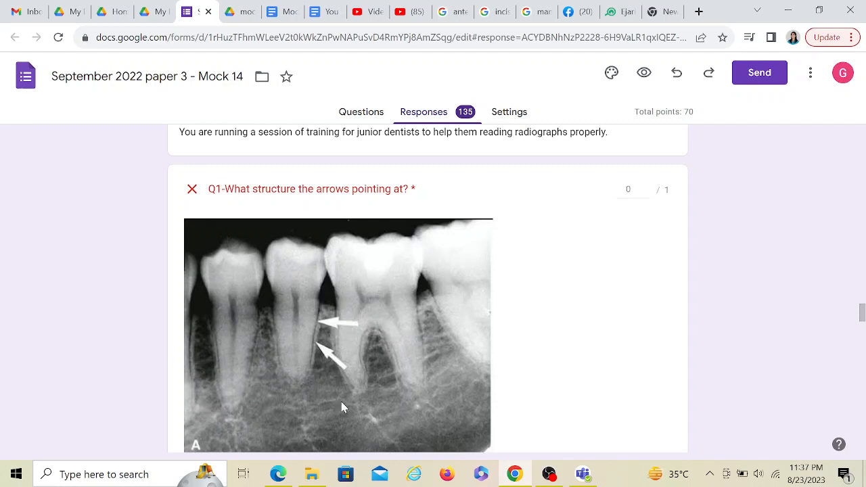
pyautogui.moveTo(137, 177)
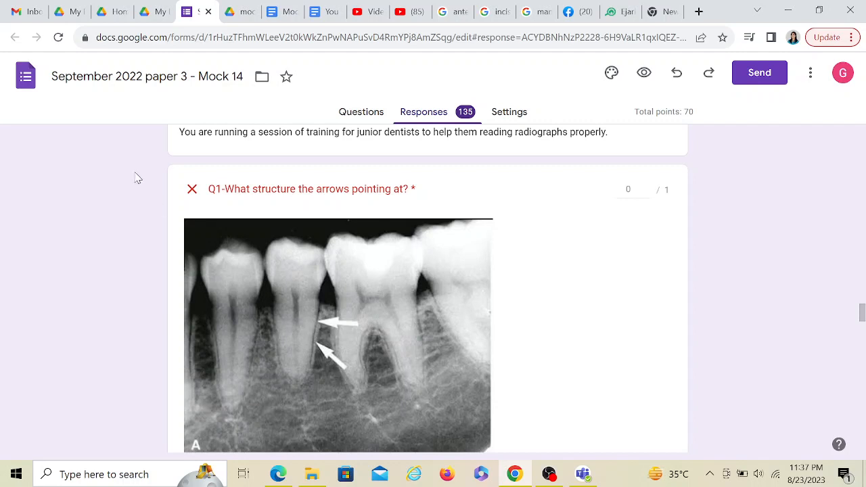
pyautogui.moveTo(378, 430)
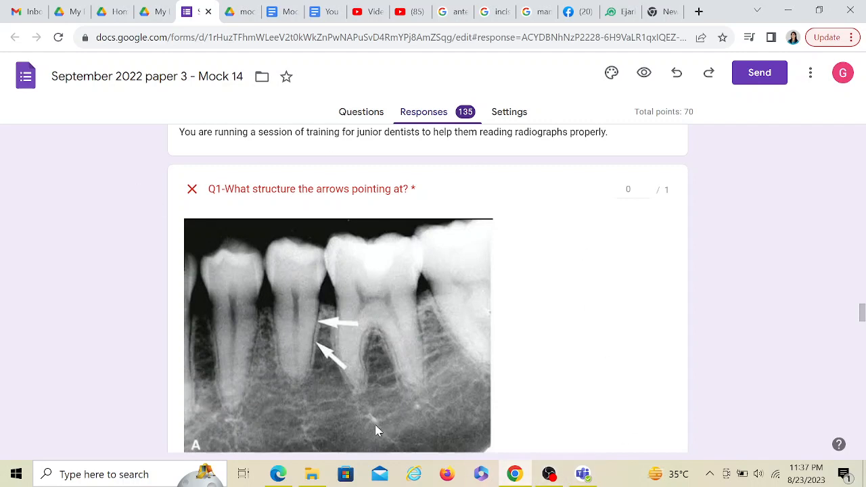
pyautogui.moveTo(346, 349)
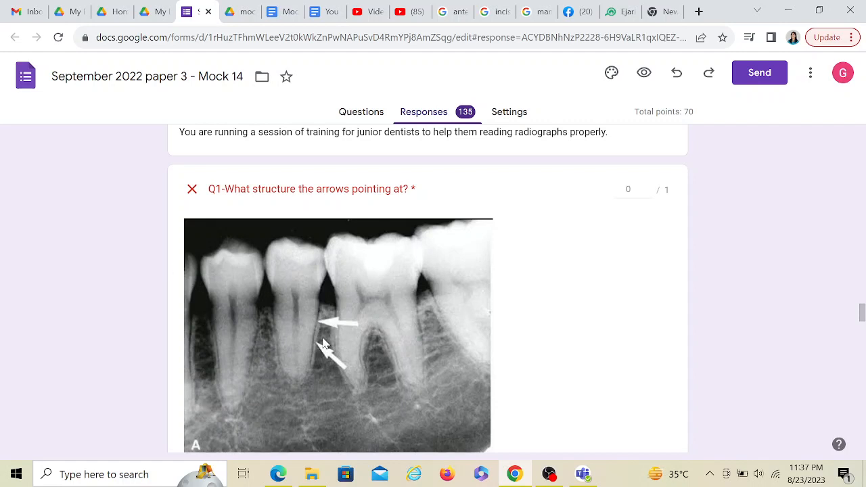
pyautogui.moveTo(534, 233)
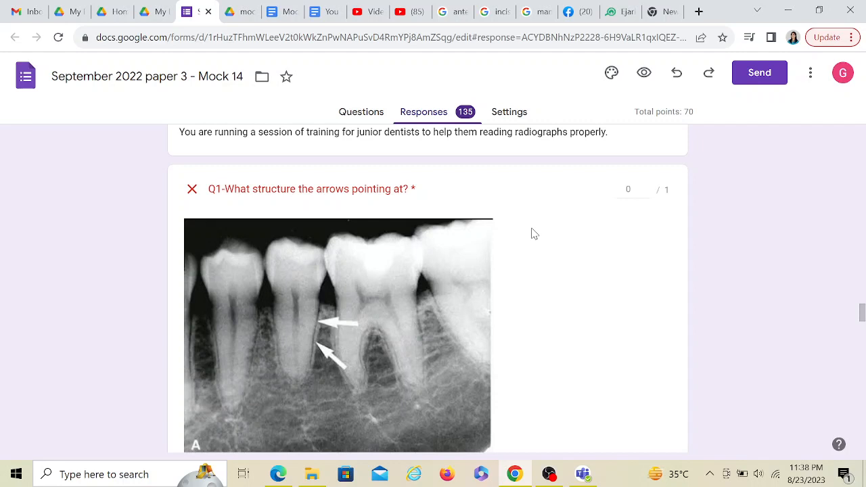
pyautogui.moveTo(474, 403)
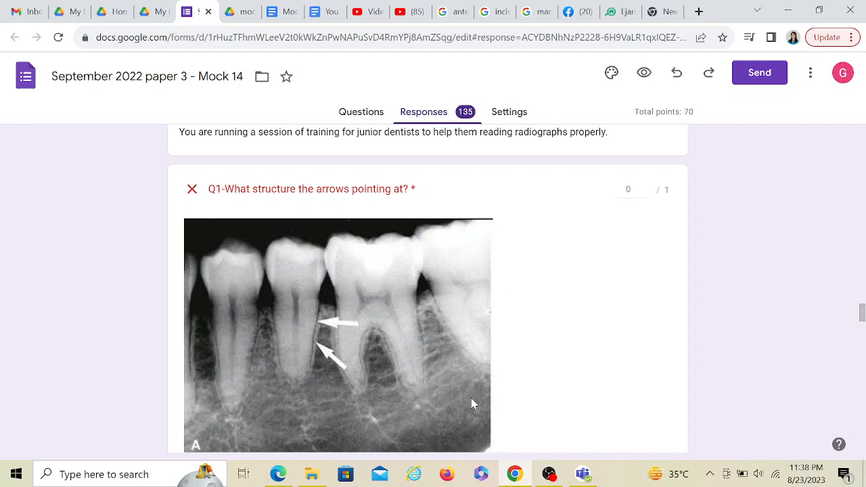
pyautogui.moveTo(427, 458)
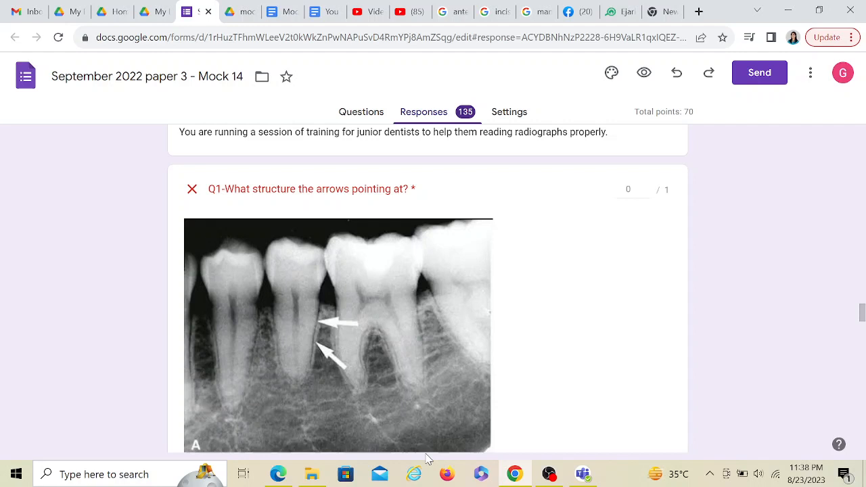
pyautogui.moveTo(233, 238)
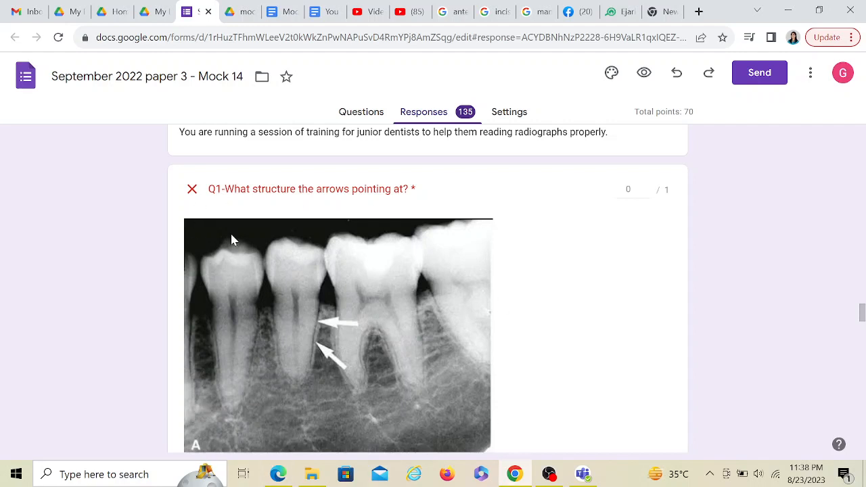
pyautogui.moveTo(400, 422)
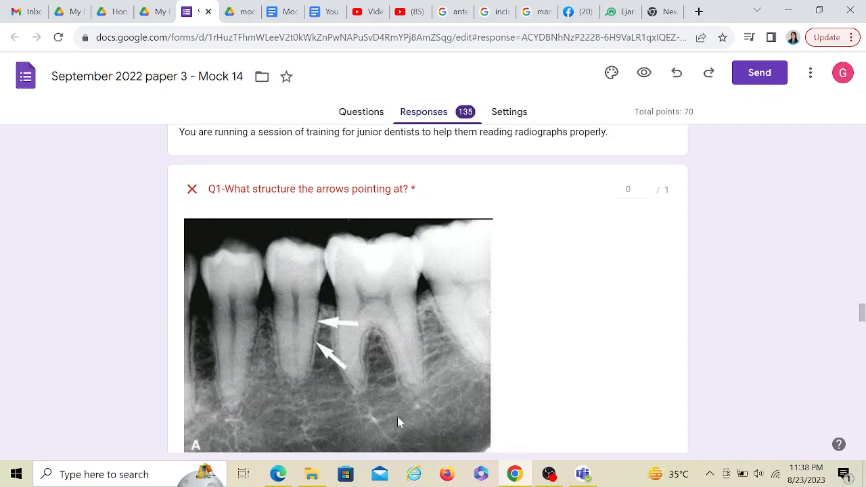
pyautogui.moveTo(173, 358)
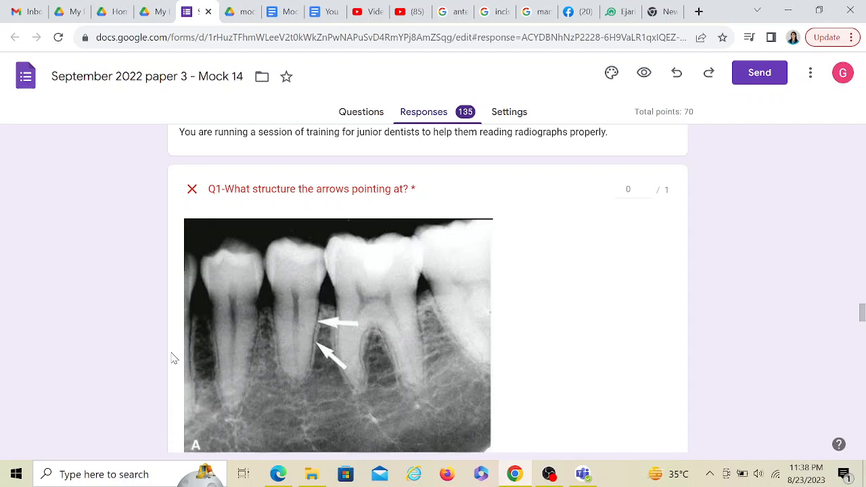
pyautogui.moveTo(422, 413)
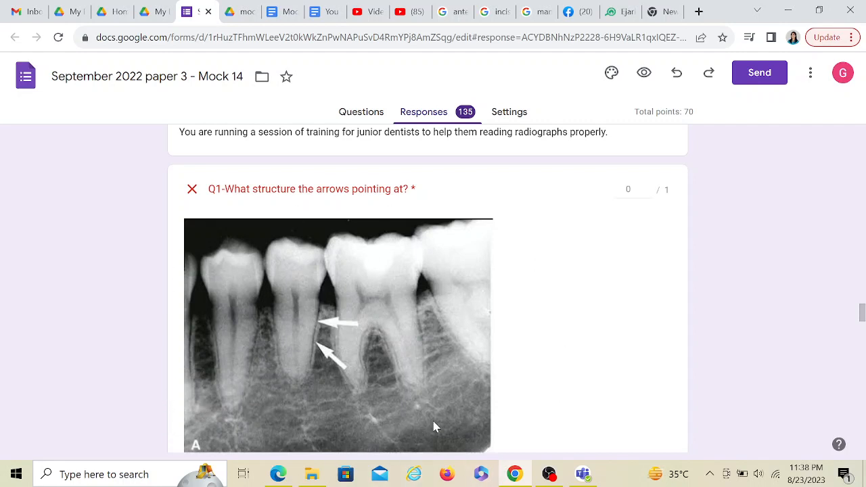
pyautogui.moveTo(245, 389)
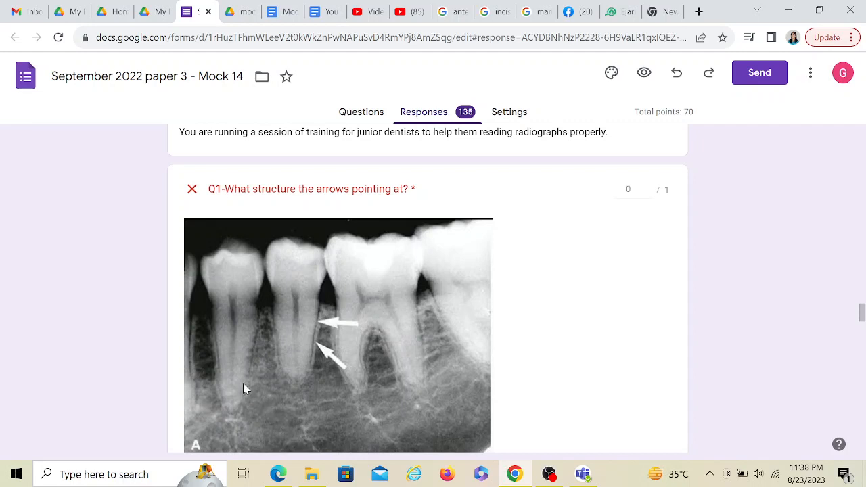
pyautogui.moveTo(237, 422)
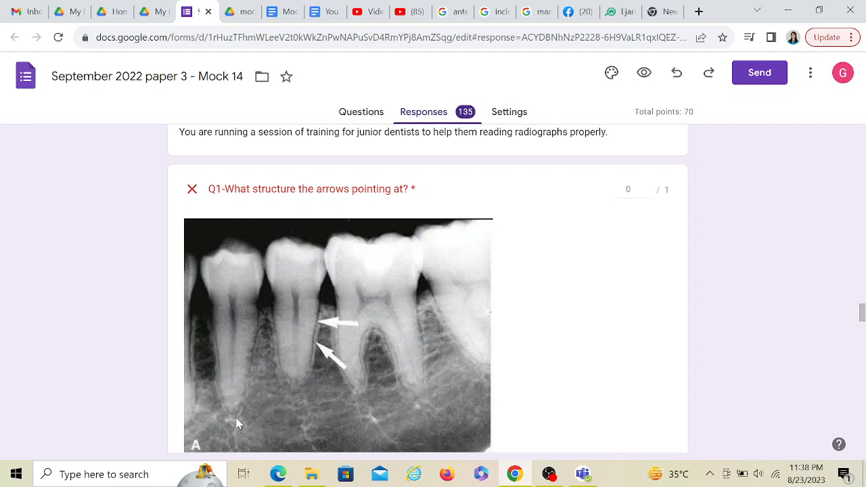
pyautogui.moveTo(445, 433)
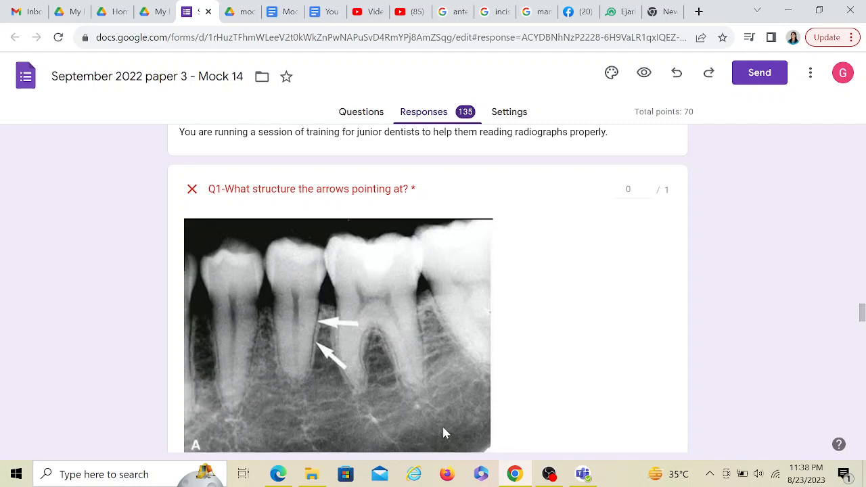
pyautogui.moveTo(327, 178)
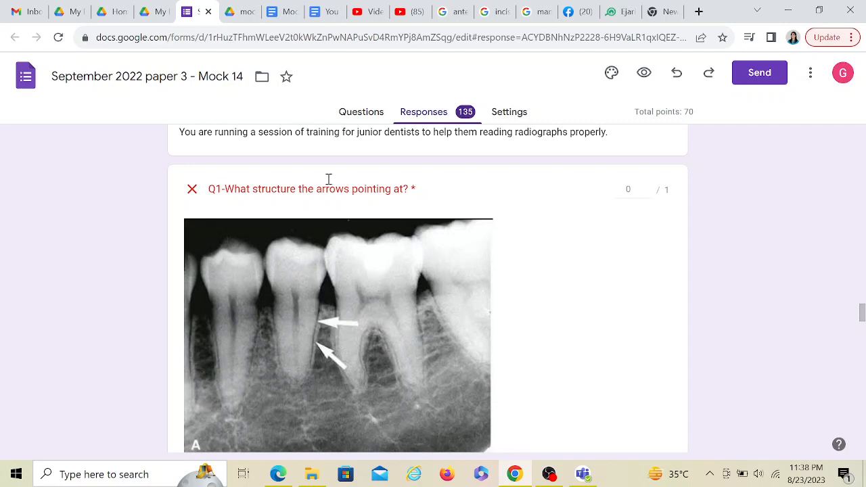
pyautogui.moveTo(454, 425)
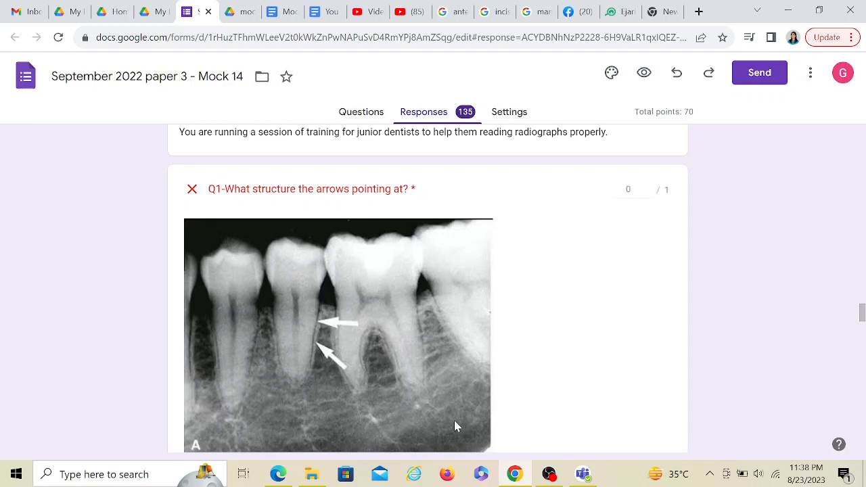
pyautogui.moveTo(488, 266)
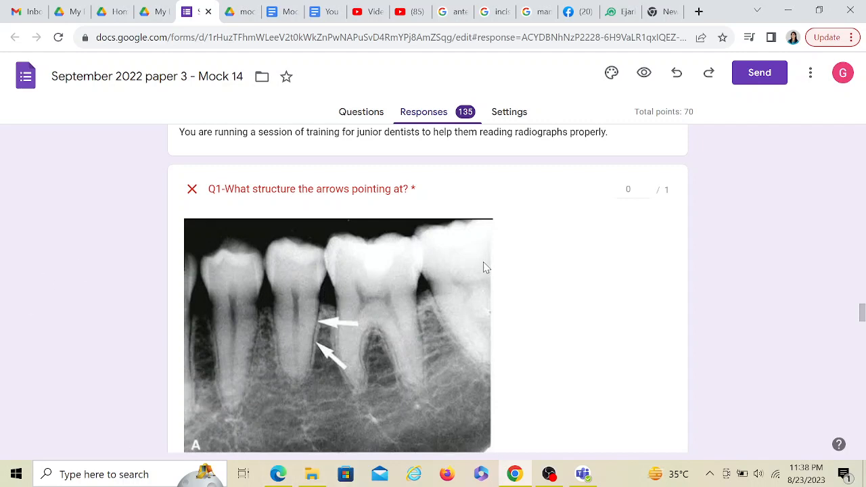
pyautogui.moveTo(324, 318)
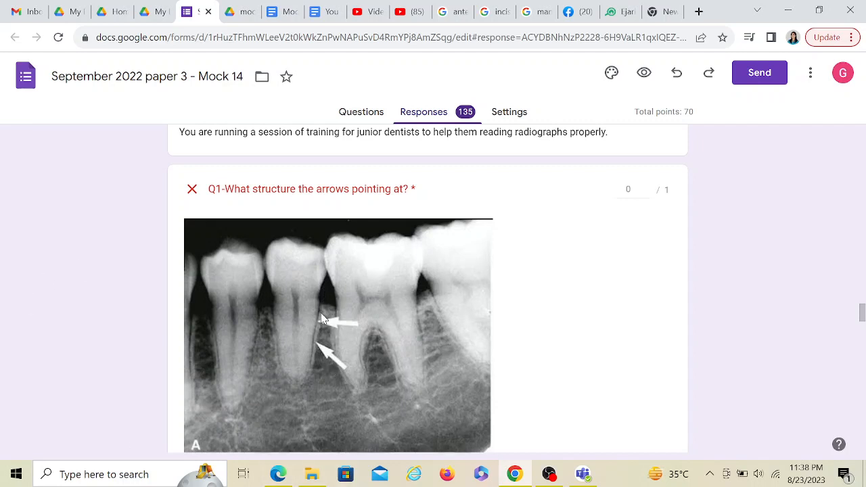
pyautogui.moveTo(324, 324)
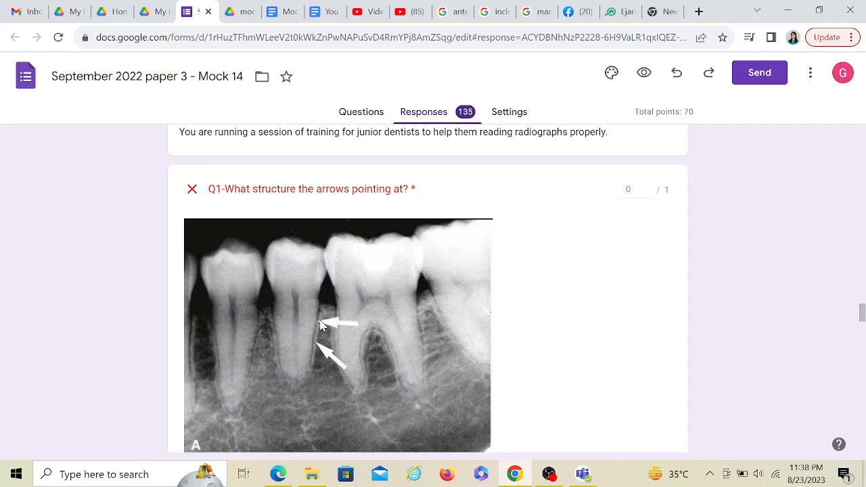
pyautogui.moveTo(260, 310)
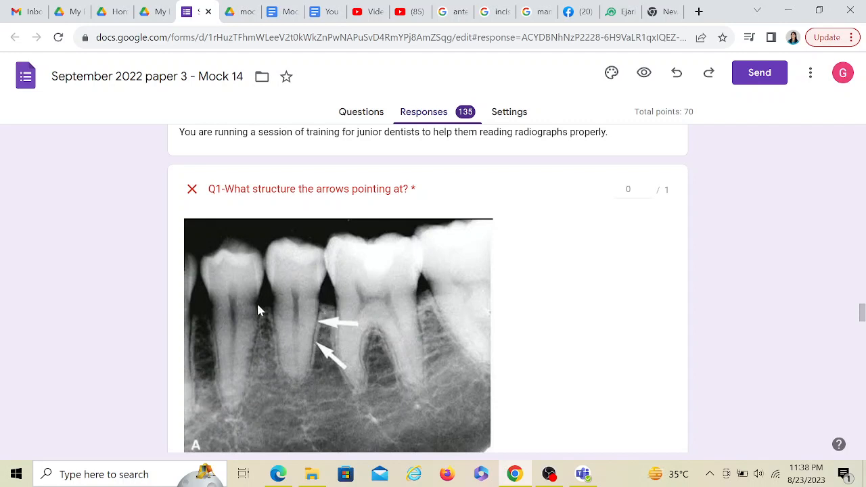
pyautogui.moveTo(304, 388)
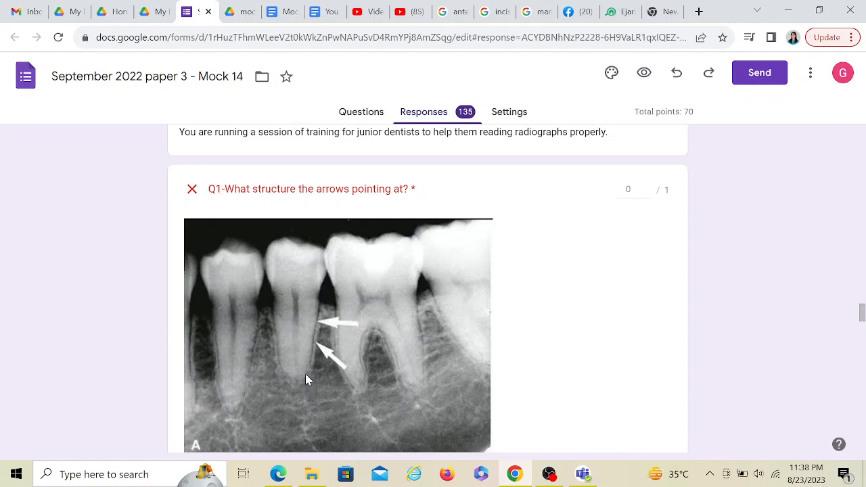
pyautogui.moveTo(308, 374)
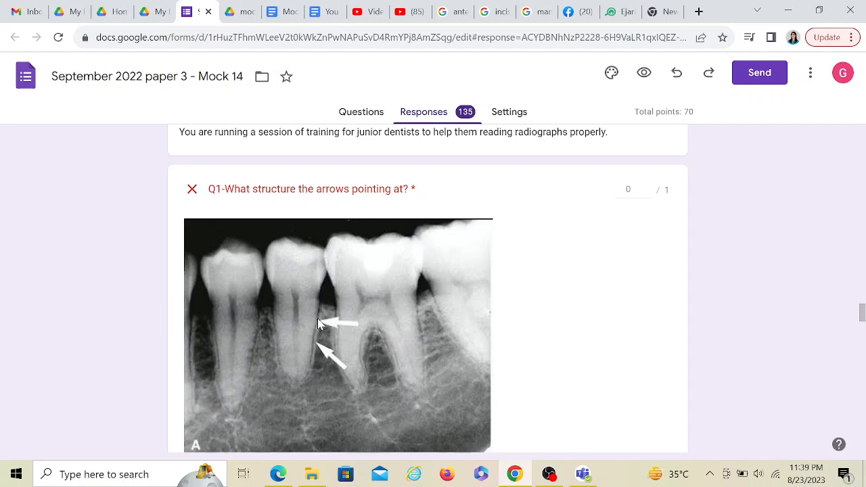
pyautogui.moveTo(322, 307)
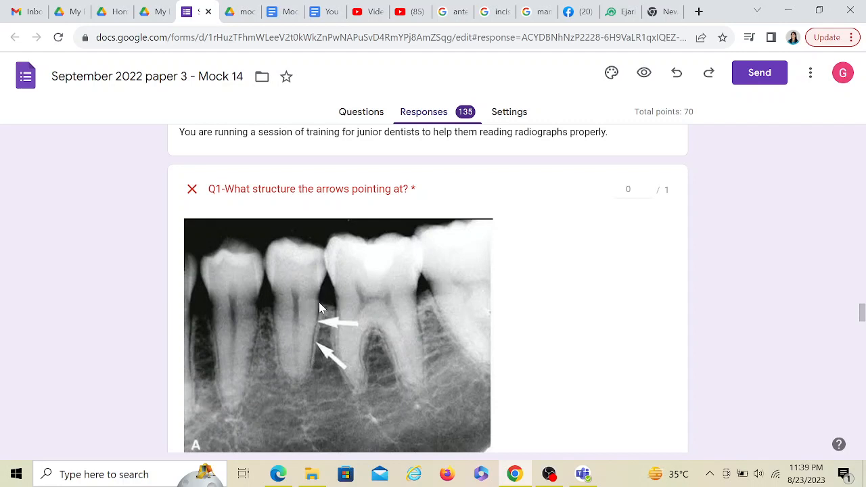
pyautogui.moveTo(318, 352)
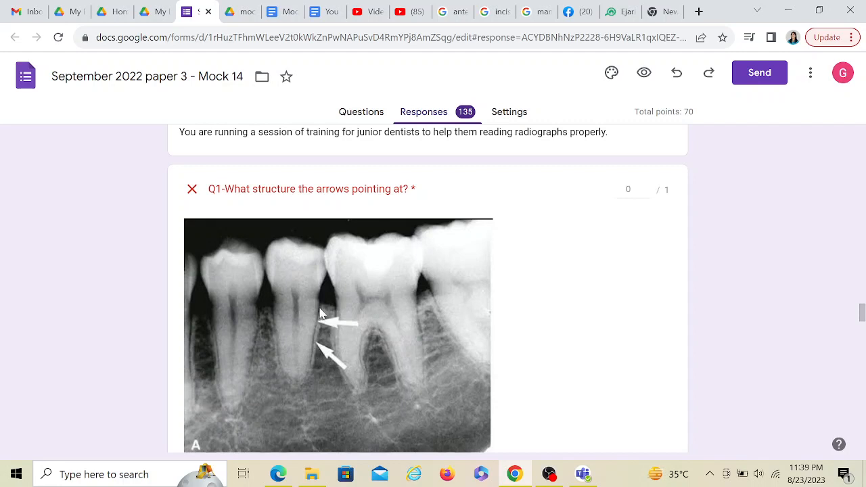
pyautogui.moveTo(322, 336)
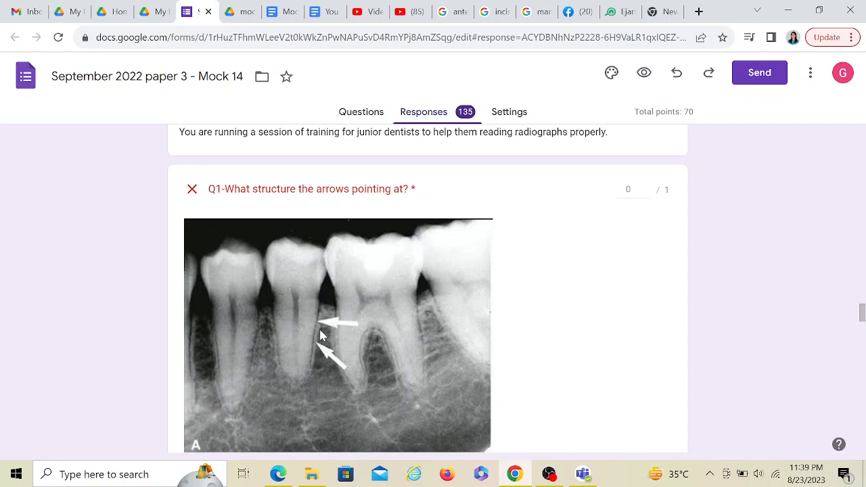
pyautogui.moveTo(323, 309)
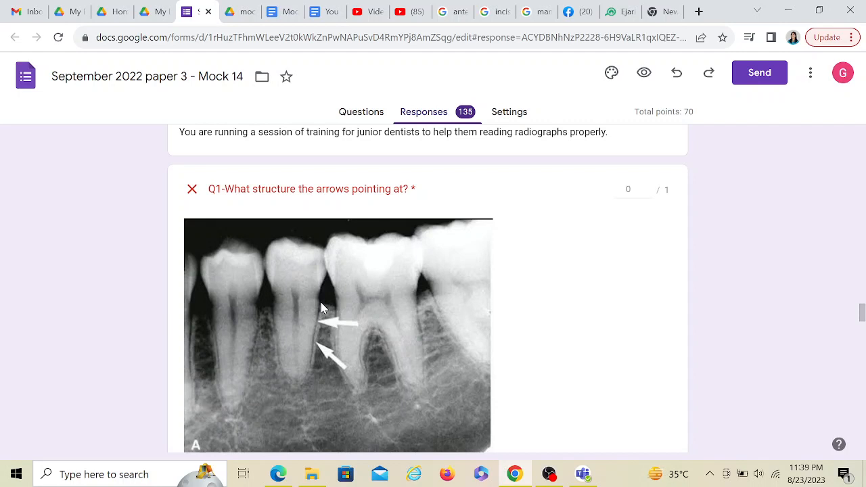
pyautogui.moveTo(257, 332)
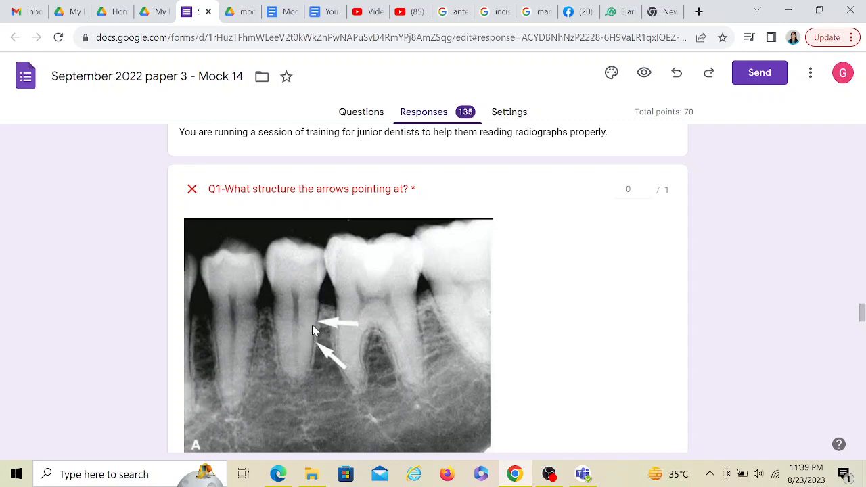
pyautogui.moveTo(310, 366)
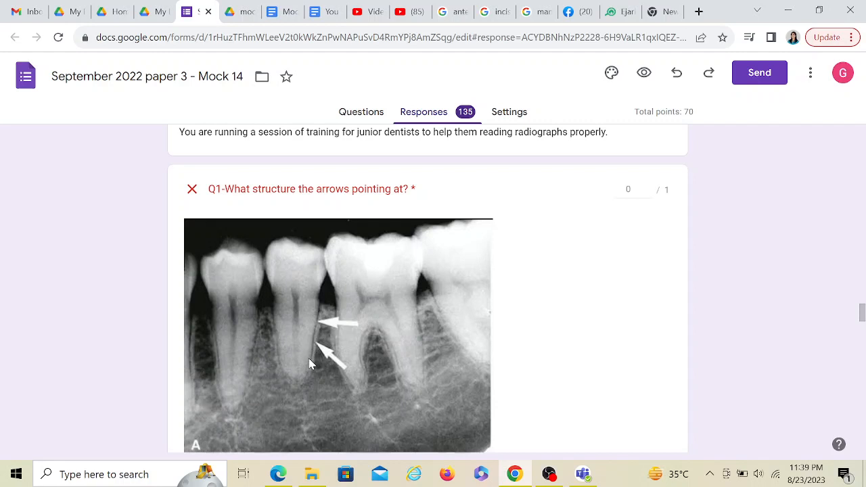
pyautogui.moveTo(318, 344)
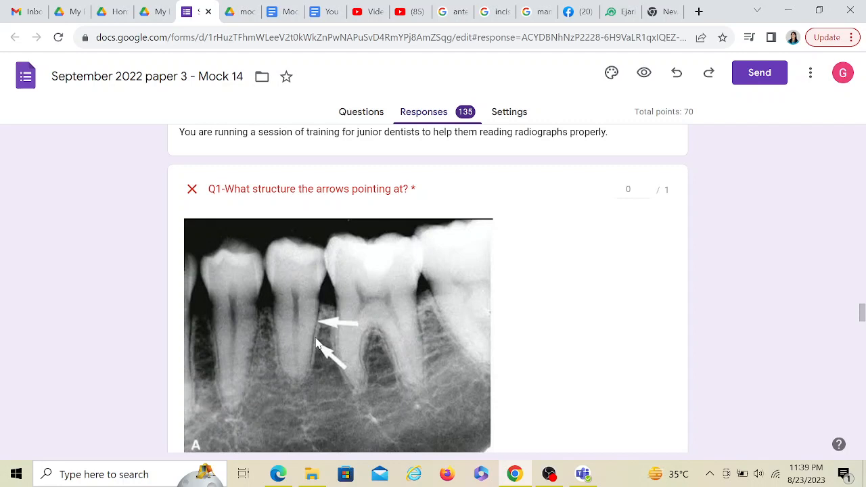
pyautogui.moveTo(314, 331)
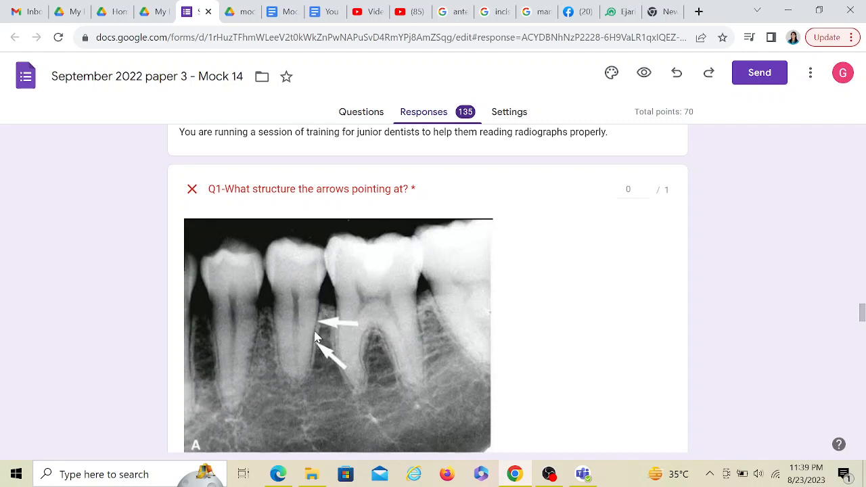
pyautogui.moveTo(295, 385)
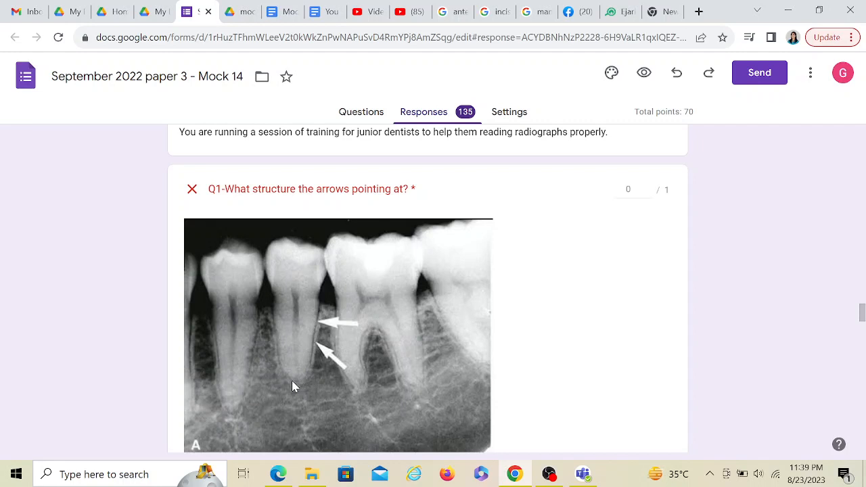
pyautogui.moveTo(270, 349)
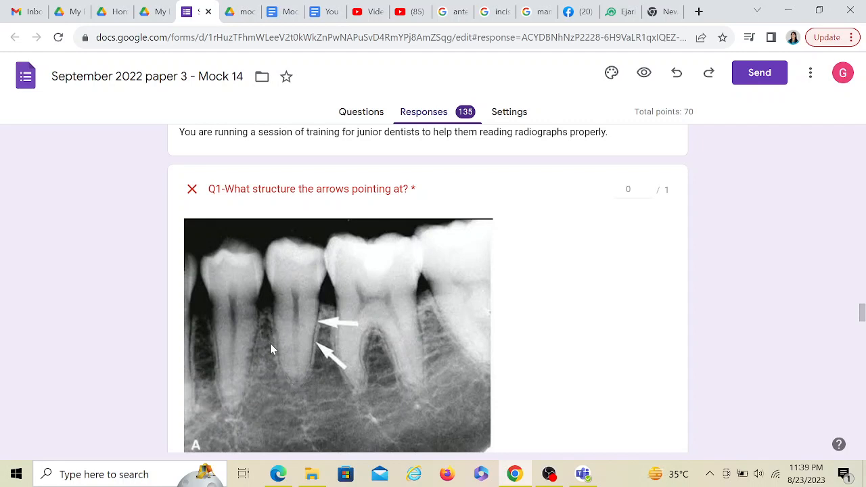
pyautogui.moveTo(318, 354)
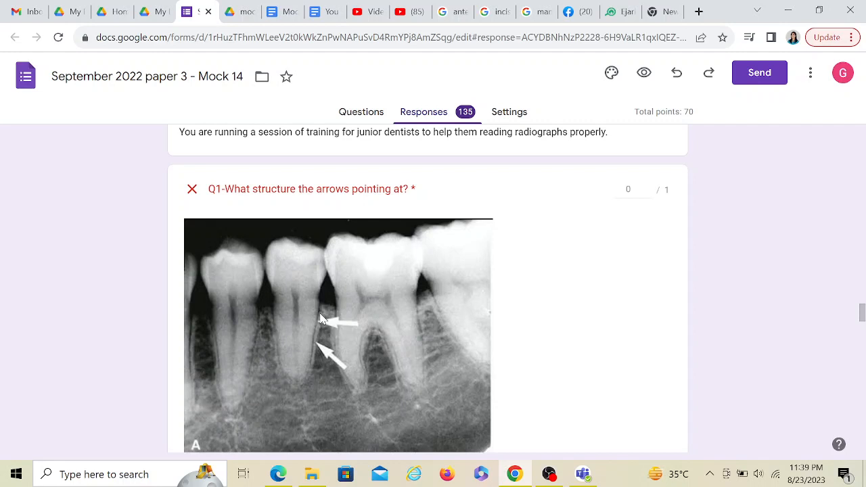
pyautogui.moveTo(328, 341)
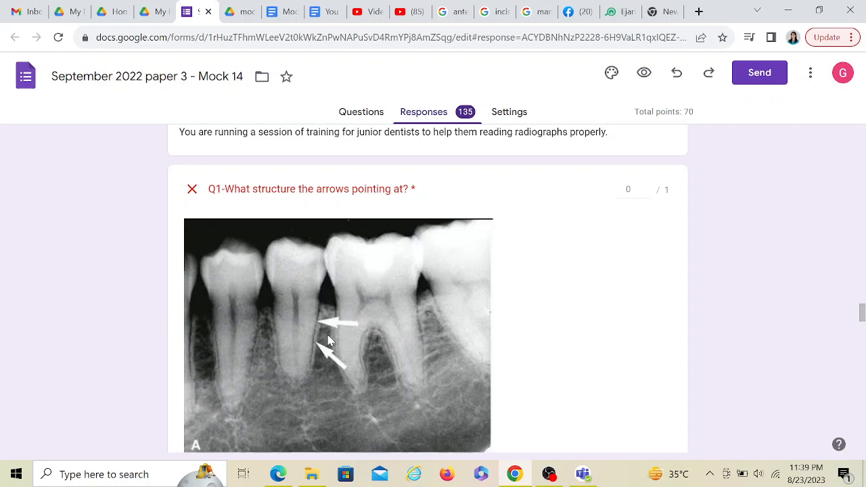
pyautogui.moveTo(324, 339)
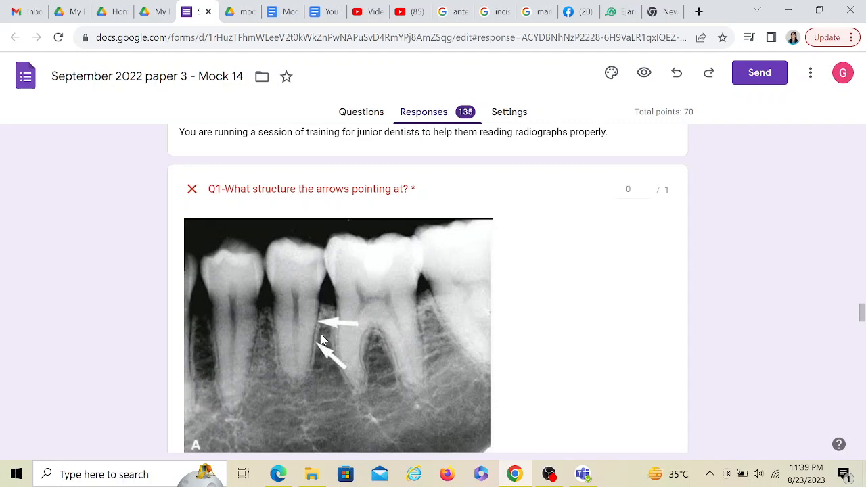
pyautogui.scroll(-3)
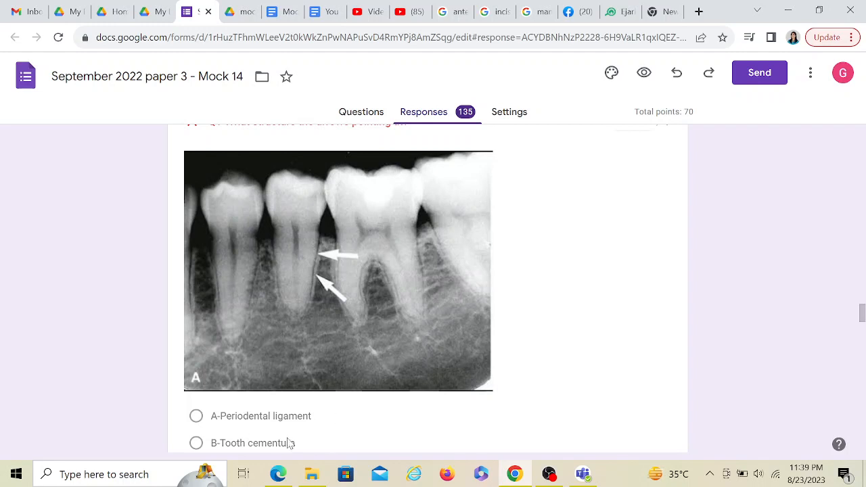
pyautogui.moveTo(290, 433)
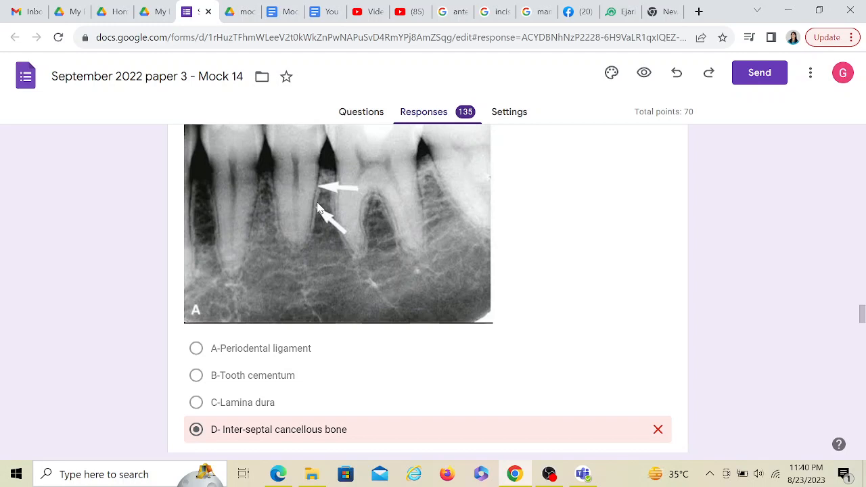
pyautogui.moveTo(264, 449)
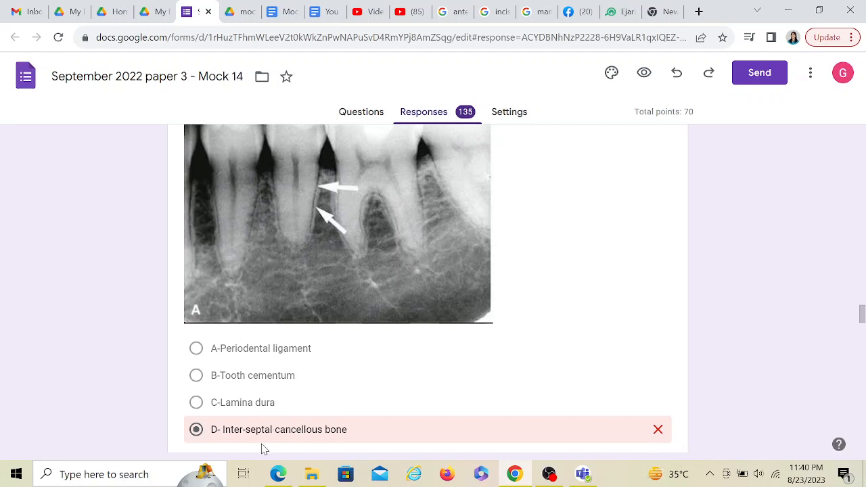
pyautogui.moveTo(322, 230)
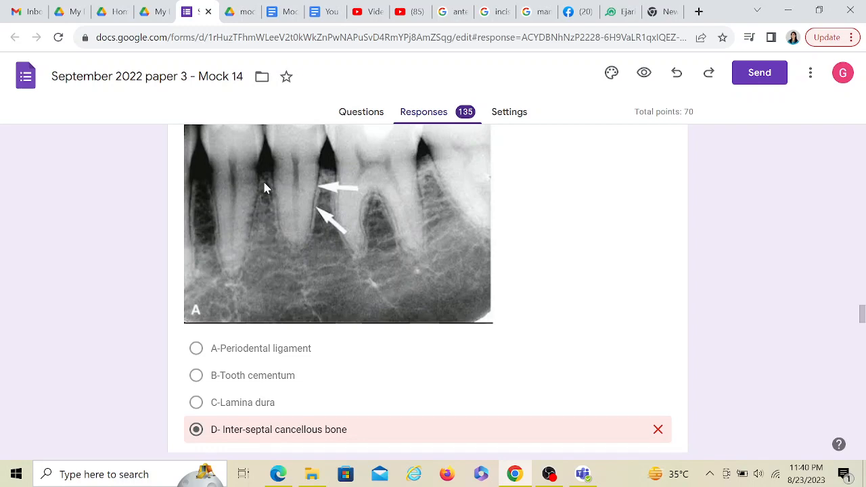
# Step: Scroll to Q1's choices showing D- Inter-septal cancellous bone marked wrong
pyautogui.scroll(-3)
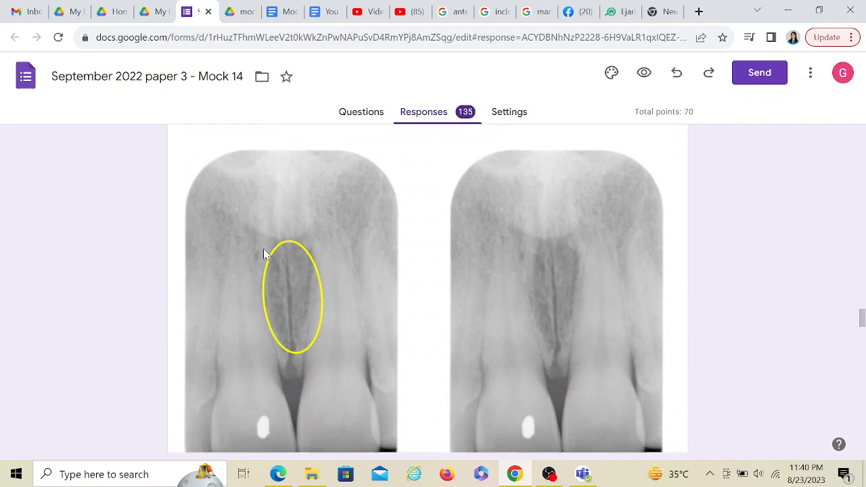
pyautogui.moveTo(218, 272)
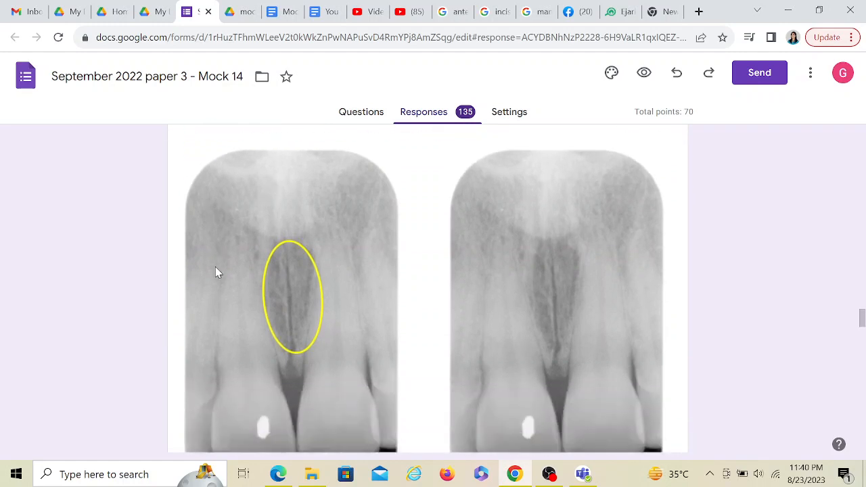
pyautogui.moveTo(565, 279)
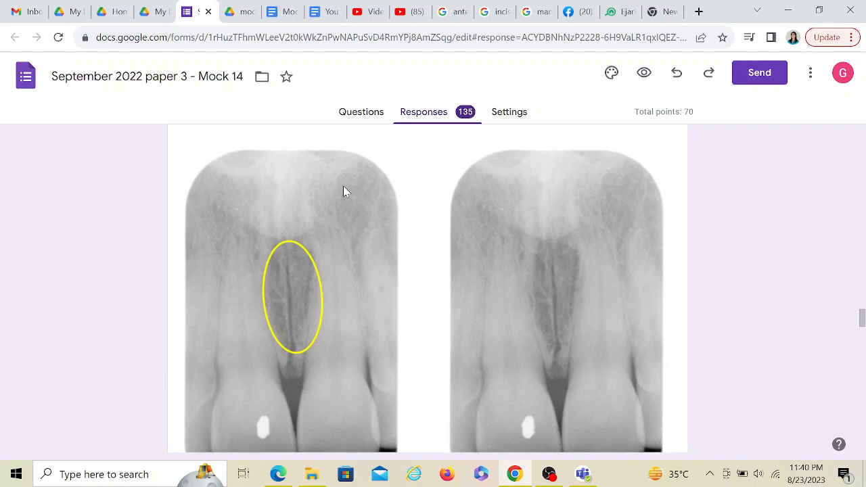
pyautogui.moveTo(262, 238)
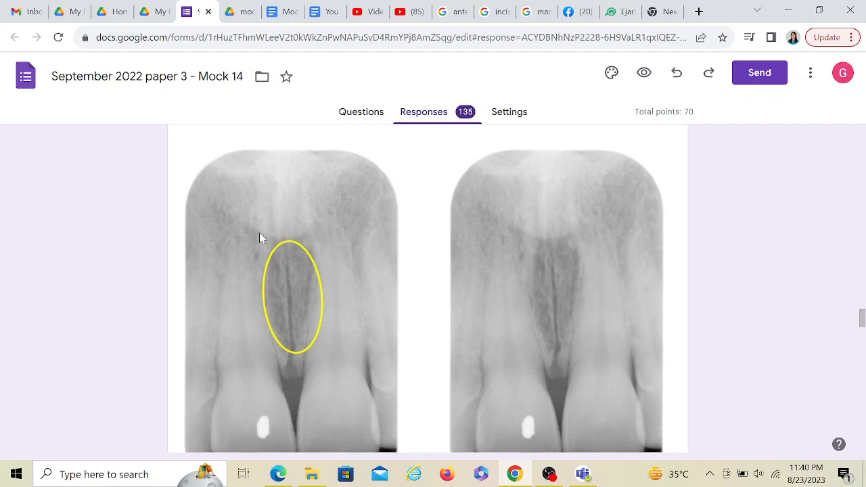
pyautogui.moveTo(293, 330)
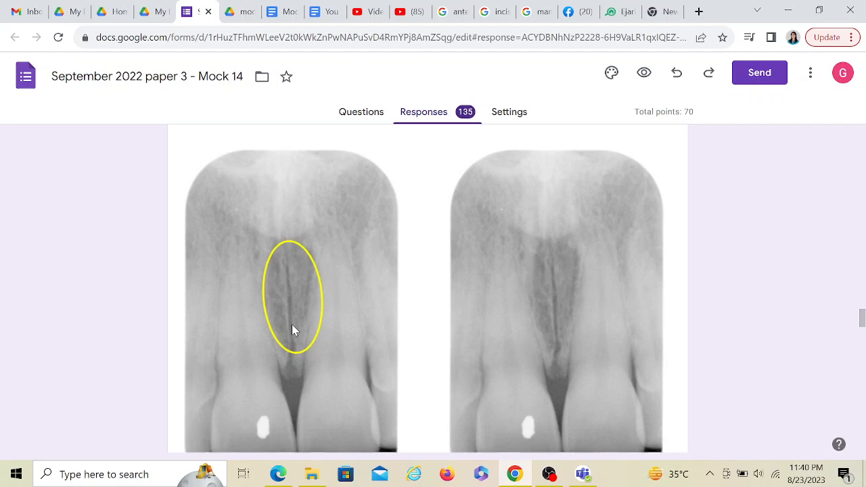
pyautogui.moveTo(330, 167)
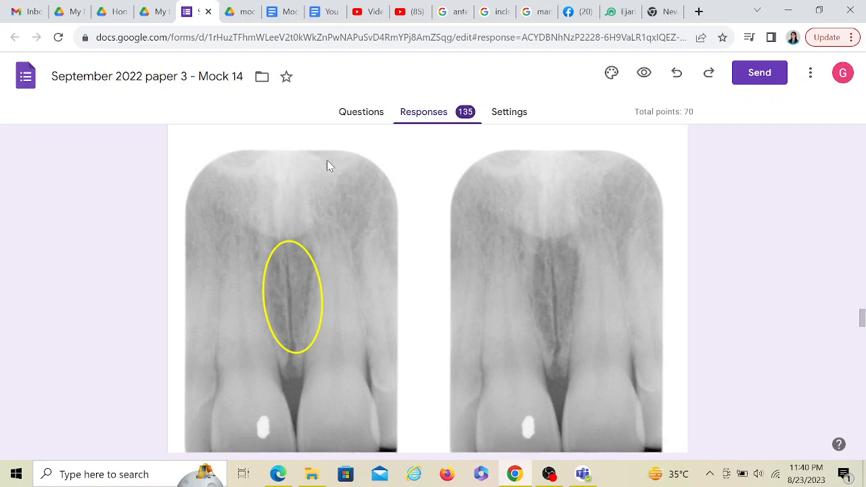
pyautogui.moveTo(319, 198)
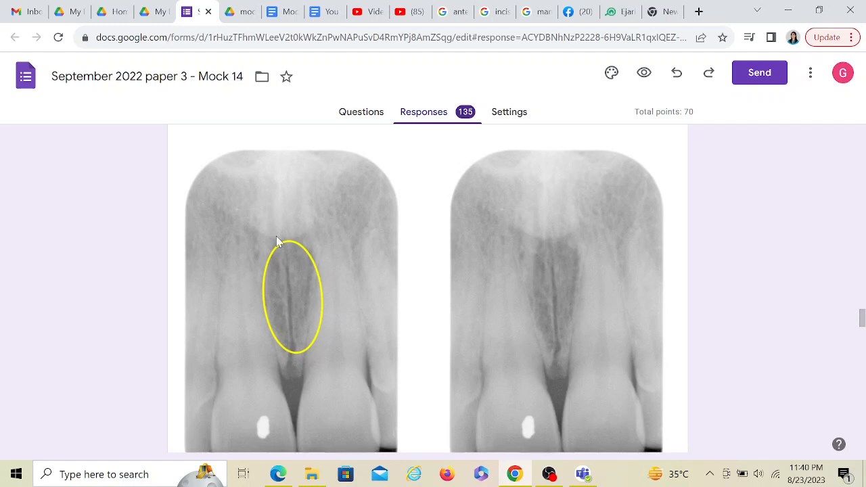
pyautogui.moveTo(295, 316)
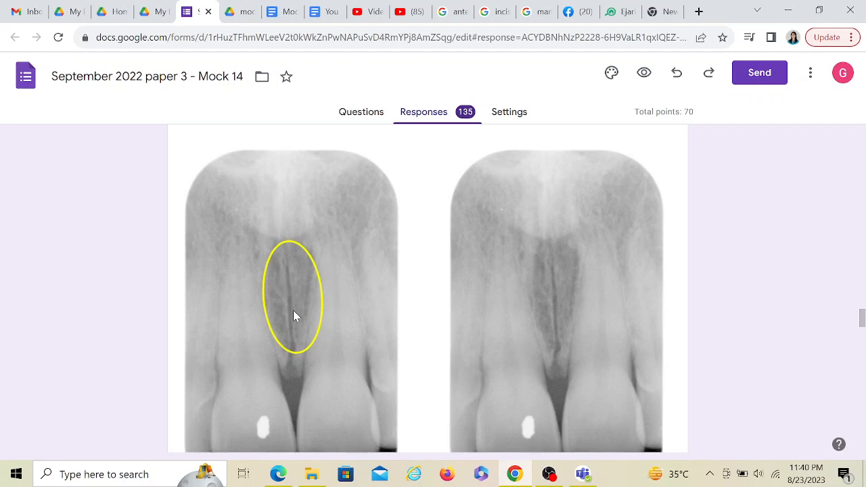
pyautogui.moveTo(283, 243)
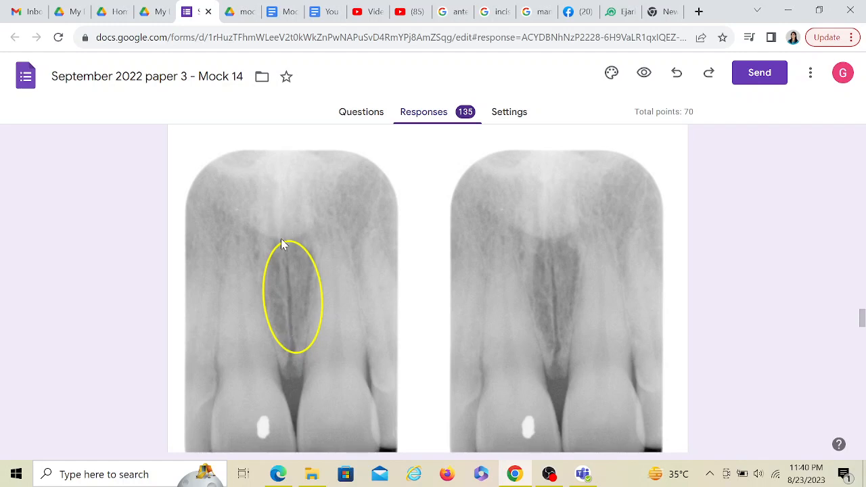
pyautogui.moveTo(294, 295)
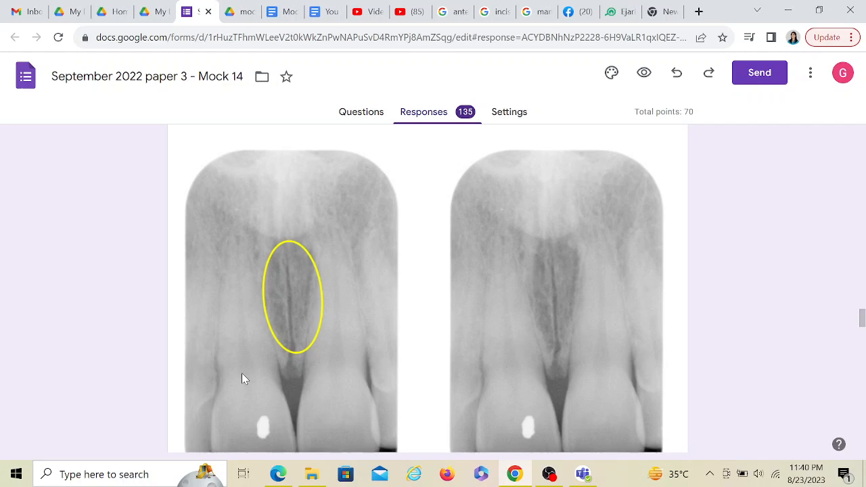
pyautogui.moveTo(292, 249)
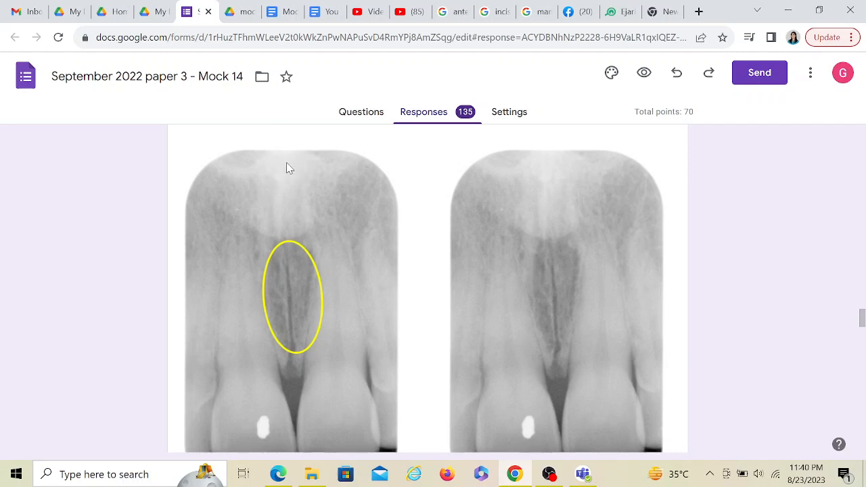
pyautogui.moveTo(300, 165)
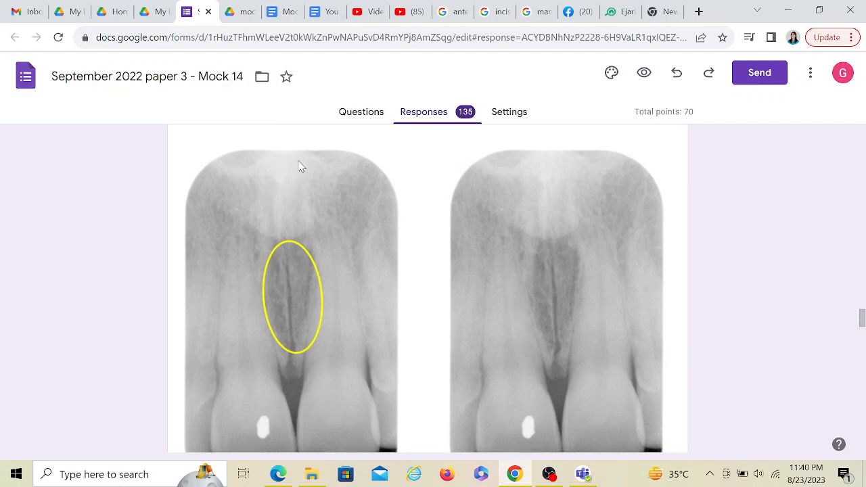
pyautogui.moveTo(292, 316)
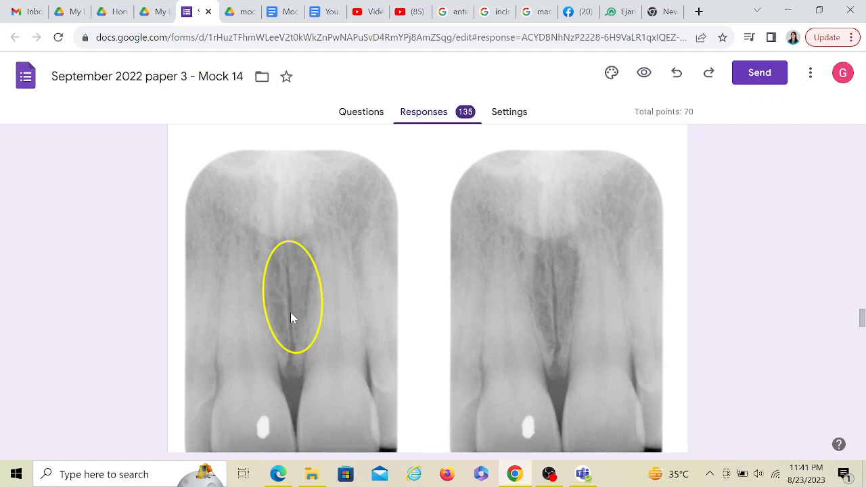
pyautogui.moveTo(304, 190)
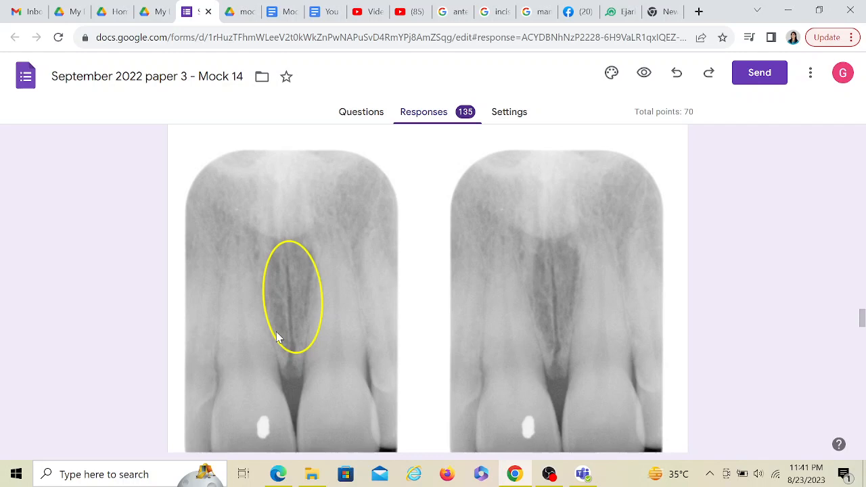
pyautogui.moveTo(292, 319)
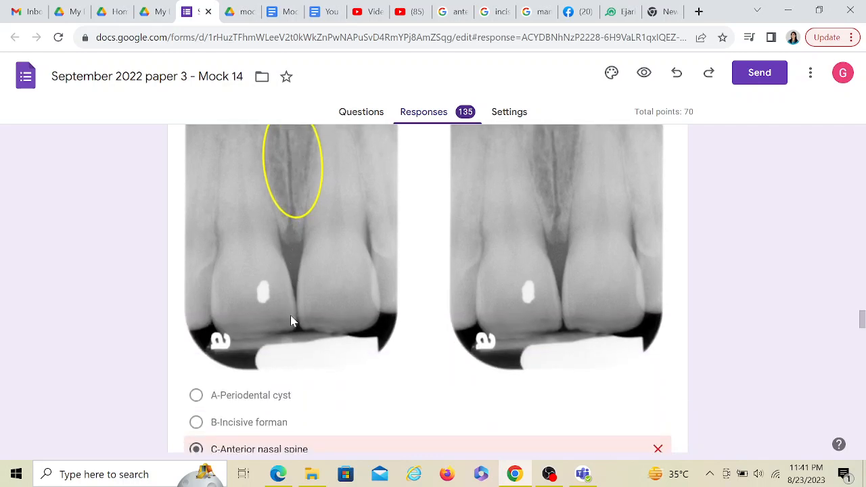
# Step: Scroll past the circled incisor radiograph until C-Anterior nasal spine appears marked wrong
pyautogui.scroll(-3)
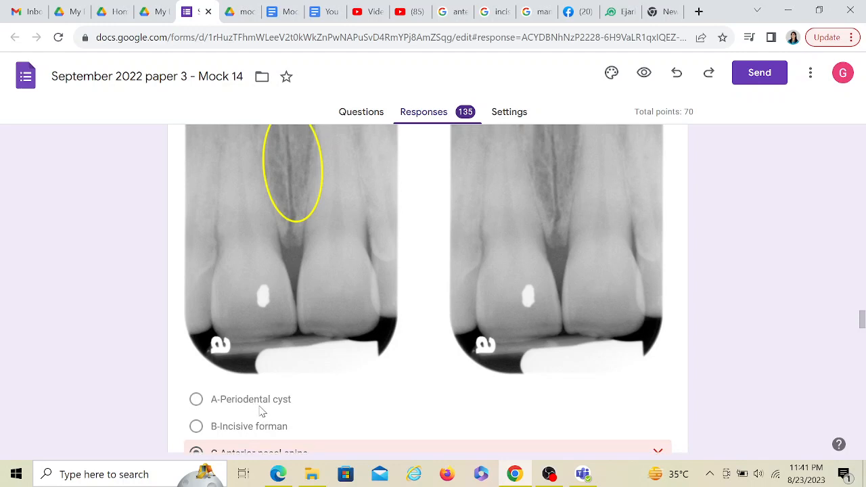
# Step: Scroll to show options A–D, including D-Floor of nasal cavity, and the Correct answer label
pyautogui.scroll(-3)
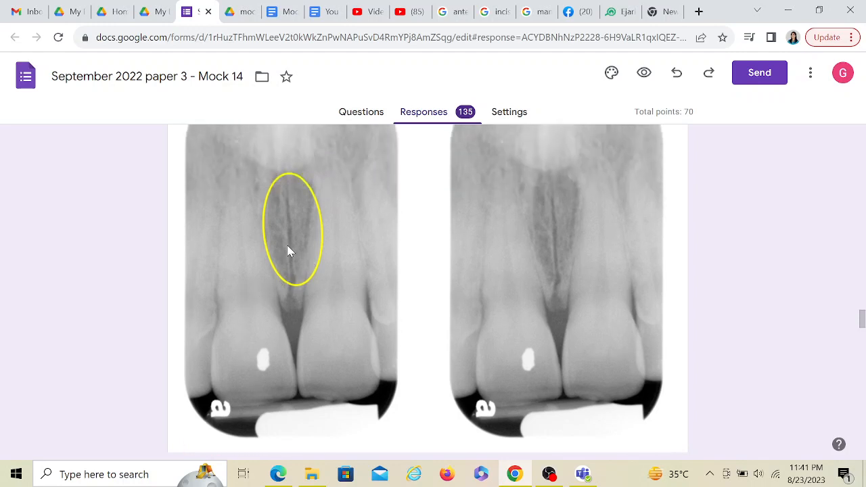
pyautogui.moveTo(282, 254)
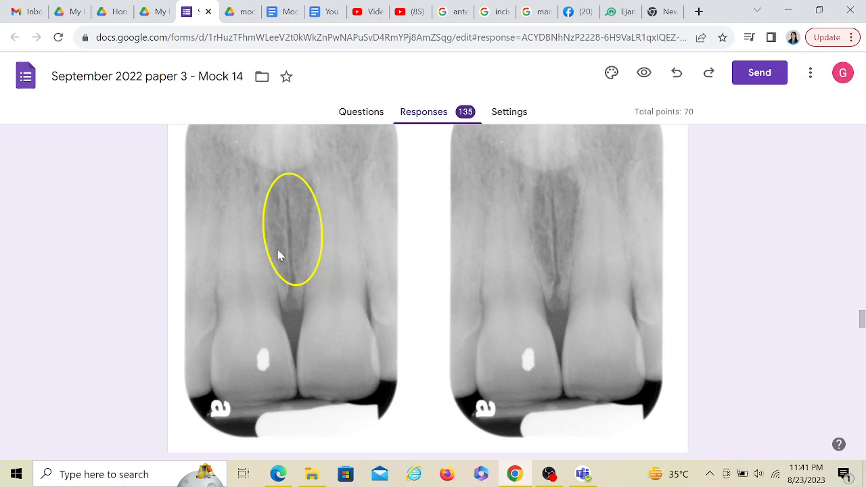
pyautogui.moveTo(264, 258)
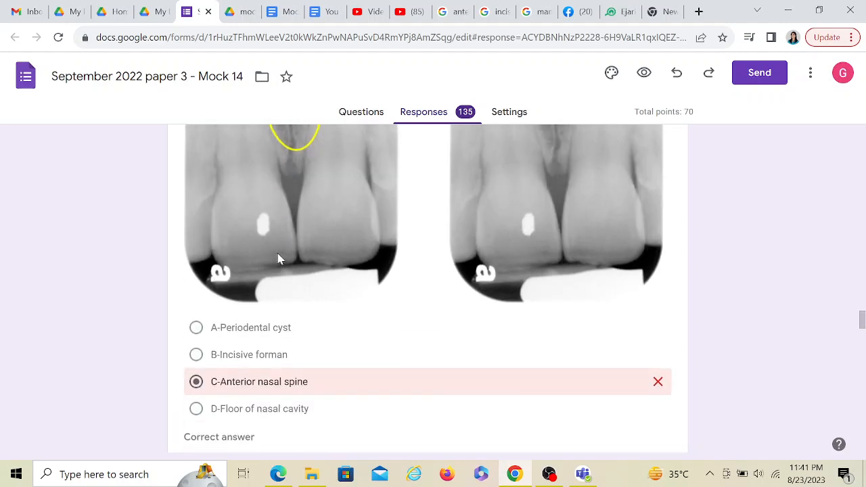
pyautogui.scroll(-3)
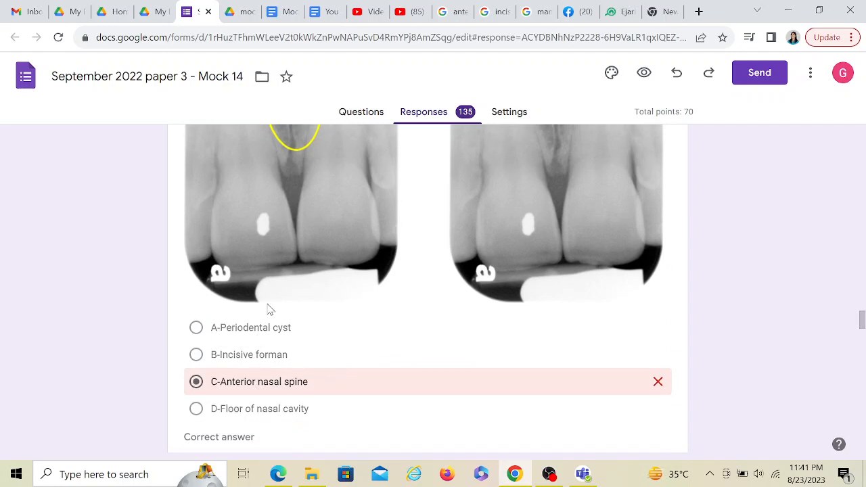
# Step: Scroll to reveal the correct answer B-Incisive forman beneath the wrong Anterior nasal spine choice
pyautogui.scroll(-3)
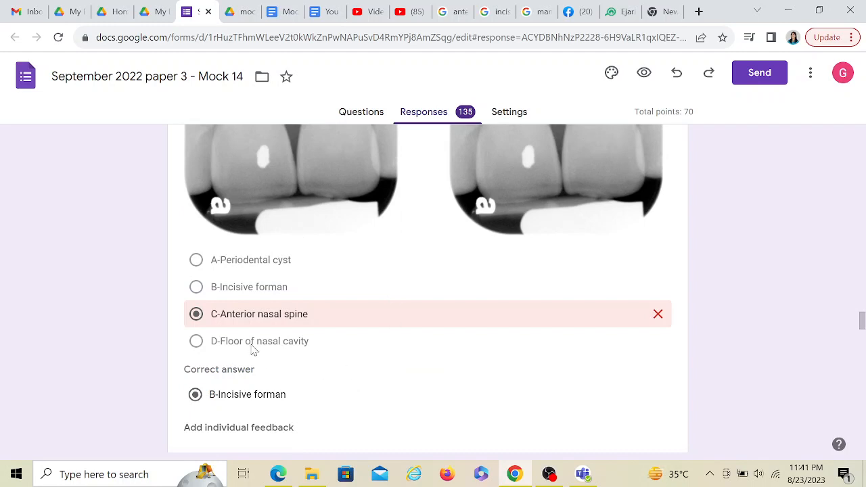
pyautogui.moveTo(643, 338)
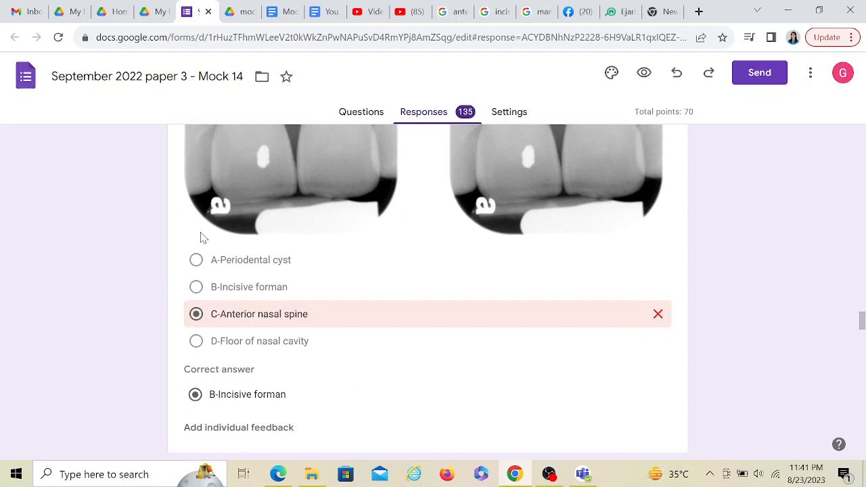
pyautogui.moveTo(289, 277)
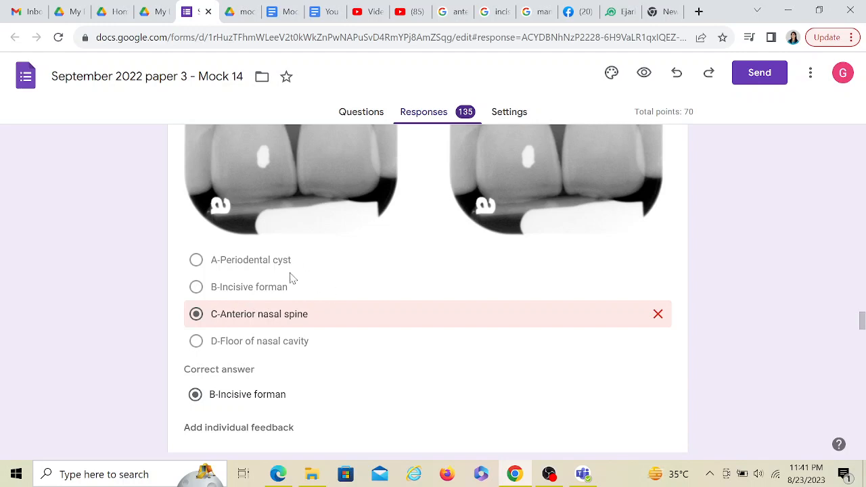
pyautogui.moveTo(208, 295)
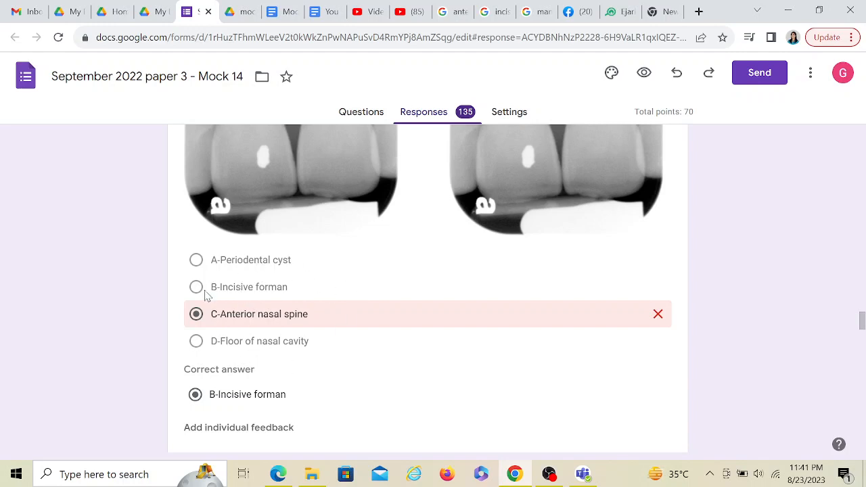
pyautogui.moveTo(254, 397)
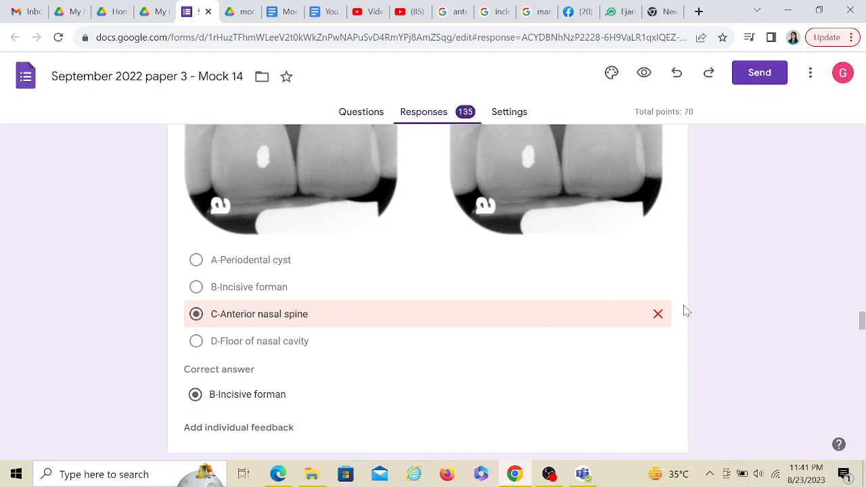
pyautogui.moveTo(286, 452)
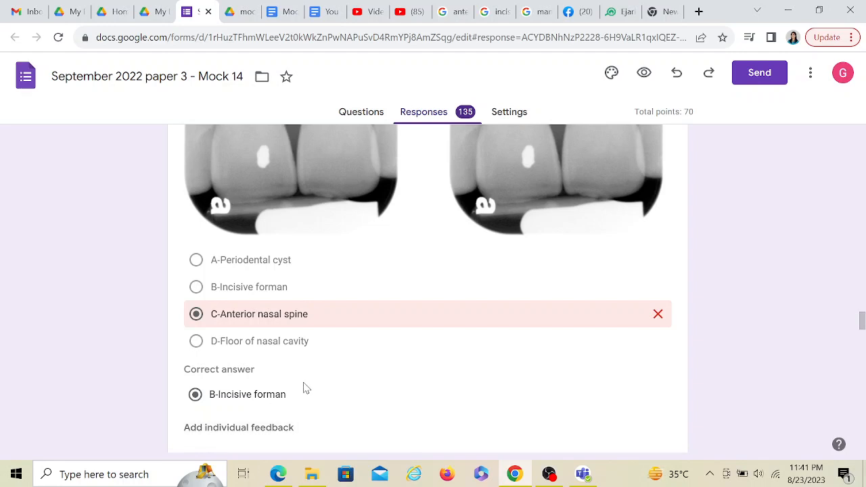
pyautogui.moveTo(311, 387)
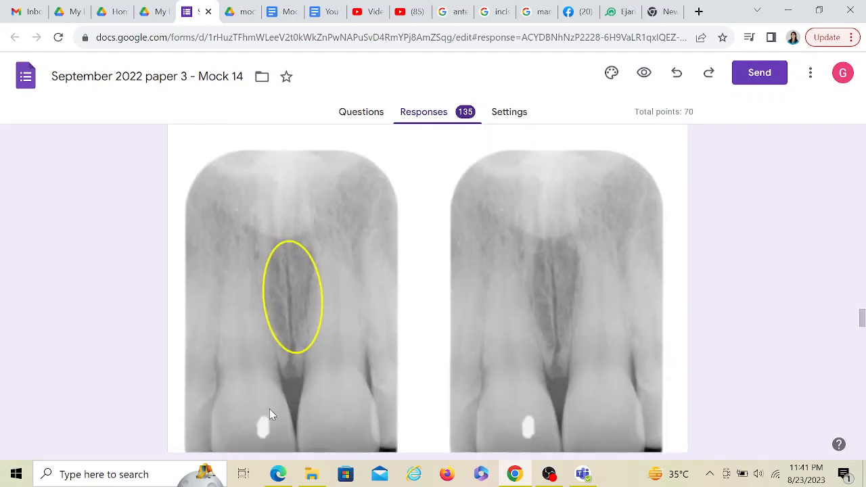
pyautogui.moveTo(302, 124)
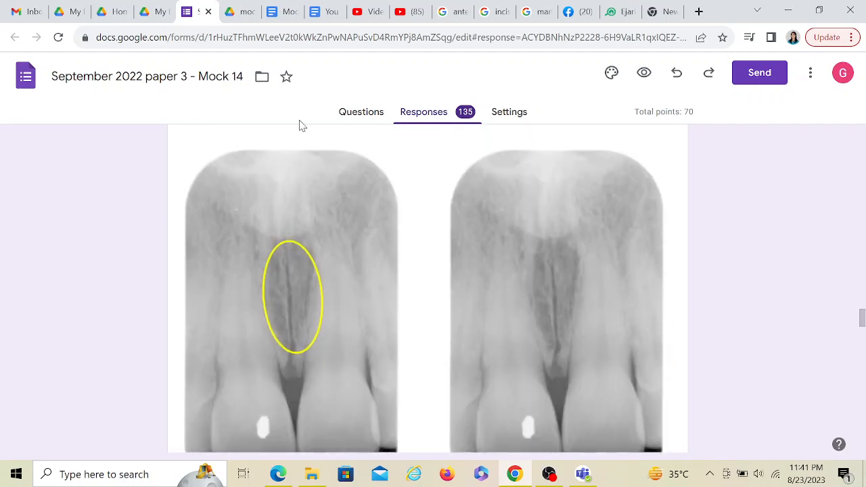
pyautogui.moveTo(284, 151)
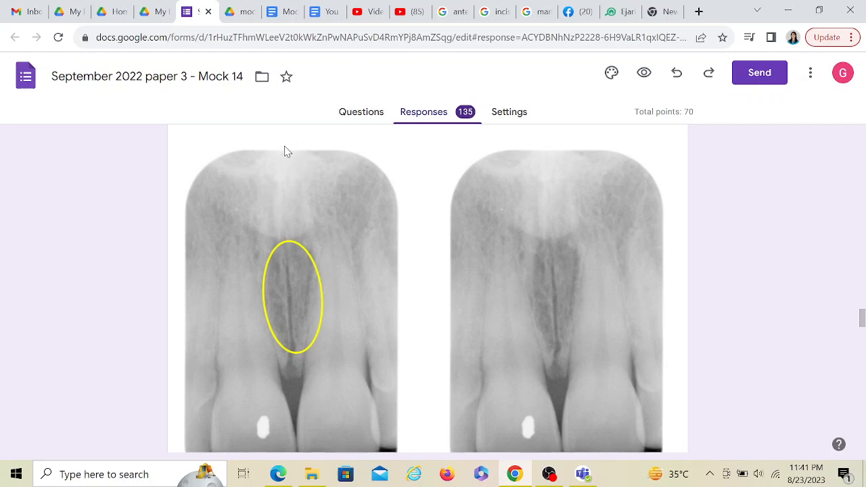
pyautogui.moveTo(365, 343)
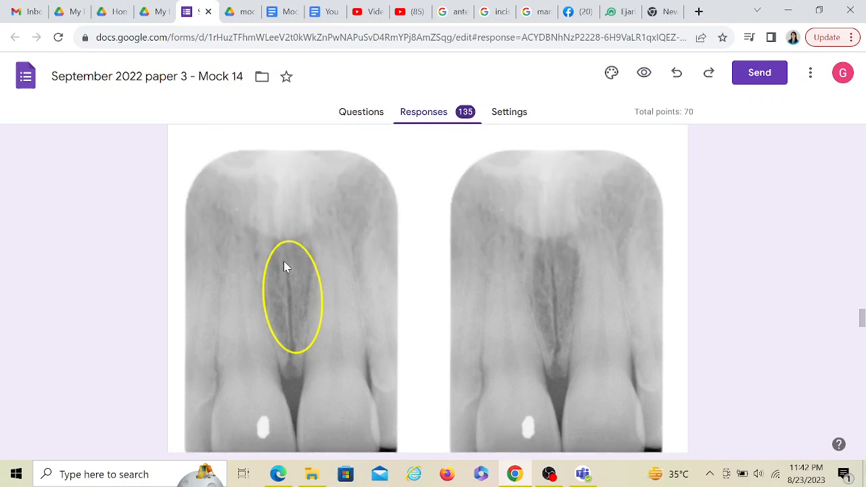
pyautogui.scroll(-3)
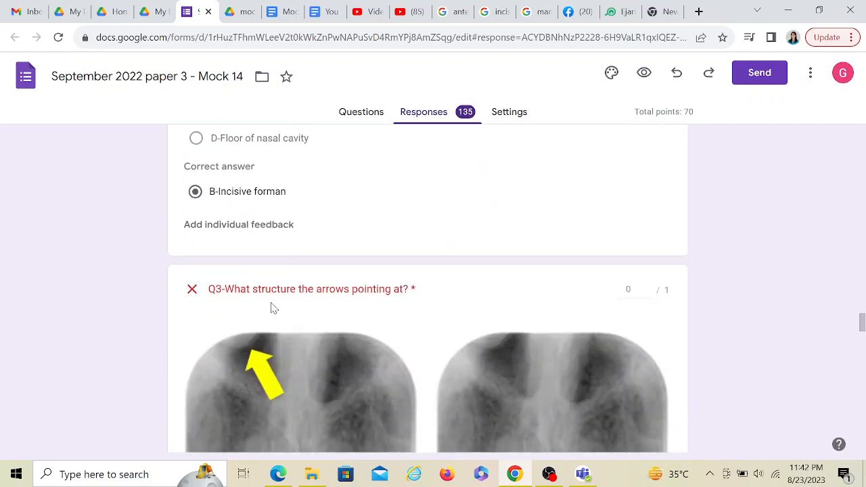
pyautogui.scroll(-3)
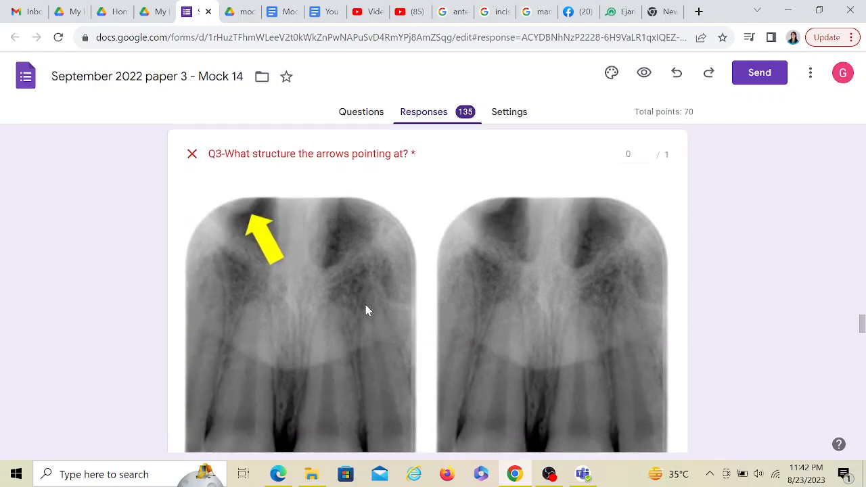
pyautogui.scroll(-3)
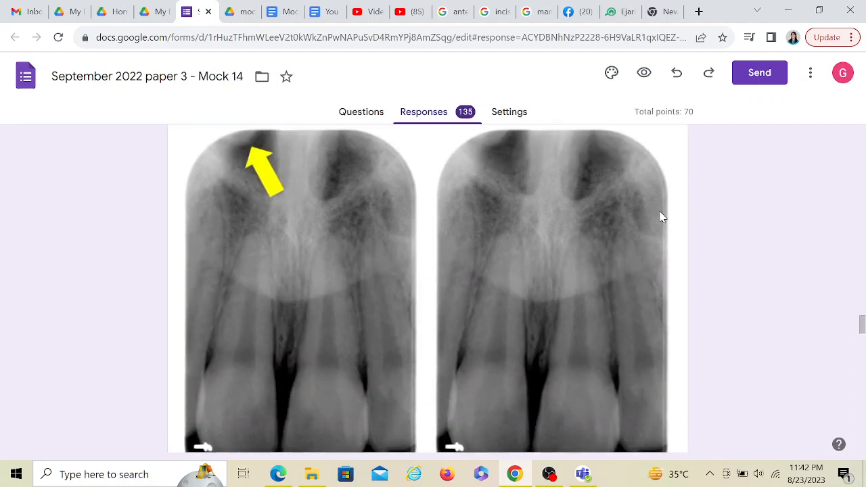
pyautogui.moveTo(428, 187)
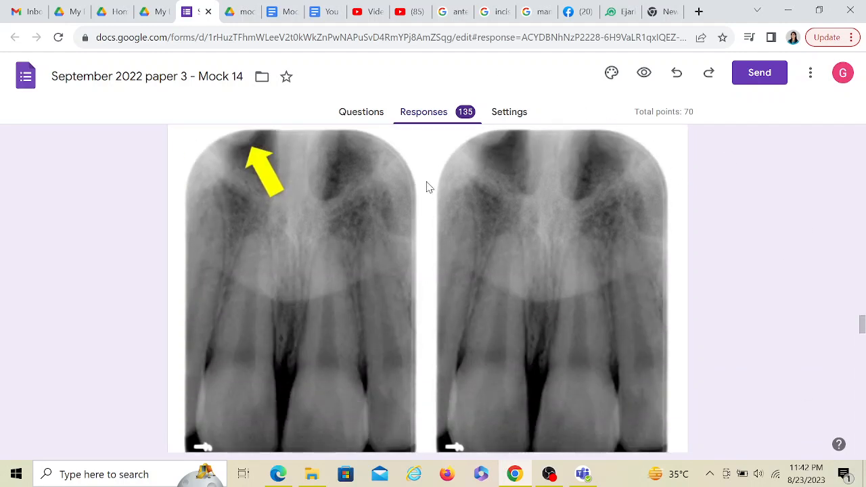
pyautogui.moveTo(245, 140)
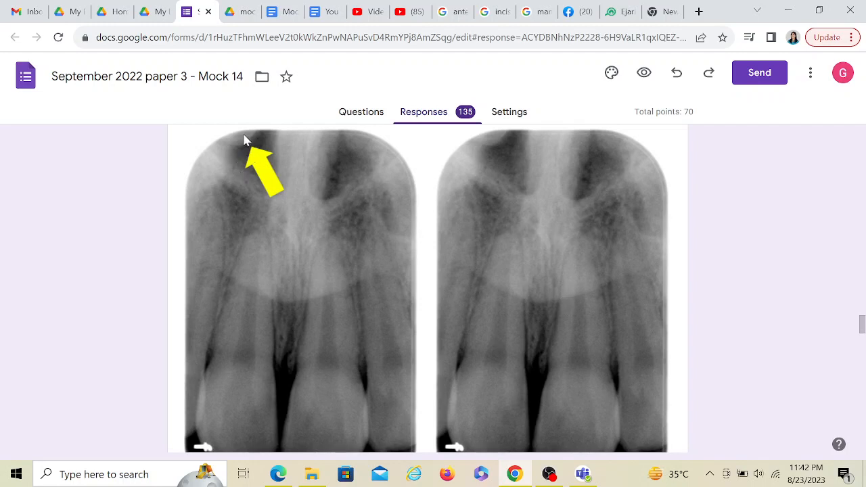
pyautogui.moveTo(385, 229)
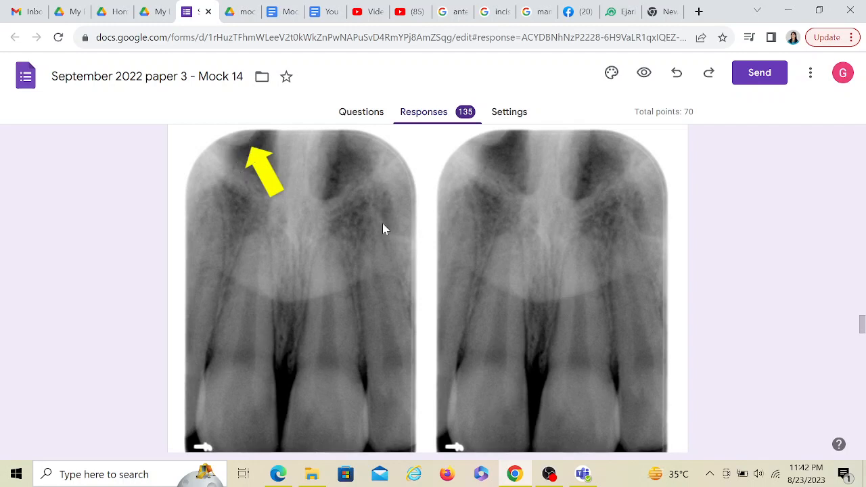
pyautogui.moveTo(250, 329)
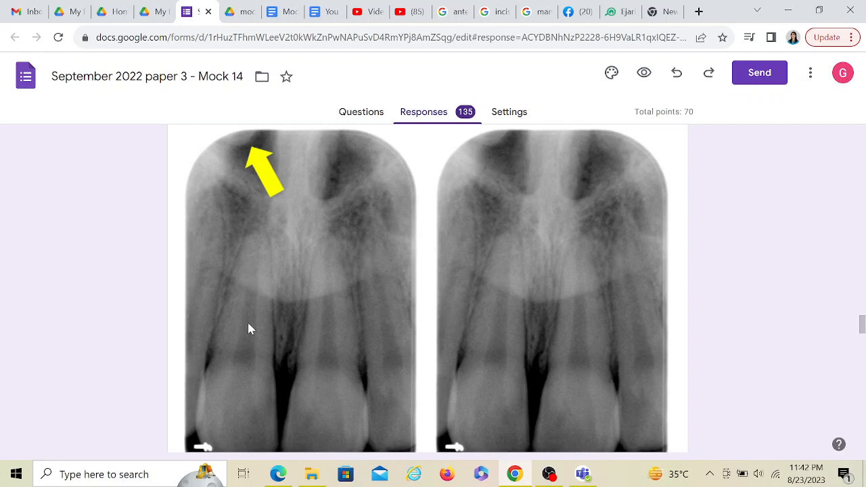
pyautogui.moveTo(282, 353)
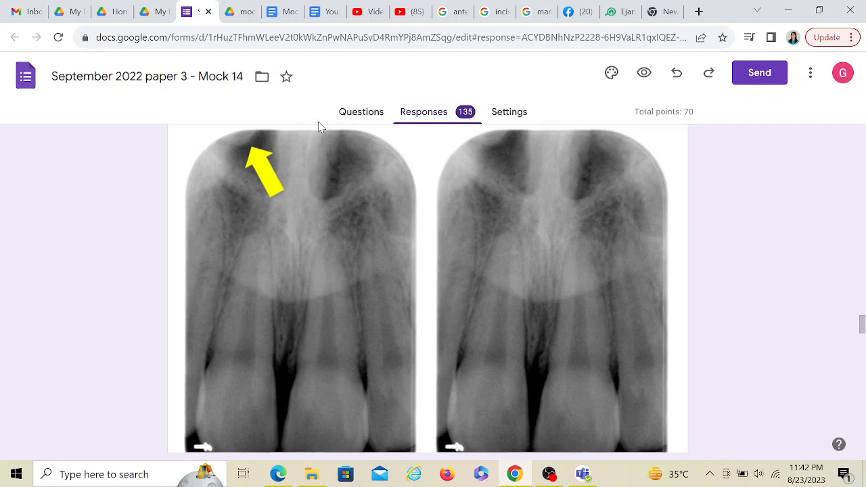
pyautogui.moveTo(284, 180)
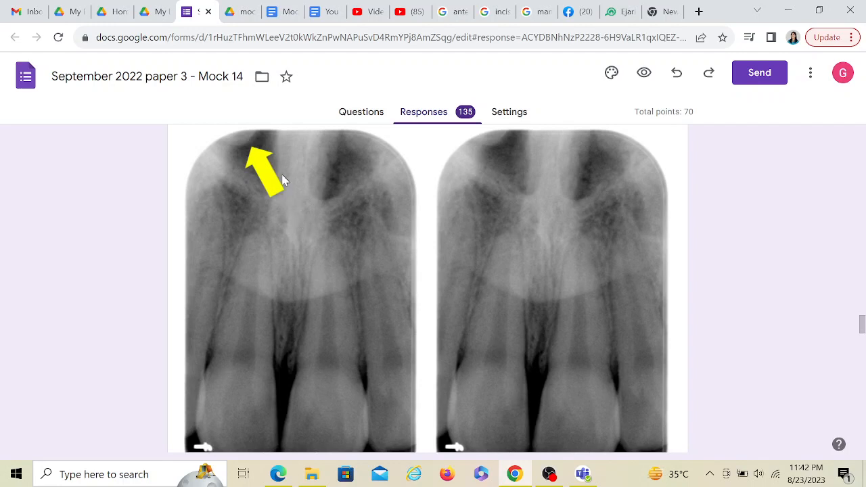
pyautogui.moveTo(308, 127)
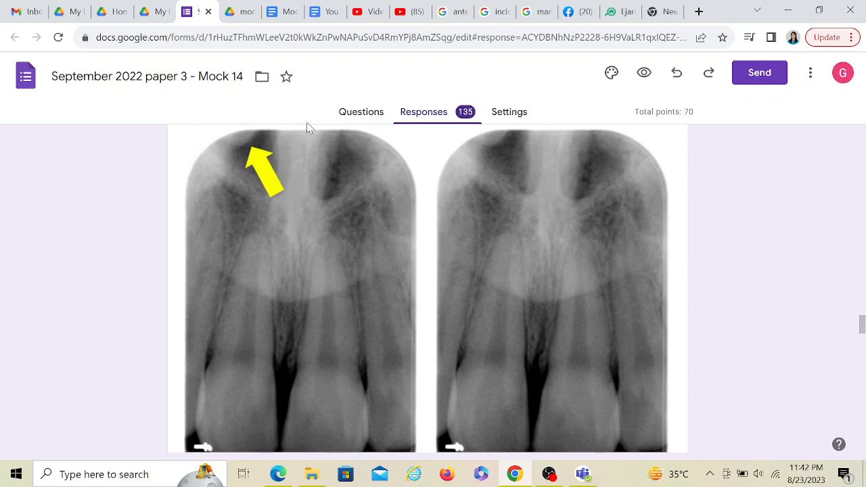
pyautogui.moveTo(246, 140)
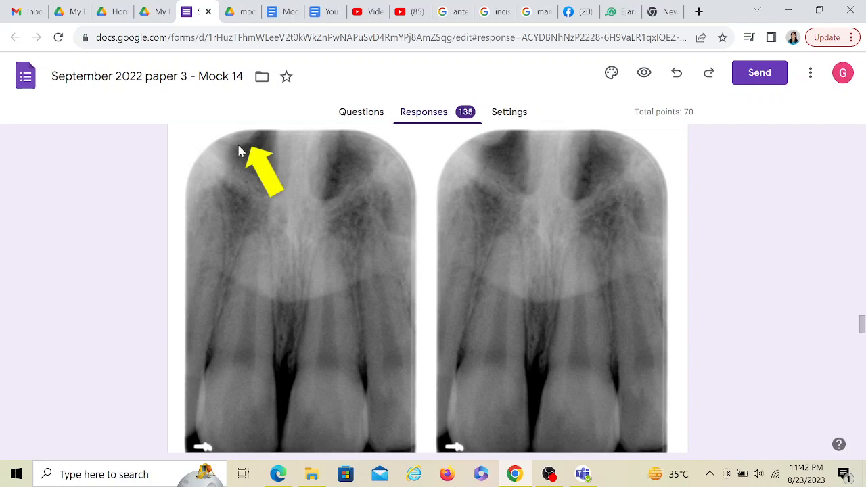
pyautogui.scroll(-3)
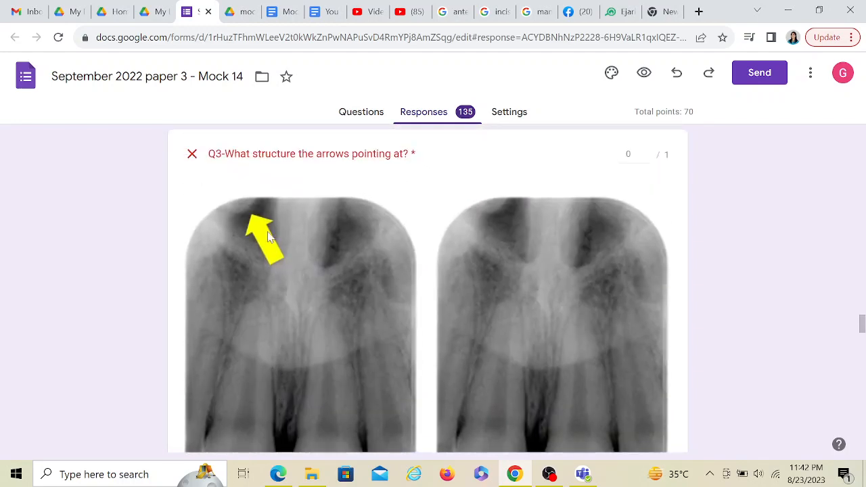
pyautogui.moveTo(263, 214)
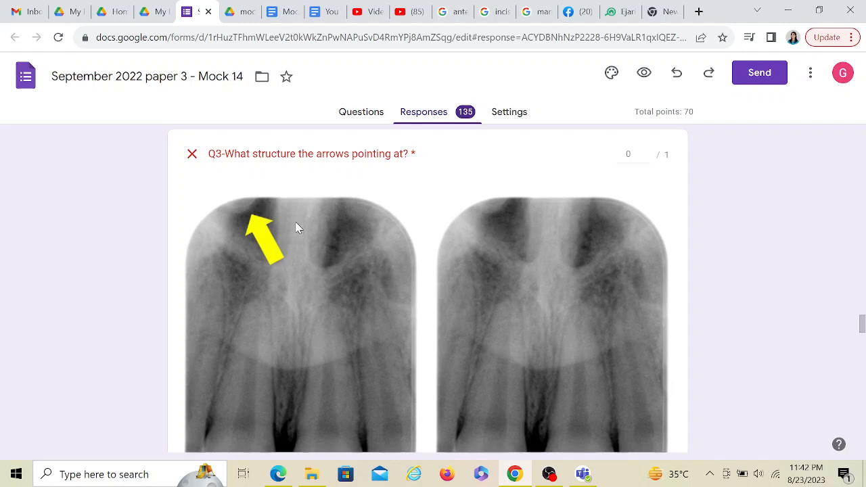
pyautogui.scroll(-3)
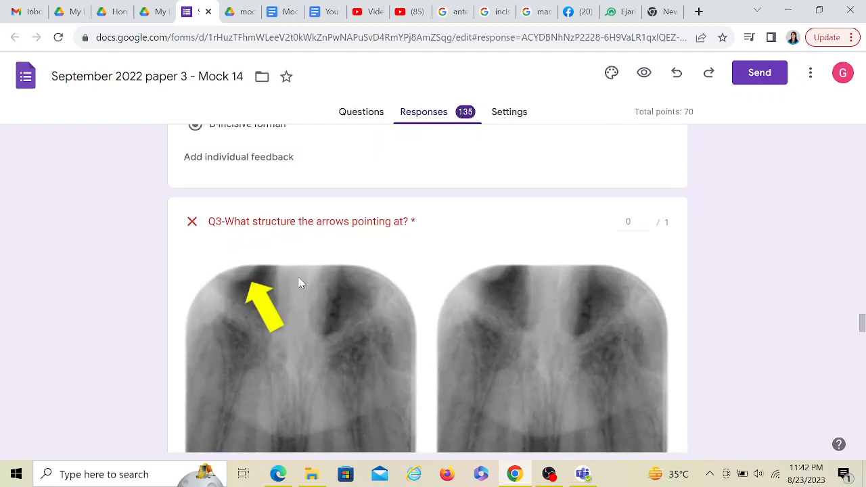
pyautogui.scroll(-3)
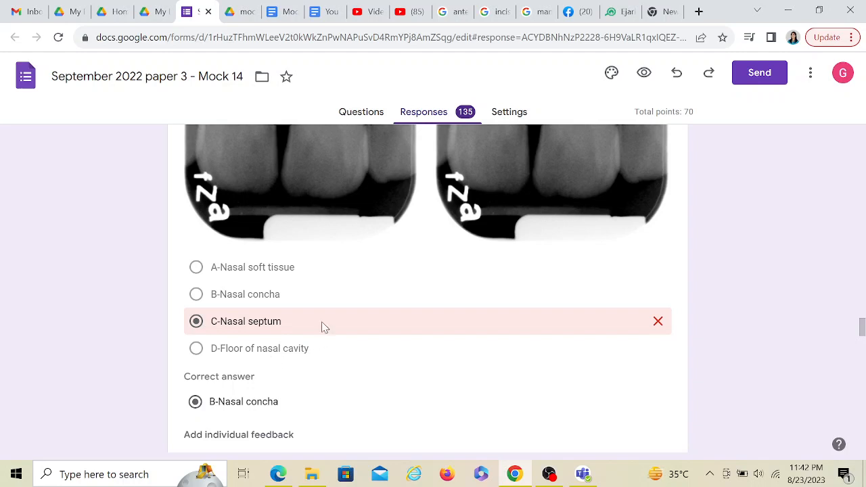
pyautogui.scroll(-3)
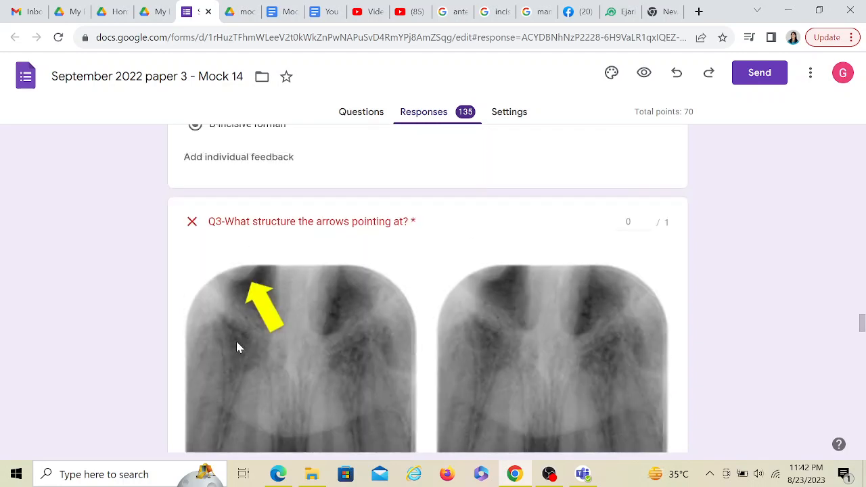
pyautogui.moveTo(305, 360)
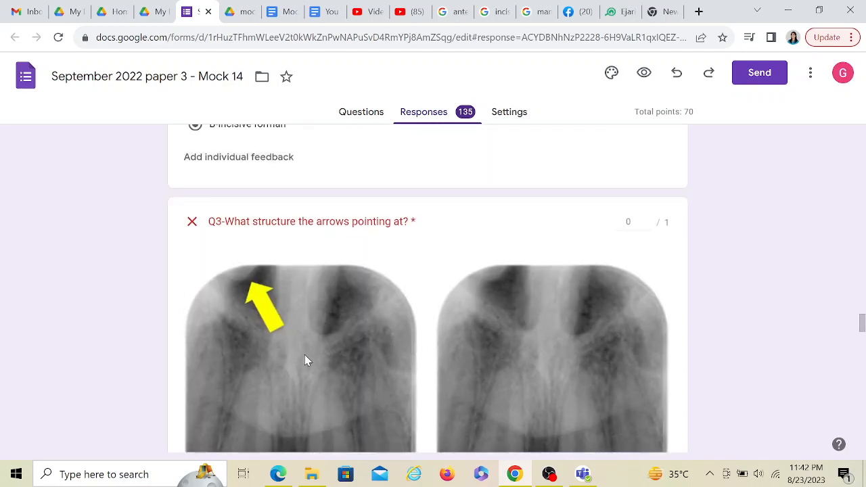
pyautogui.moveTo(168, 355)
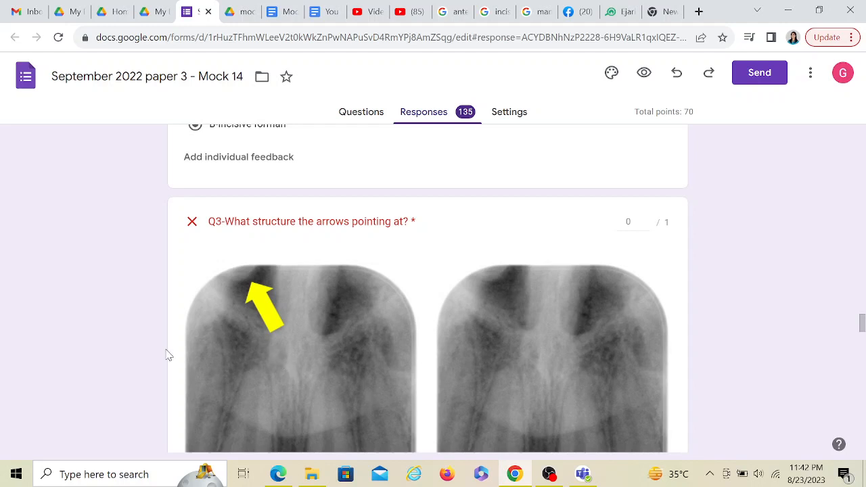
pyautogui.moveTo(227, 318)
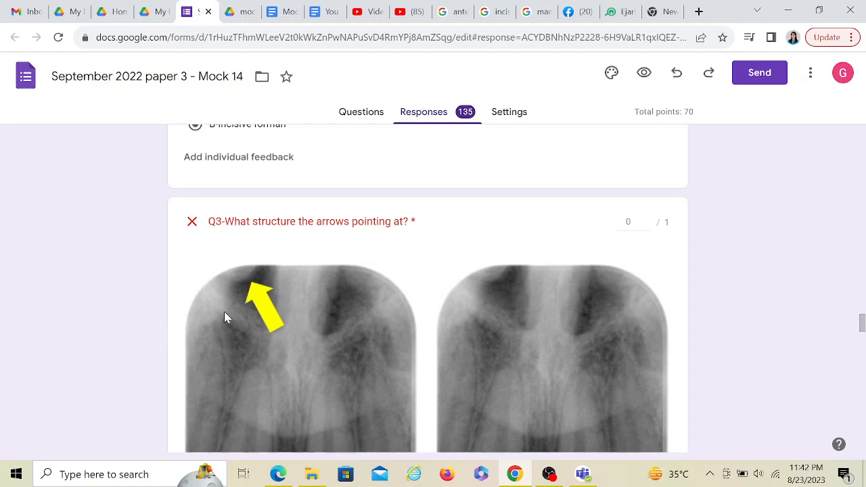
pyautogui.moveTo(247, 285)
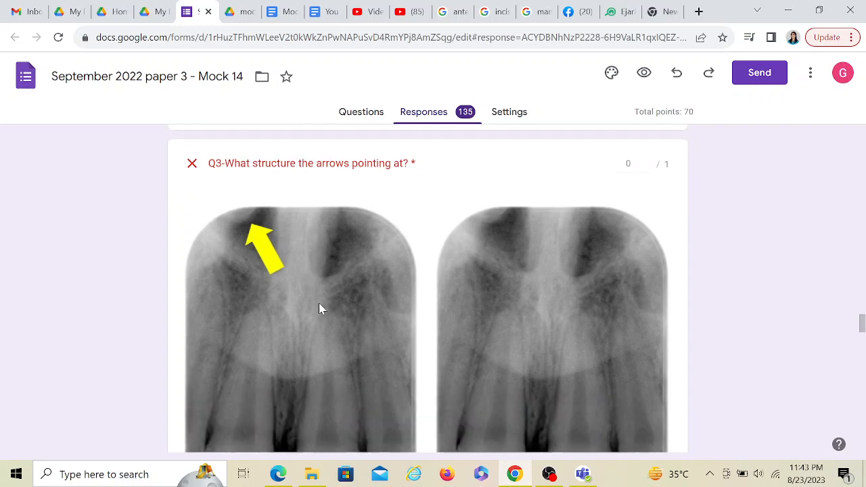
# Step: Scroll to Q4's circled molar radiograph question, scored 0 out of 1
pyautogui.scroll(-3)
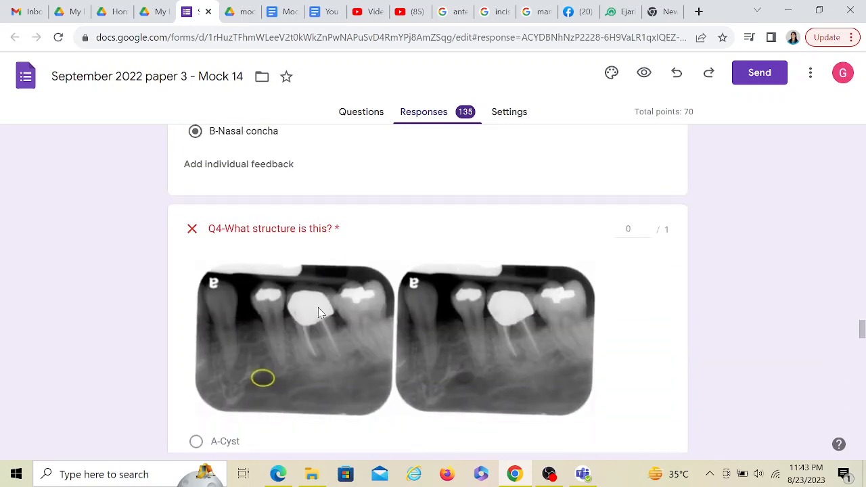
pyautogui.moveTo(436, 301)
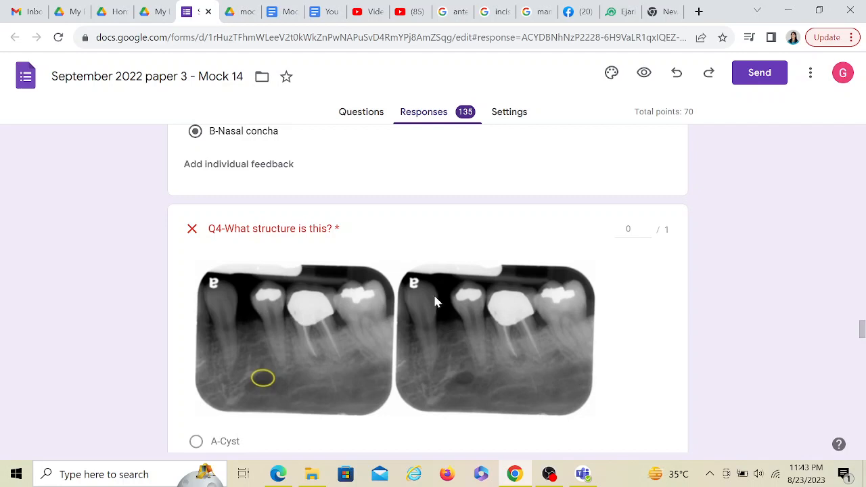
pyautogui.moveTo(489, 443)
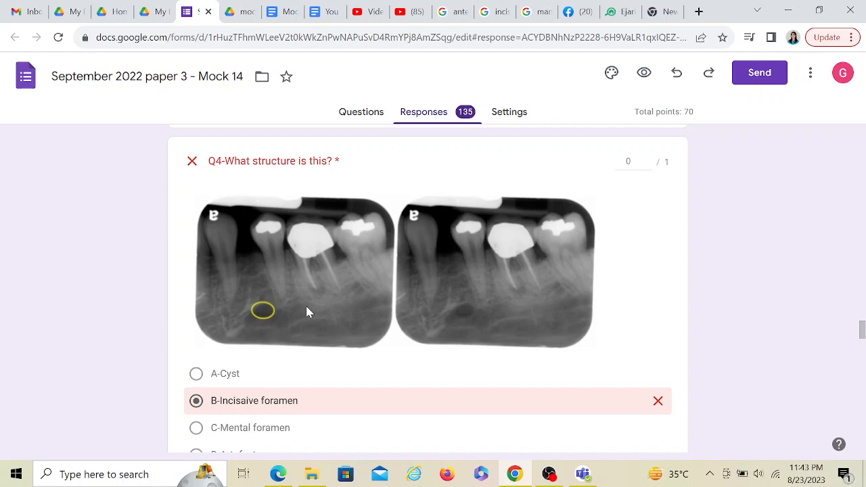
pyautogui.moveTo(242, 202)
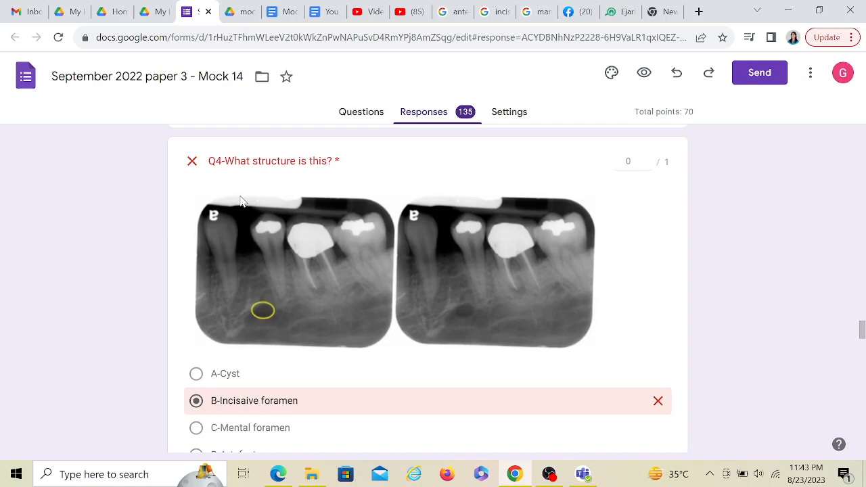
pyautogui.moveTo(249, 253)
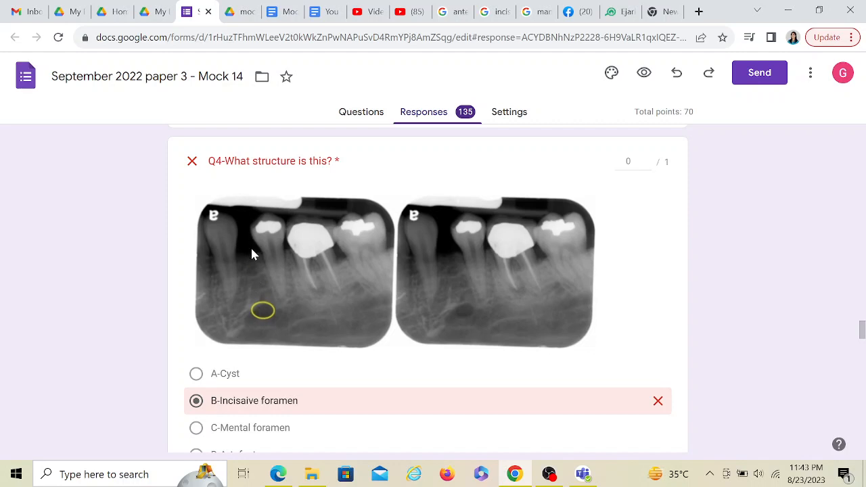
pyautogui.moveTo(432, 319)
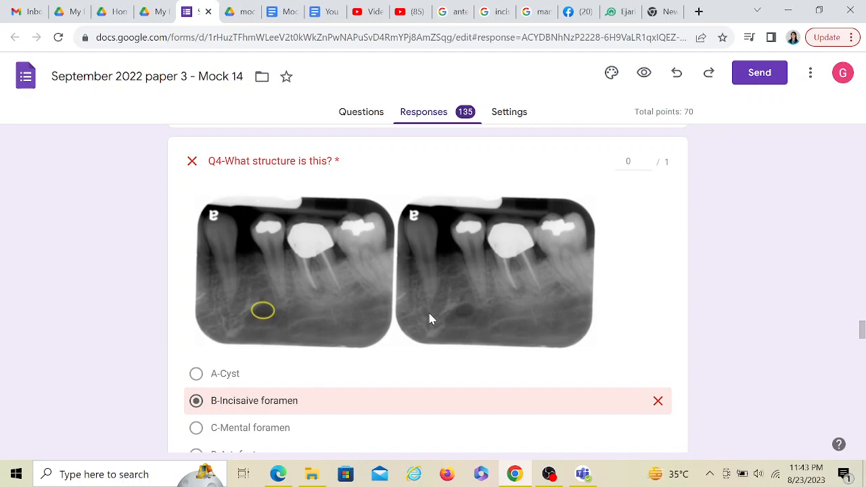
pyautogui.moveTo(457, 324)
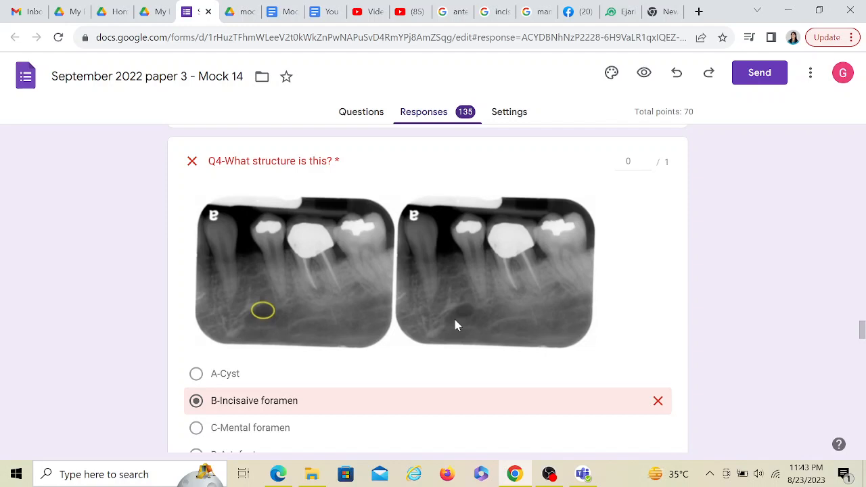
pyautogui.moveTo(445, 216)
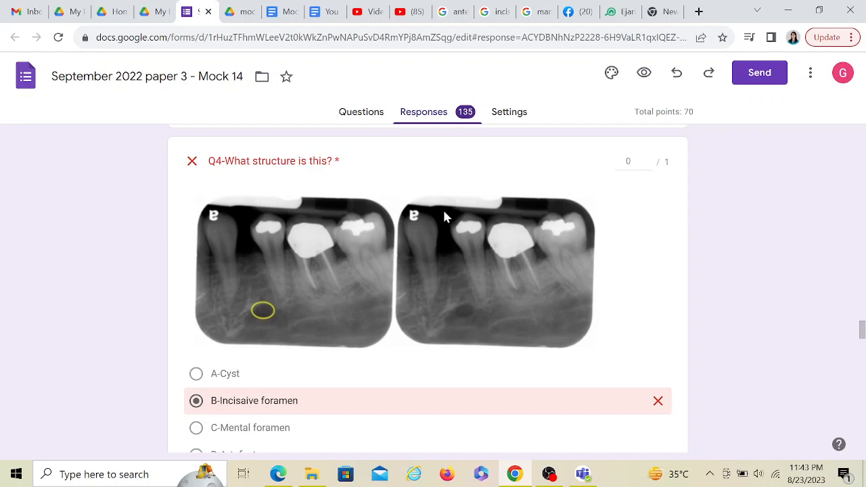
pyautogui.moveTo(471, 296)
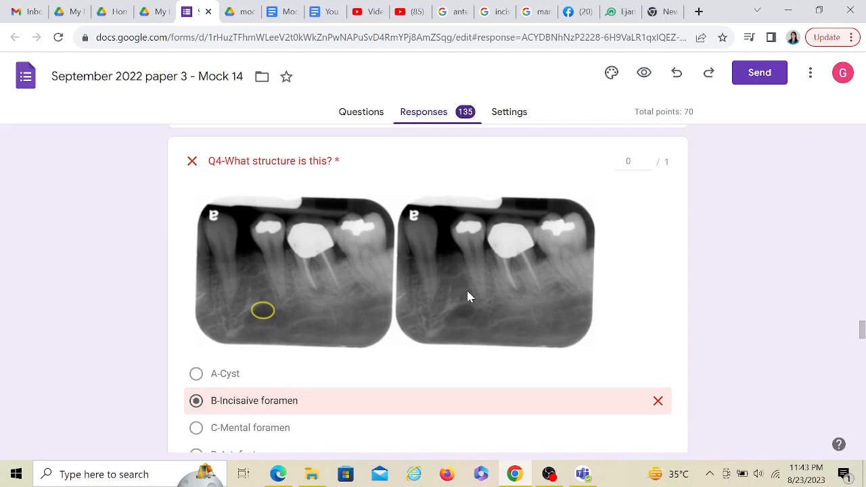
pyautogui.moveTo(471, 306)
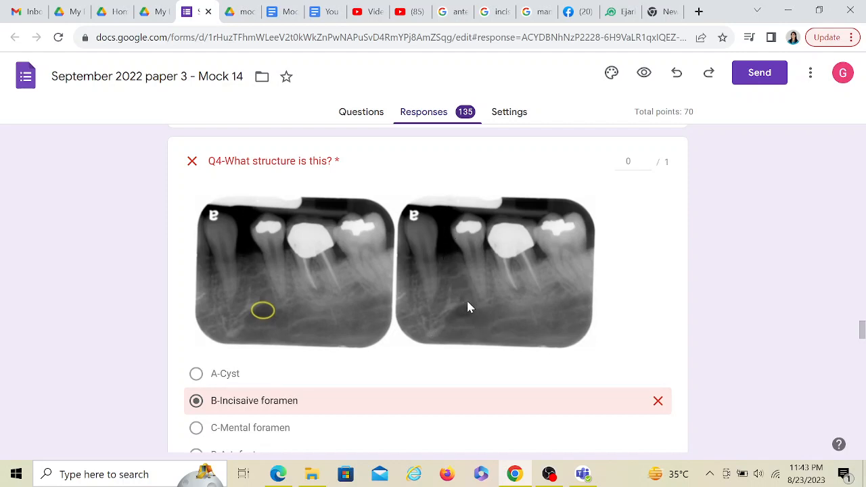
pyautogui.moveTo(472, 308)
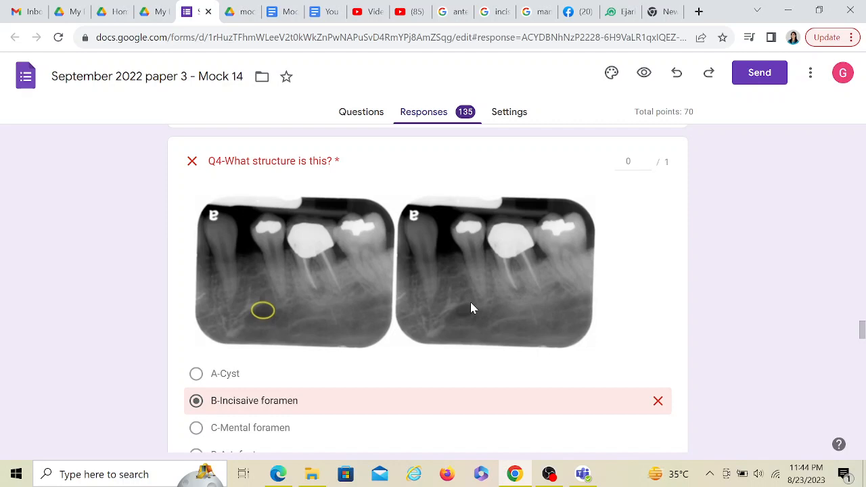
pyautogui.moveTo(454, 295)
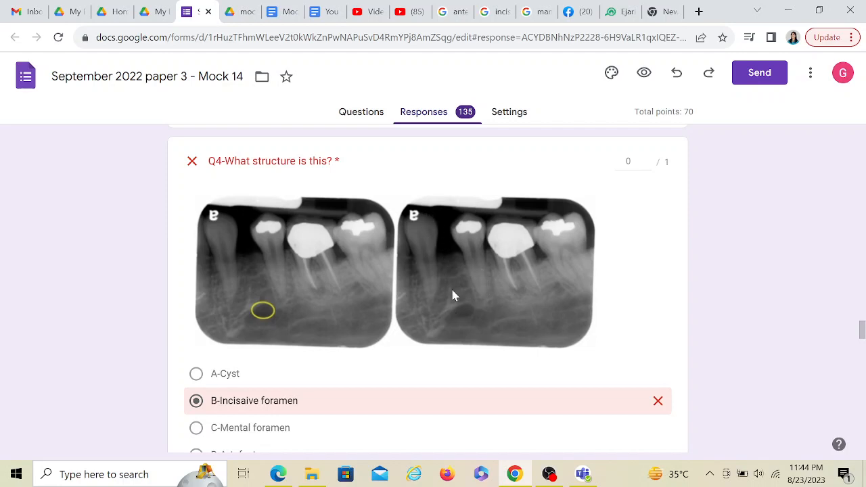
pyautogui.moveTo(470, 332)
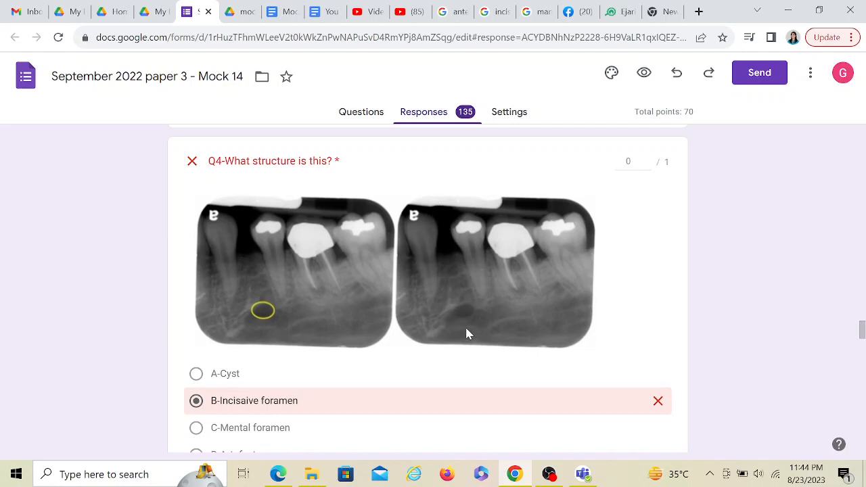
pyautogui.moveTo(472, 314)
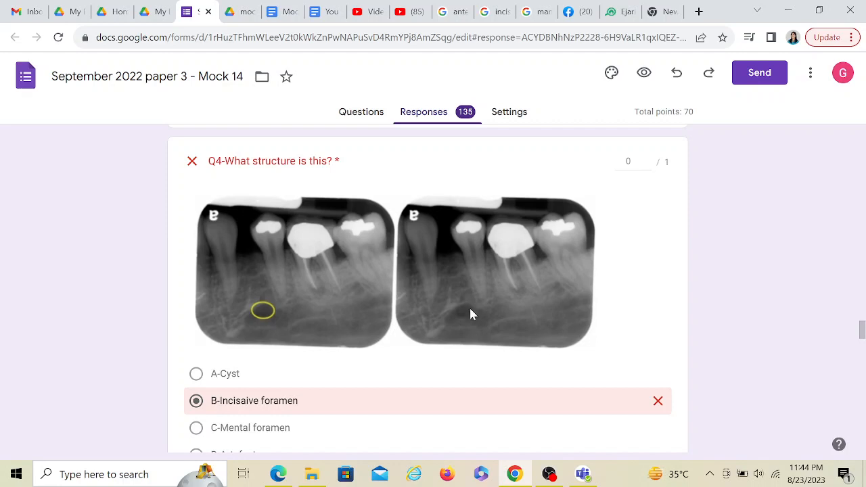
pyautogui.moveTo(478, 321)
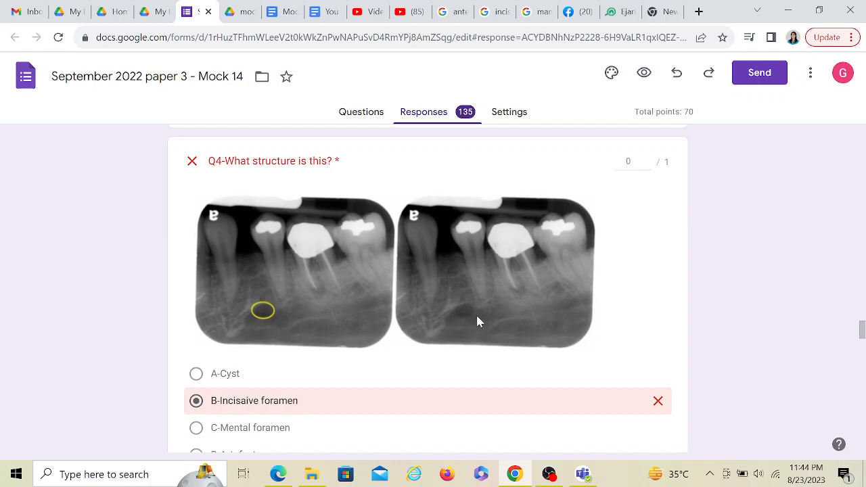
pyautogui.moveTo(444, 262)
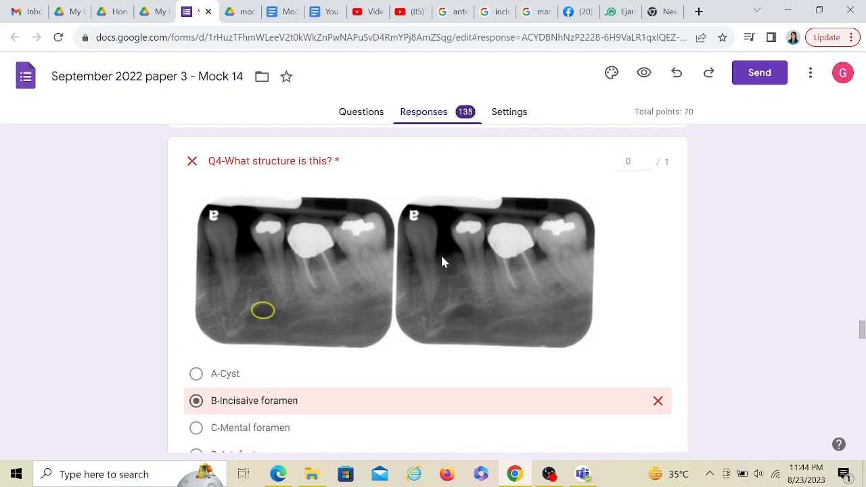
pyautogui.moveTo(466, 229)
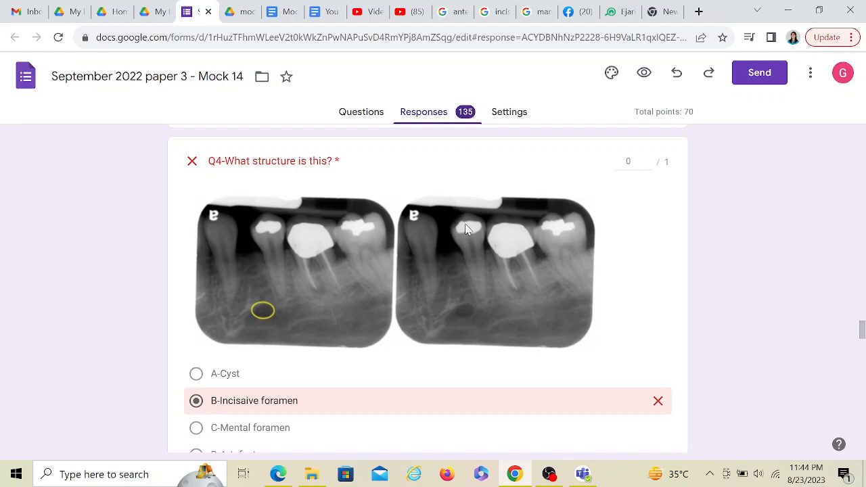
pyautogui.moveTo(457, 235)
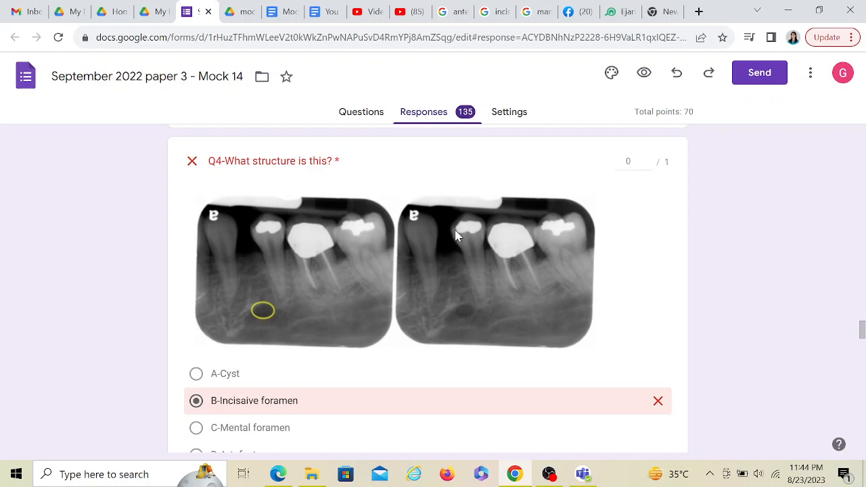
pyautogui.moveTo(452, 241)
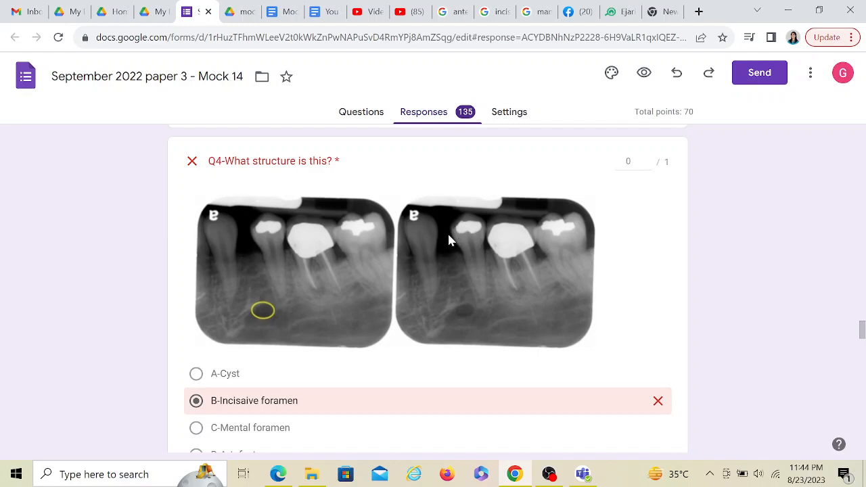
pyautogui.moveTo(454, 273)
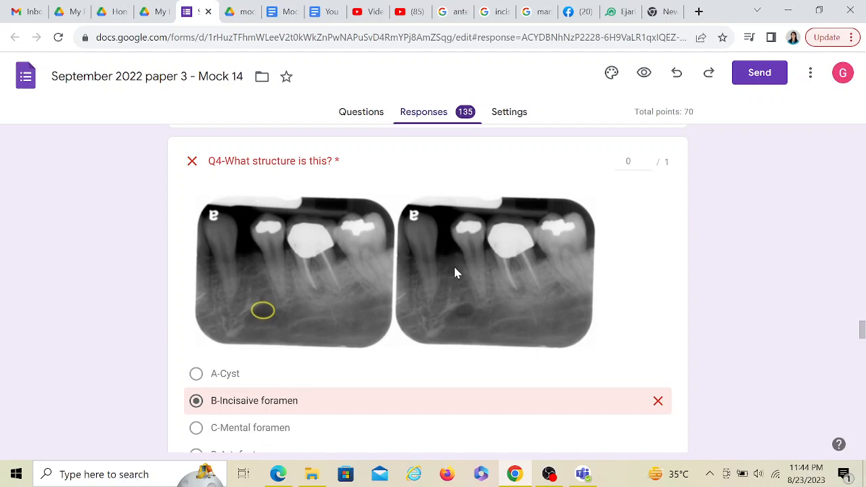
pyautogui.moveTo(464, 310)
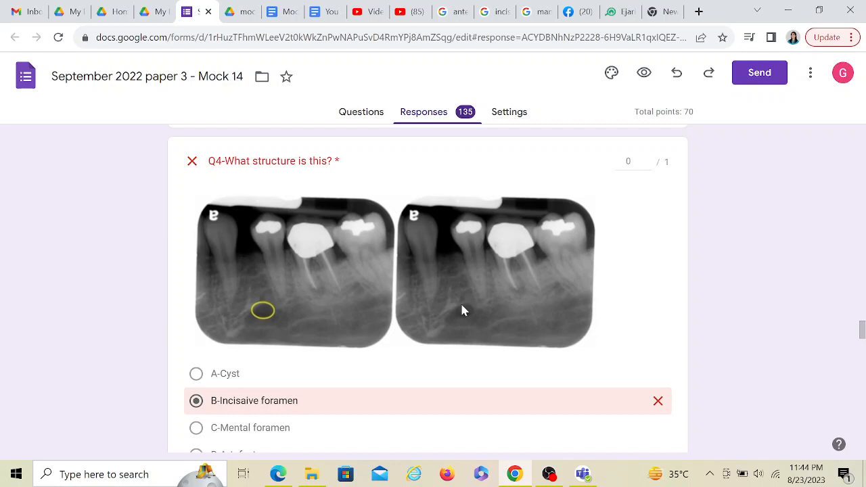
pyautogui.moveTo(465, 306)
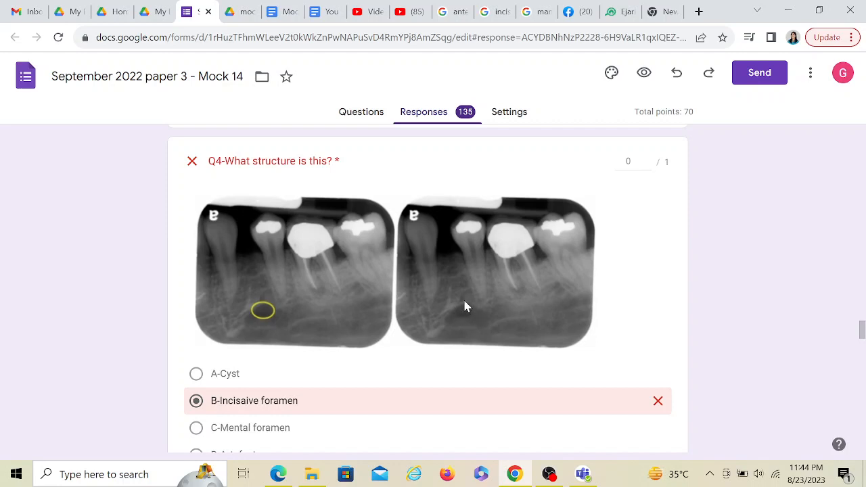
pyautogui.moveTo(460, 318)
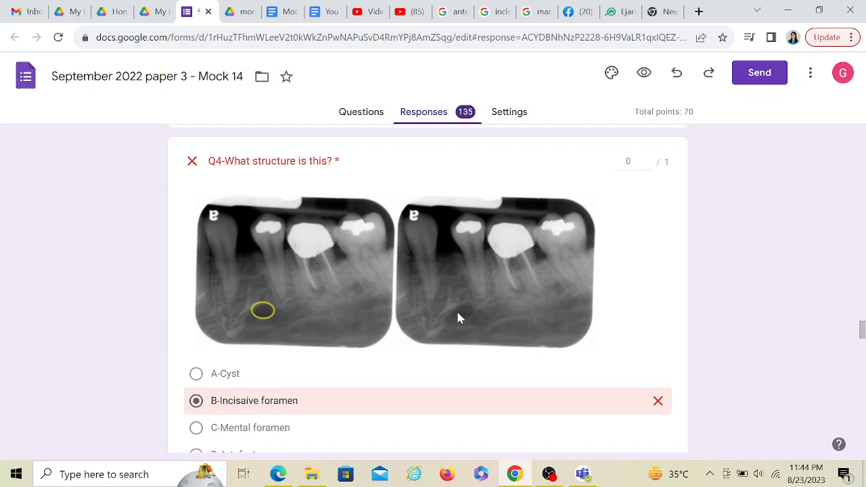
pyautogui.moveTo(468, 336)
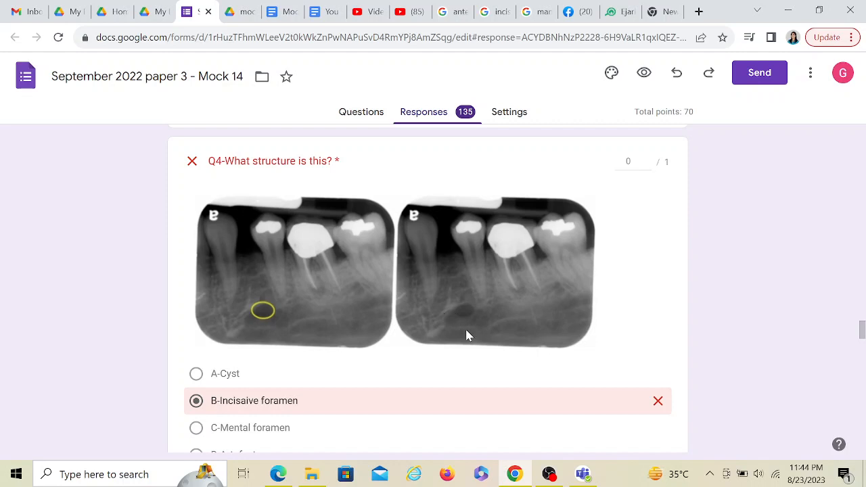
# Step: Scroll past Q4's correct answer Mental foramen to Q5 about arrowed structures, scored 1/1
pyautogui.scroll(-3)
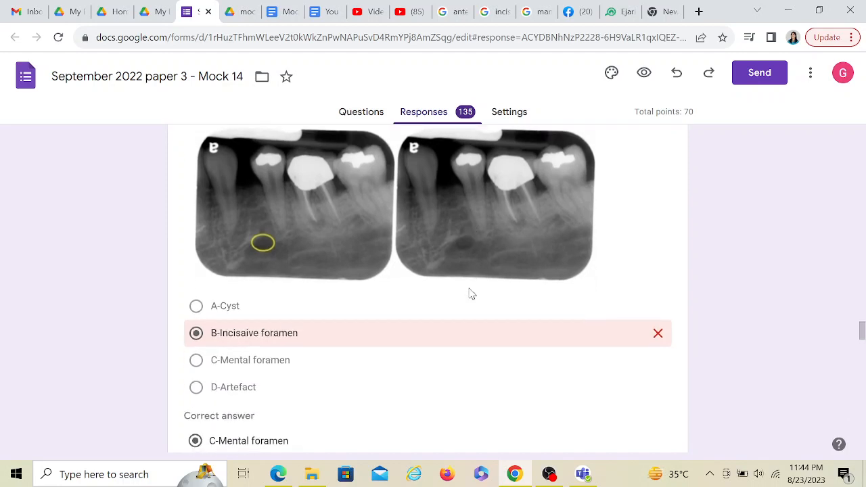
pyautogui.moveTo(474, 240)
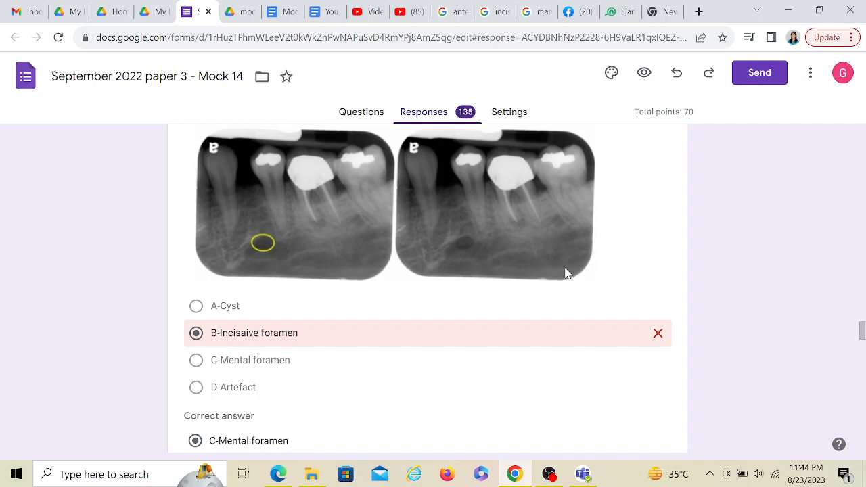
pyautogui.moveTo(529, 280)
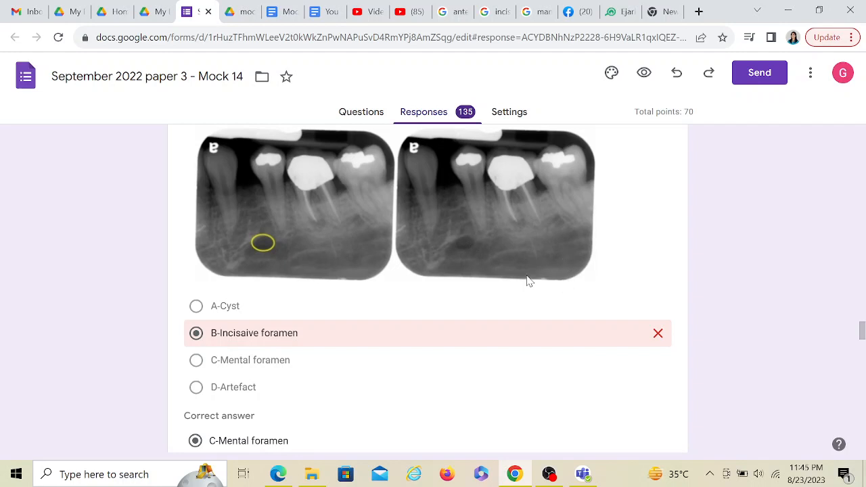
pyautogui.moveTo(485, 269)
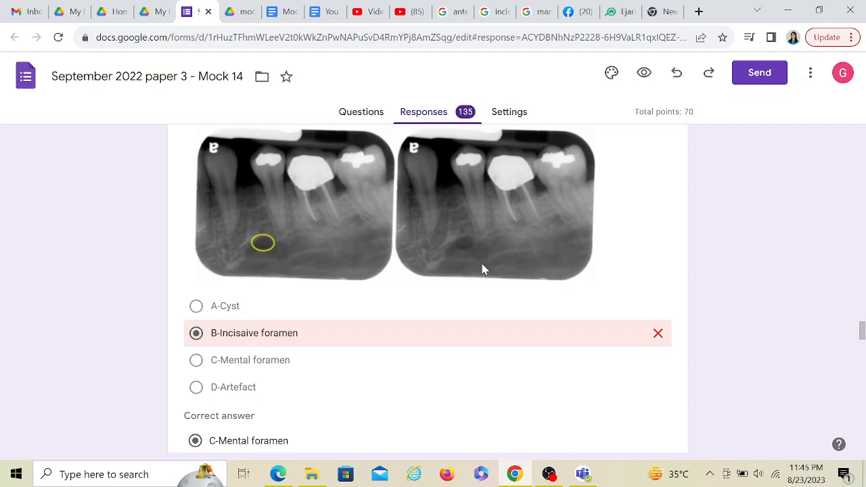
pyautogui.moveTo(200, 260)
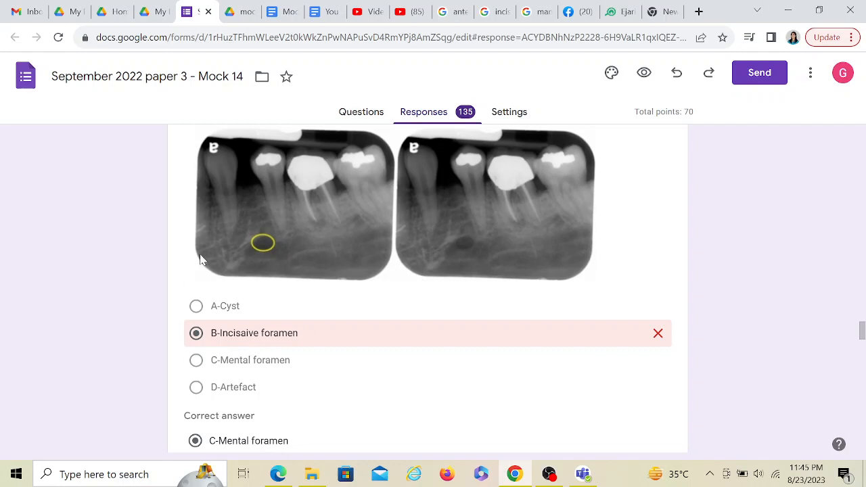
pyautogui.moveTo(314, 331)
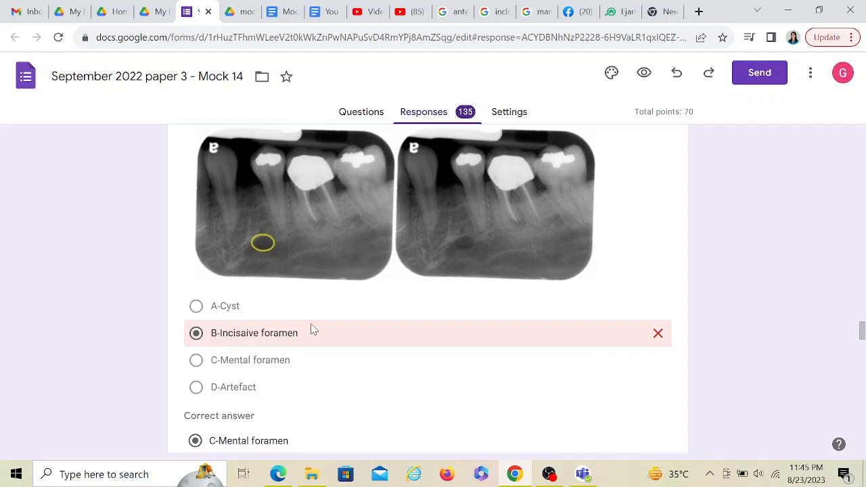
pyautogui.moveTo(368, 362)
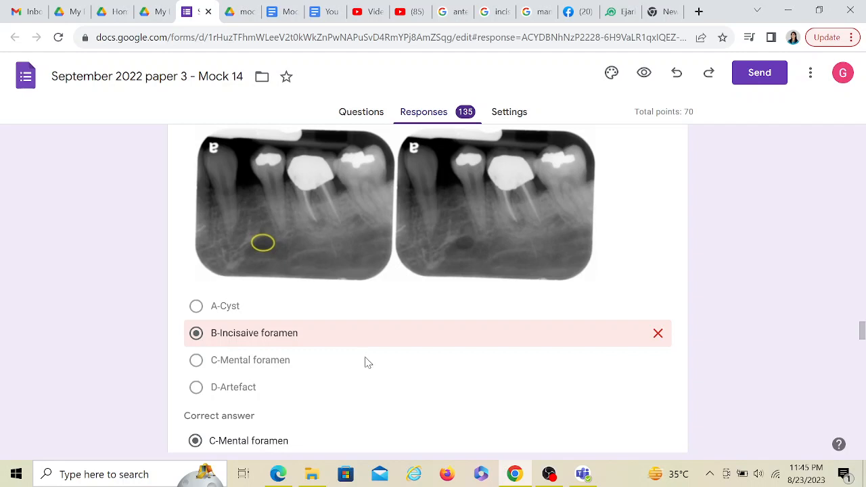
pyautogui.scroll(-3)
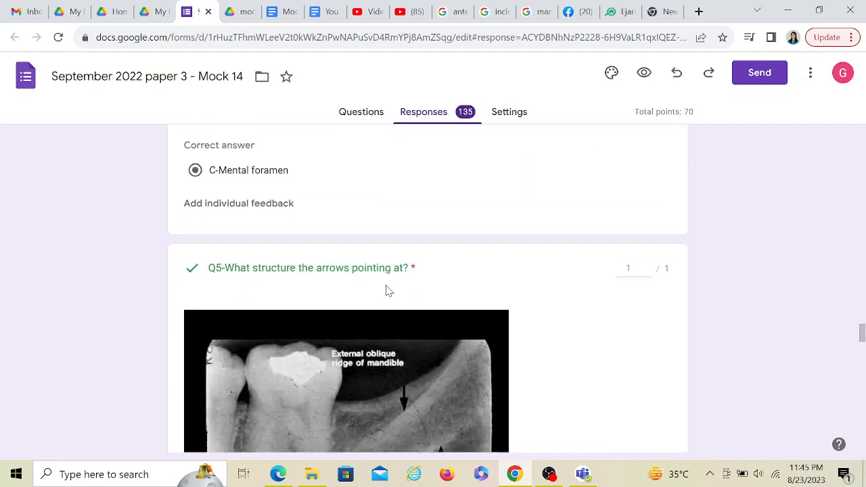
# Step: Scroll to show Q5's radiograph labeled External oblique ridge and Mylohyoid ridge with option A below
pyautogui.scroll(-3)
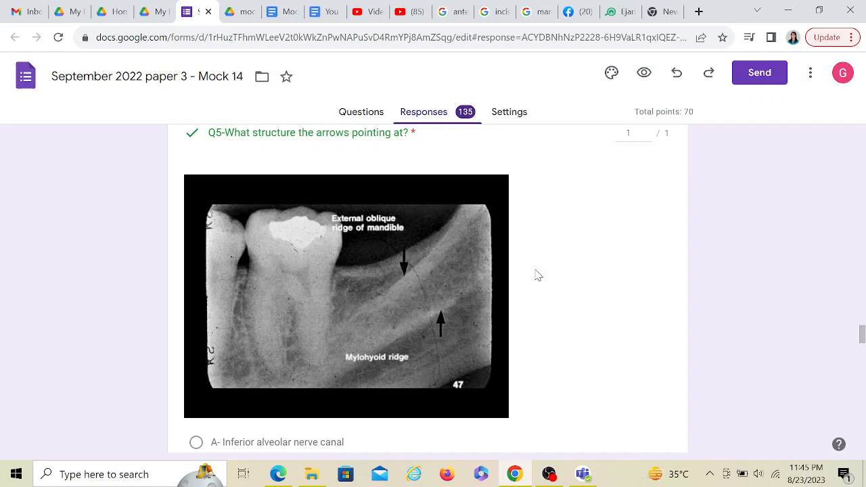
pyautogui.moveTo(281, 318)
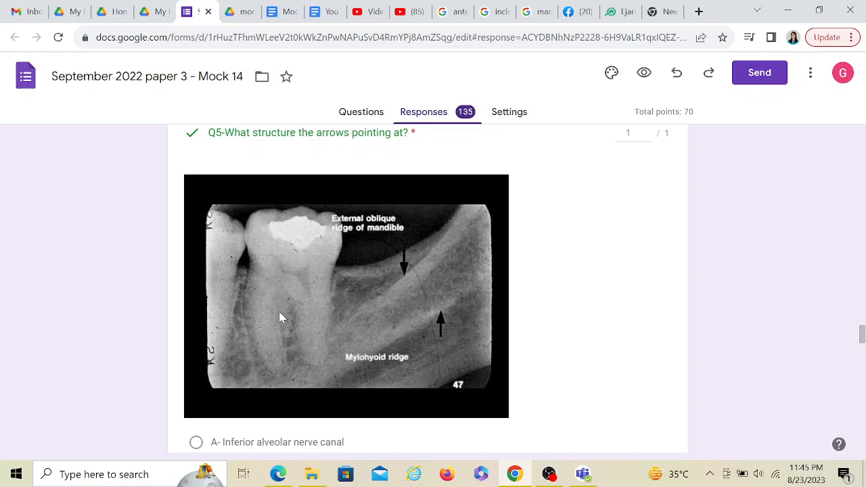
pyautogui.moveTo(403, 258)
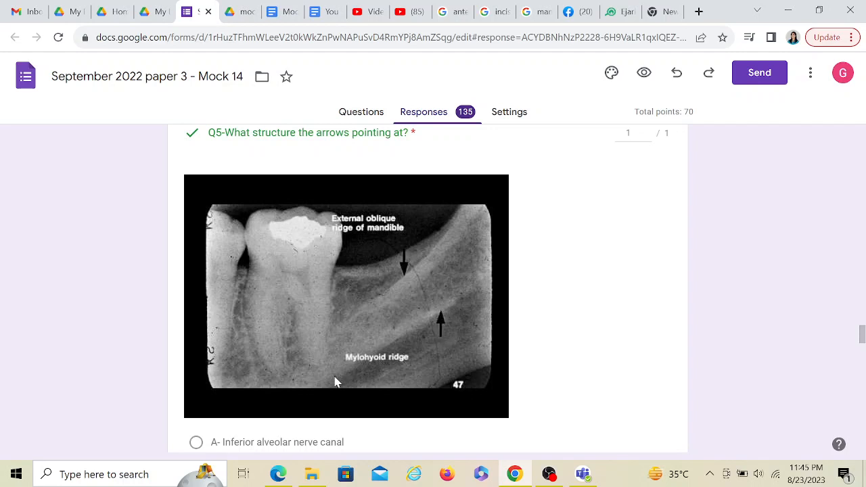
pyautogui.moveTo(400, 233)
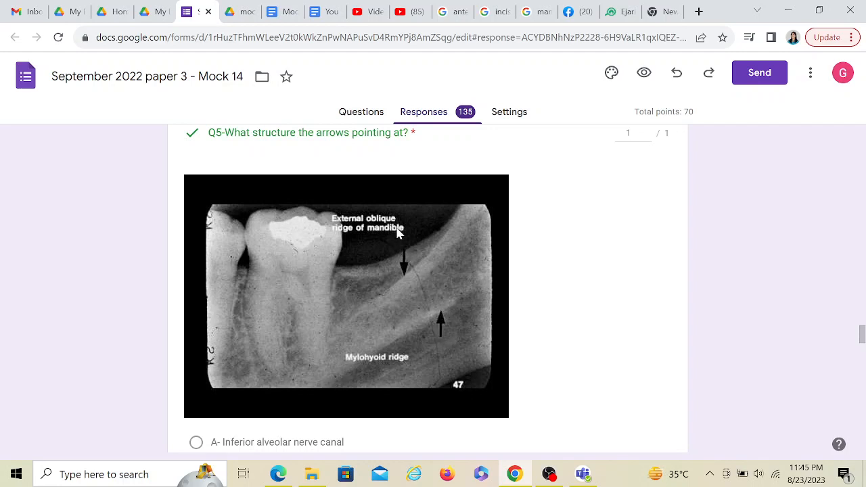
pyautogui.moveTo(363, 316)
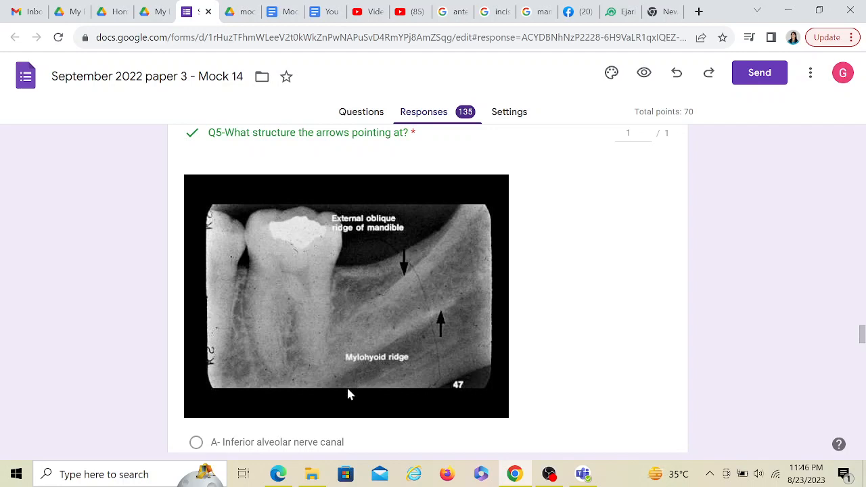
pyautogui.moveTo(602, 419)
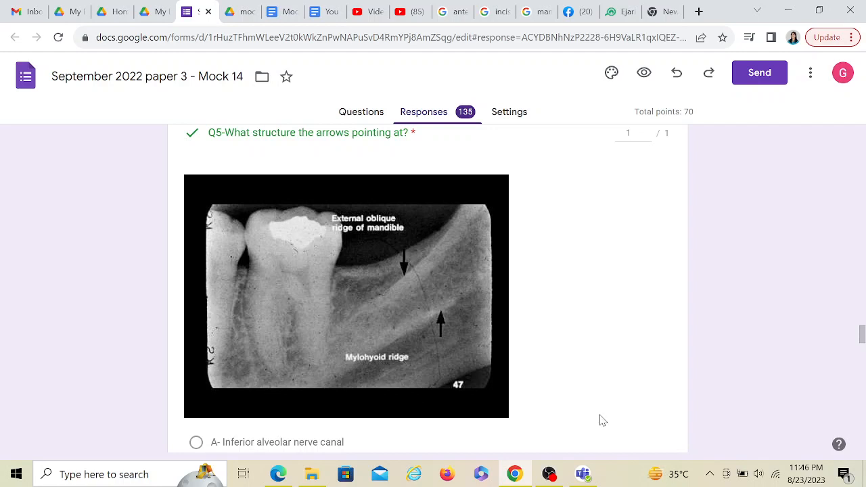
pyautogui.moveTo(474, 377)
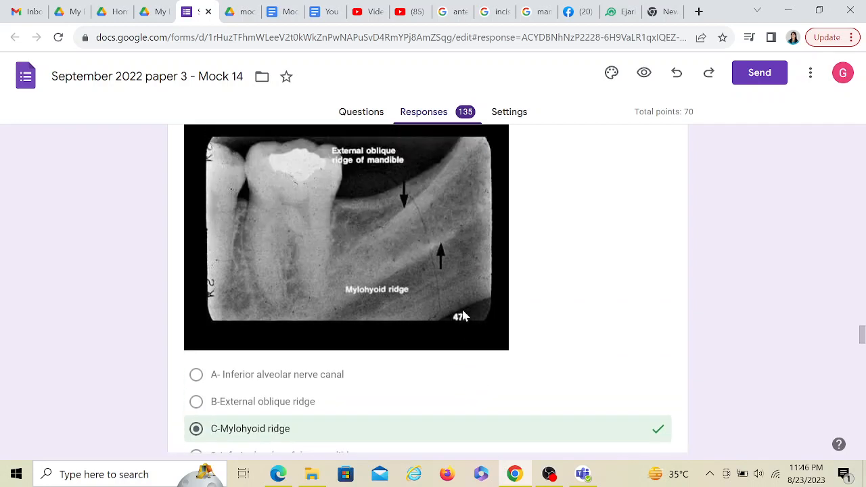
pyautogui.moveTo(379, 225)
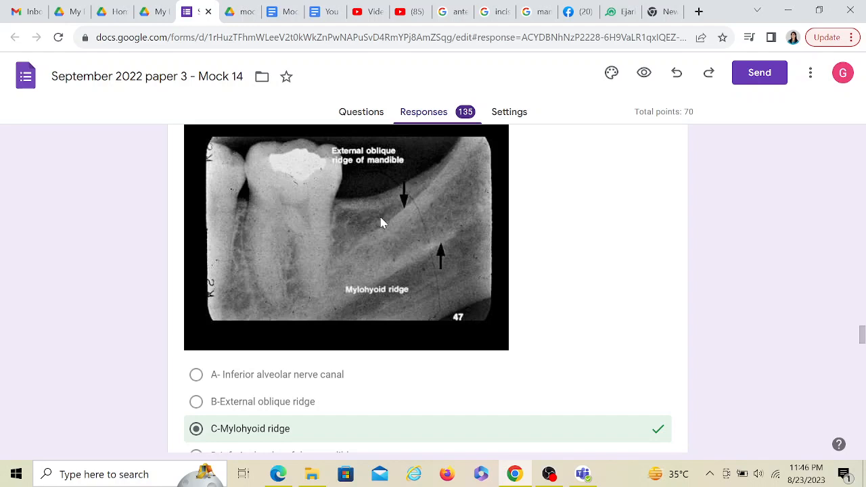
pyautogui.scroll(-3)
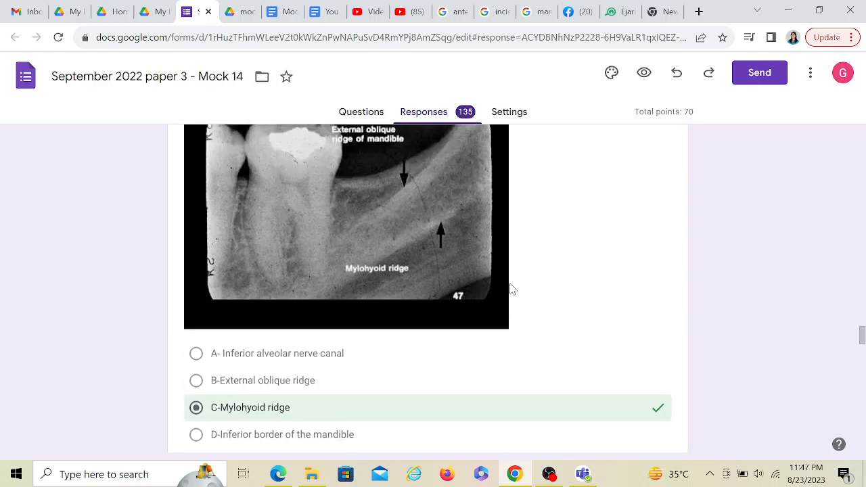
pyautogui.scroll(-3)
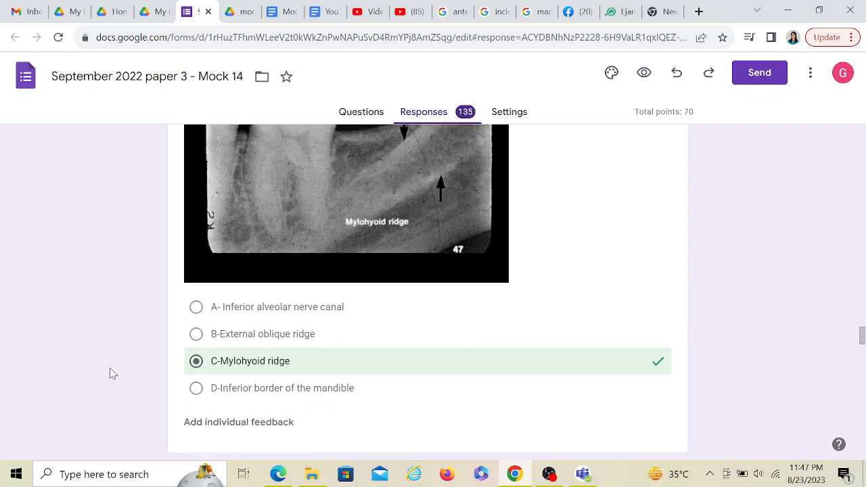
pyautogui.moveTo(440, 205)
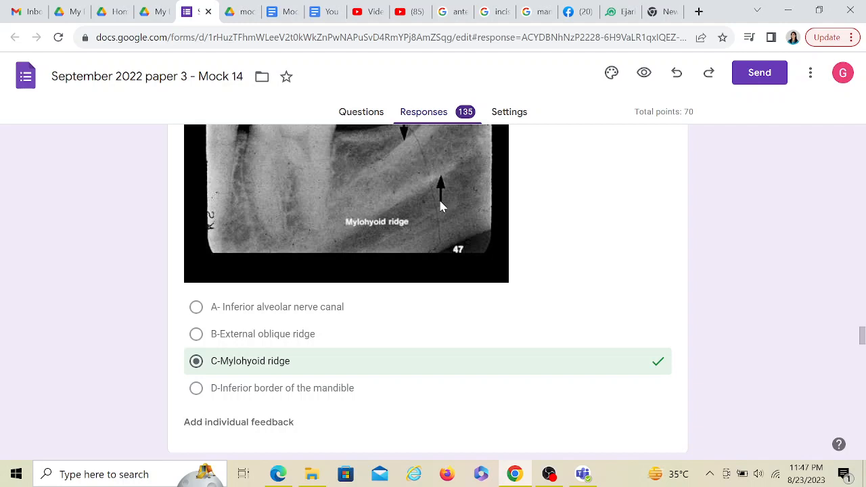
pyautogui.moveTo(282, 398)
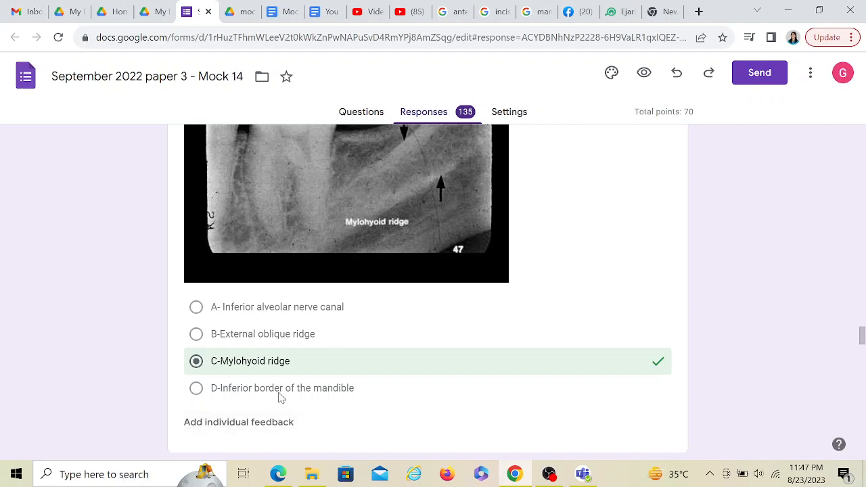
pyautogui.moveTo(492, 249)
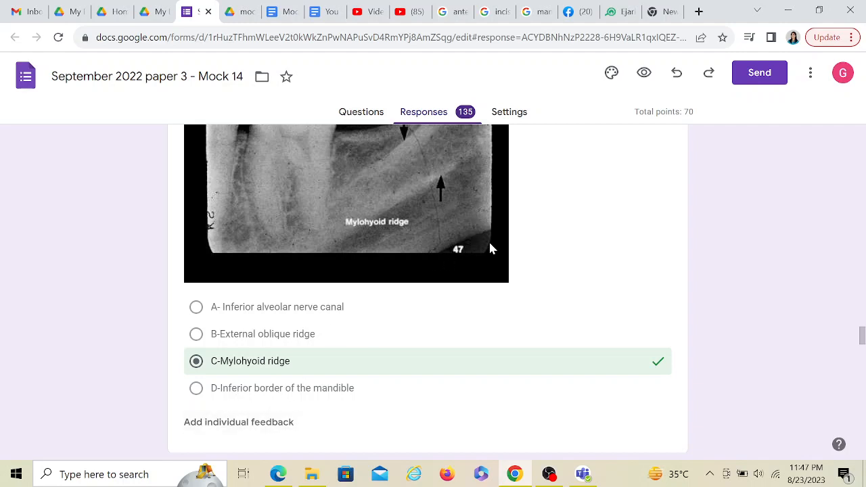
pyautogui.moveTo(418, 327)
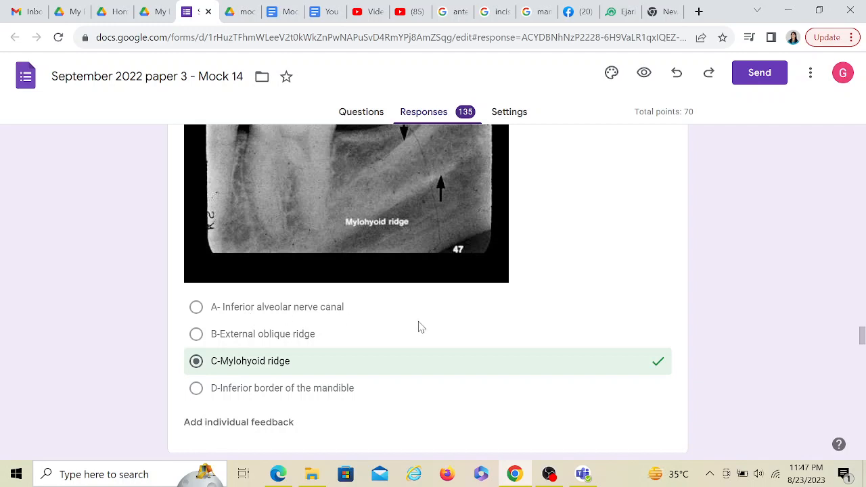
pyautogui.moveTo(416, 206)
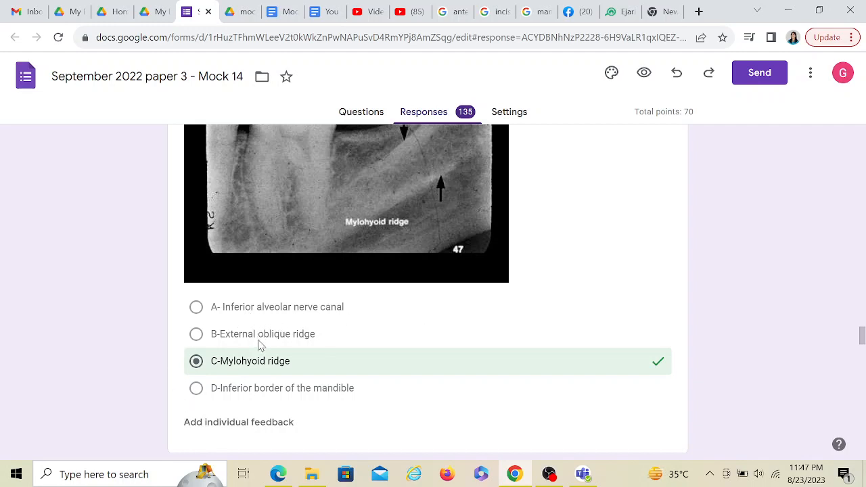
pyautogui.moveTo(244, 372)
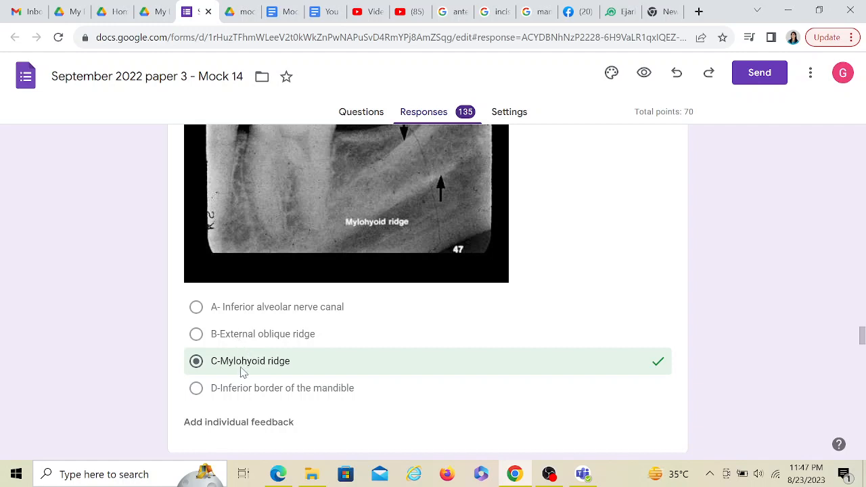
pyautogui.scroll(-3)
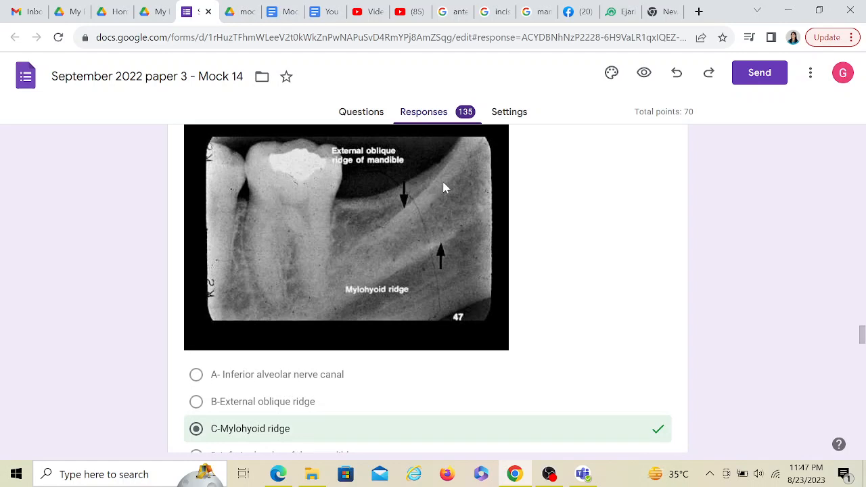
pyautogui.moveTo(499, 89)
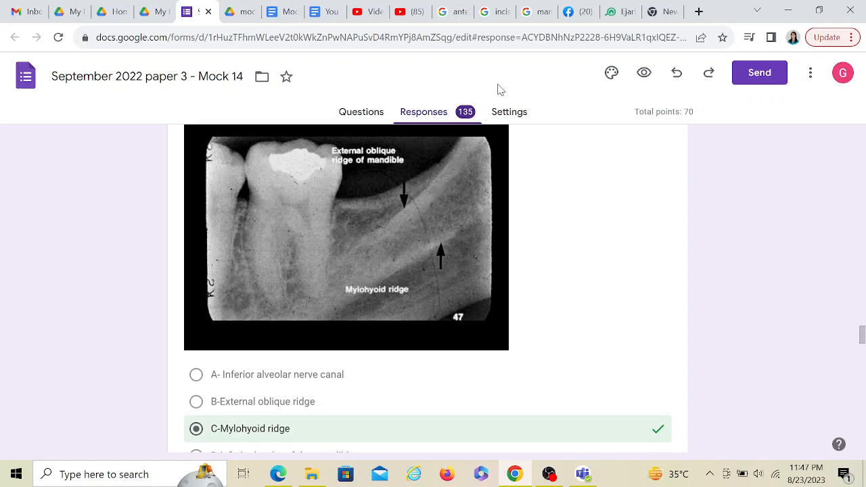
pyautogui.moveTo(311, 350)
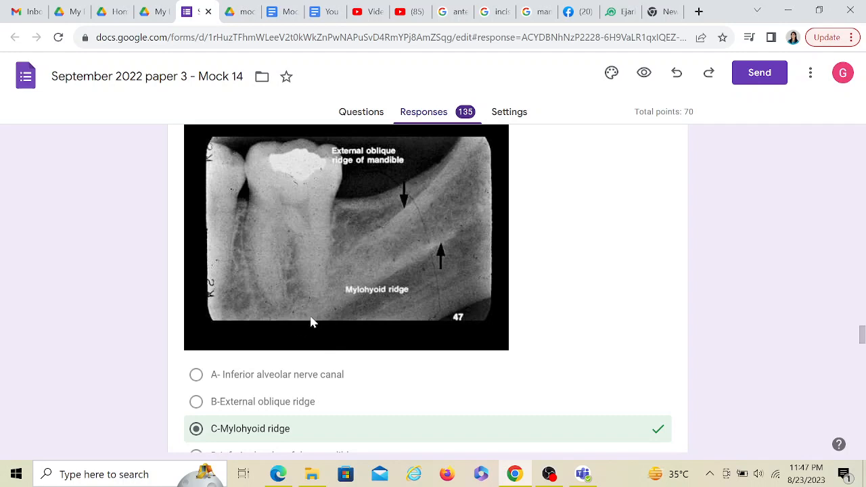
pyautogui.moveTo(460, 138)
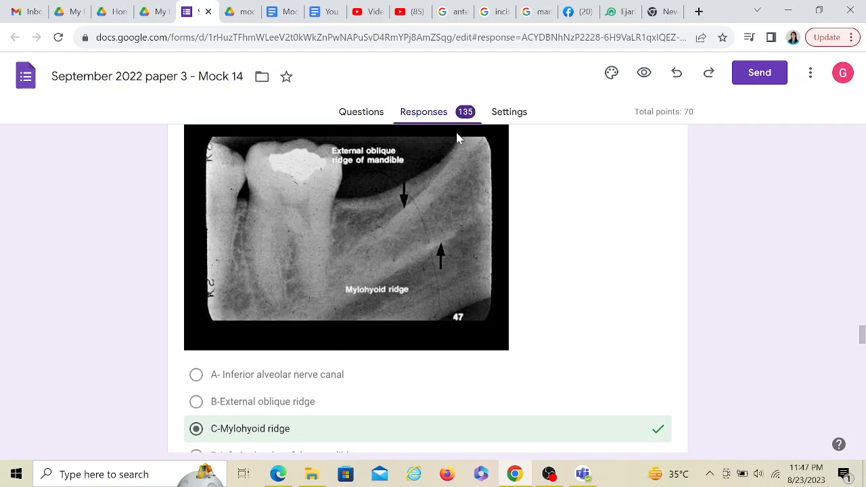
pyautogui.moveTo(441, 207)
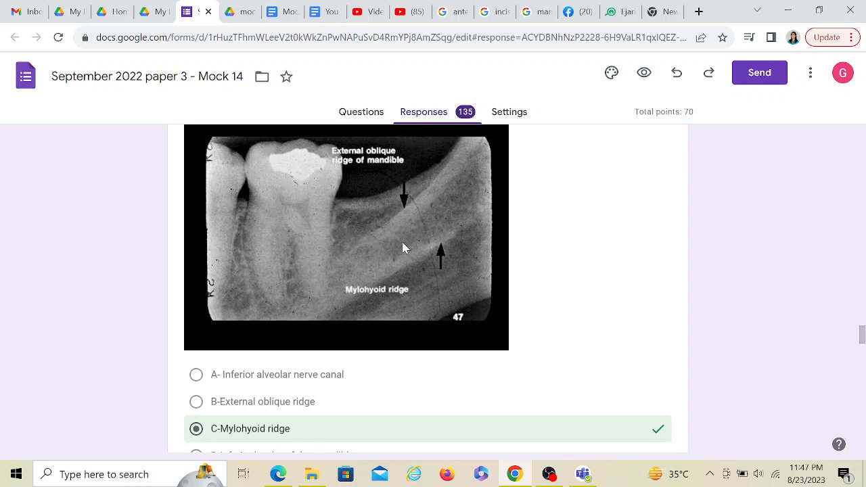
pyautogui.moveTo(478, 232)
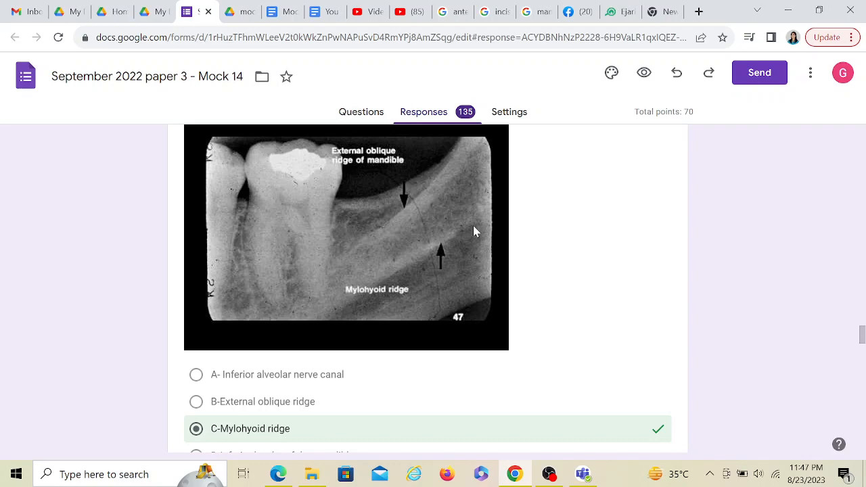
pyautogui.scroll(-3)
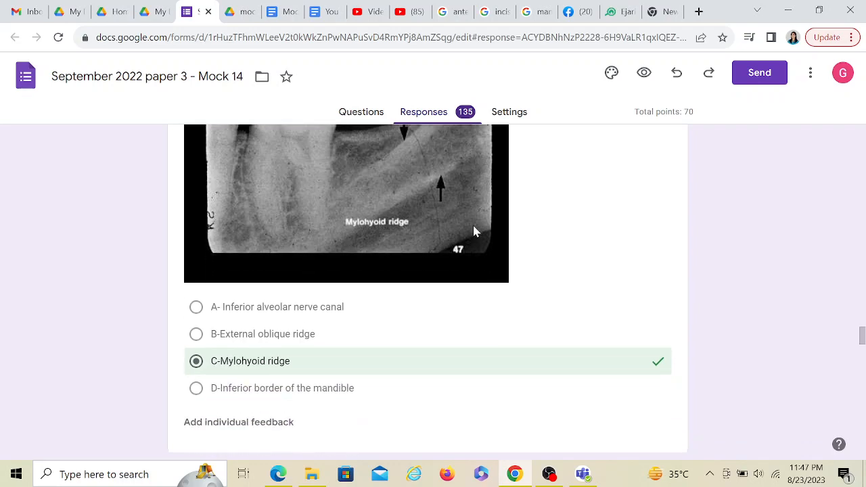
# Step: Scroll back to the response top showing the introduction and Q1's two-arrow radiograph, scored 0/1
pyautogui.scroll(-3)
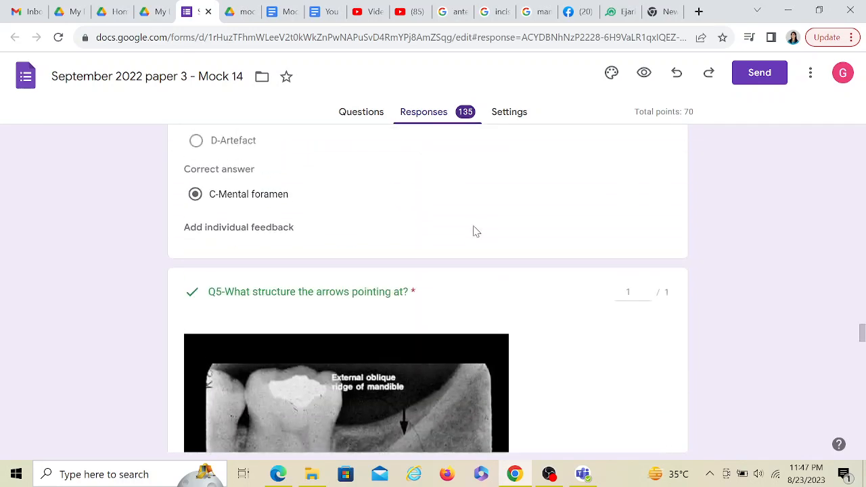
pyautogui.scroll(-3)
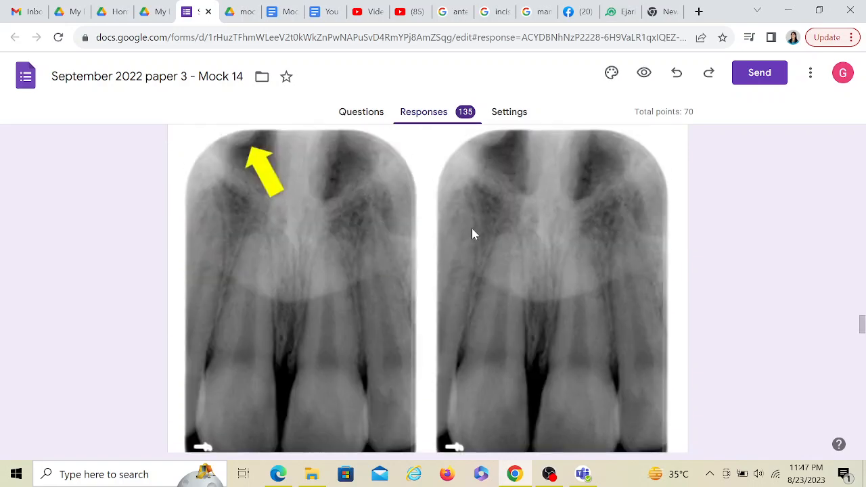
pyautogui.scroll(-3)
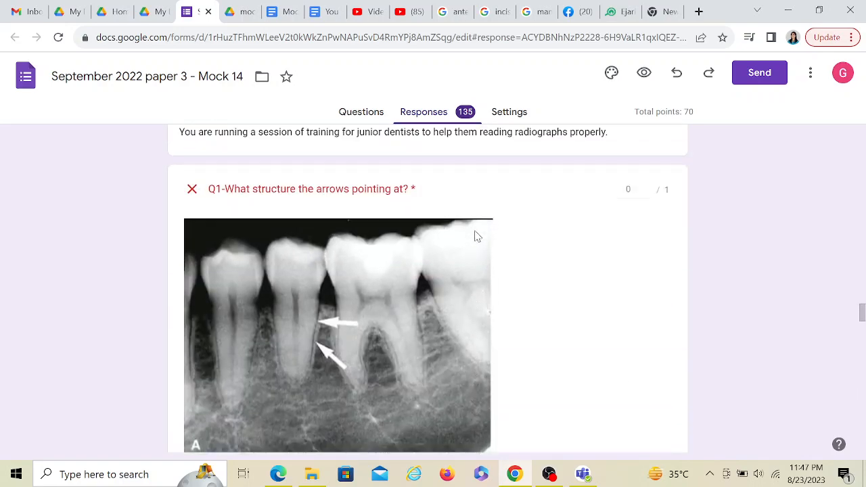
pyautogui.moveTo(548, 473)
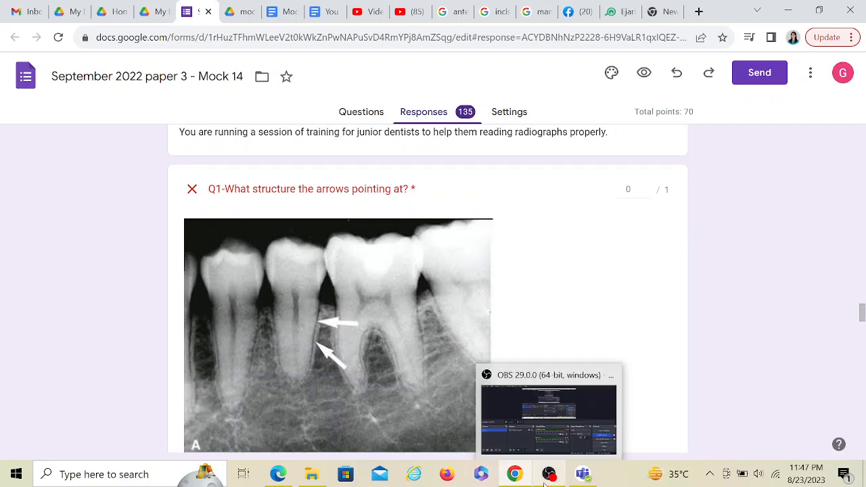
pyautogui.moveTo(549, 474)
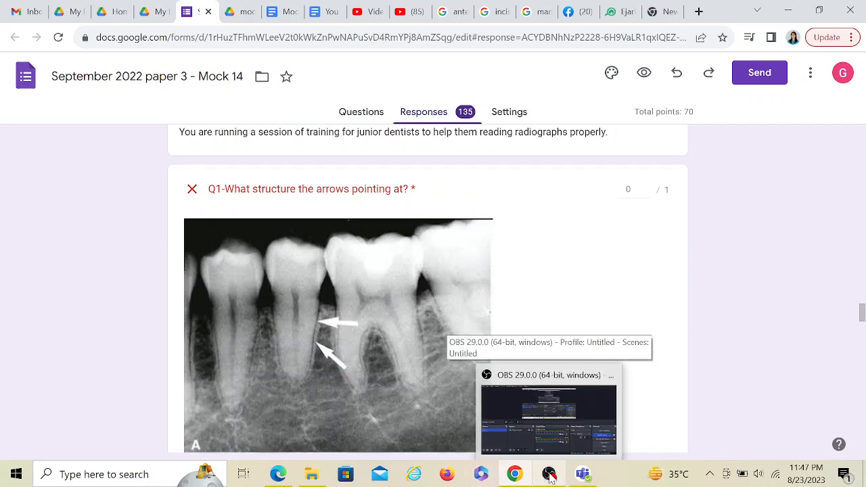